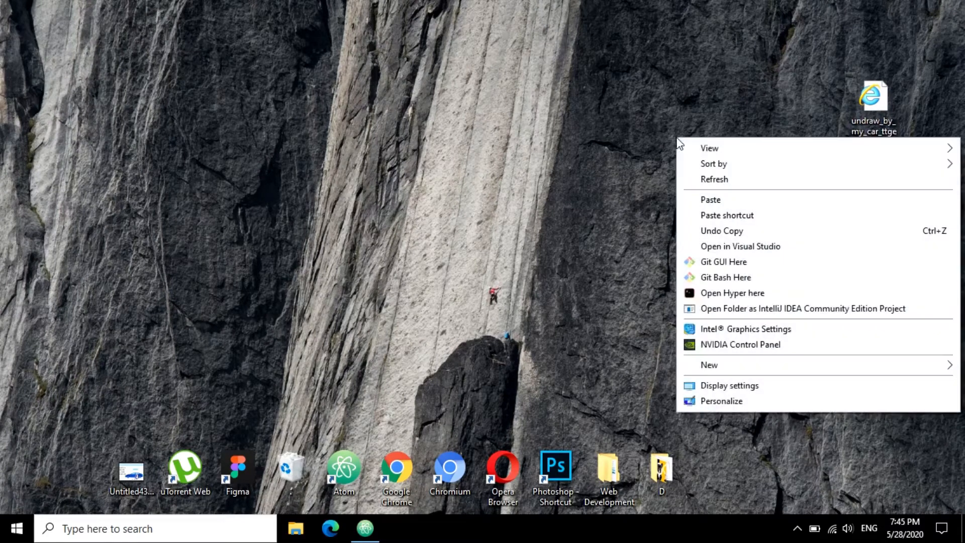
Create a new desktop folder named vix and place it near the right edge
left_click(709, 364)
type("vix")
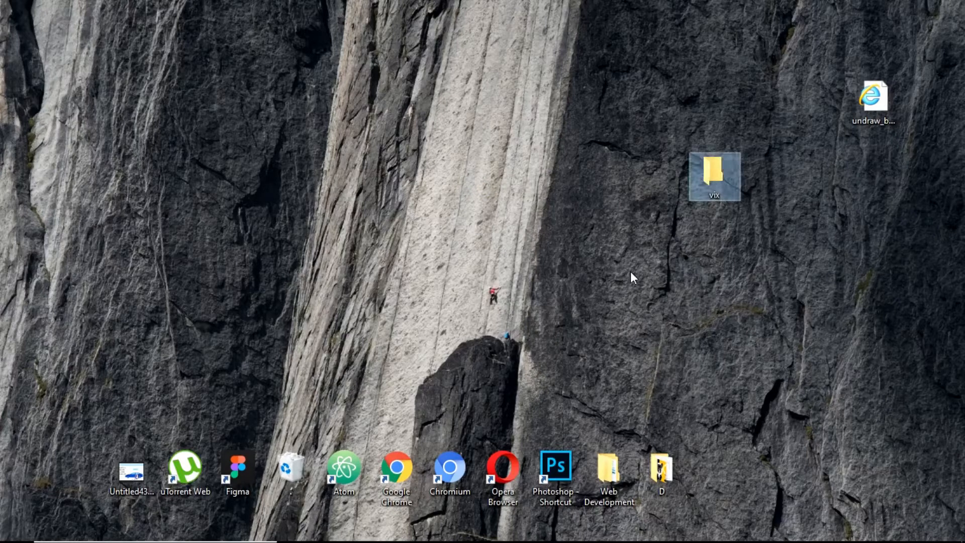
left_click_drag(714, 176, 872, 246)
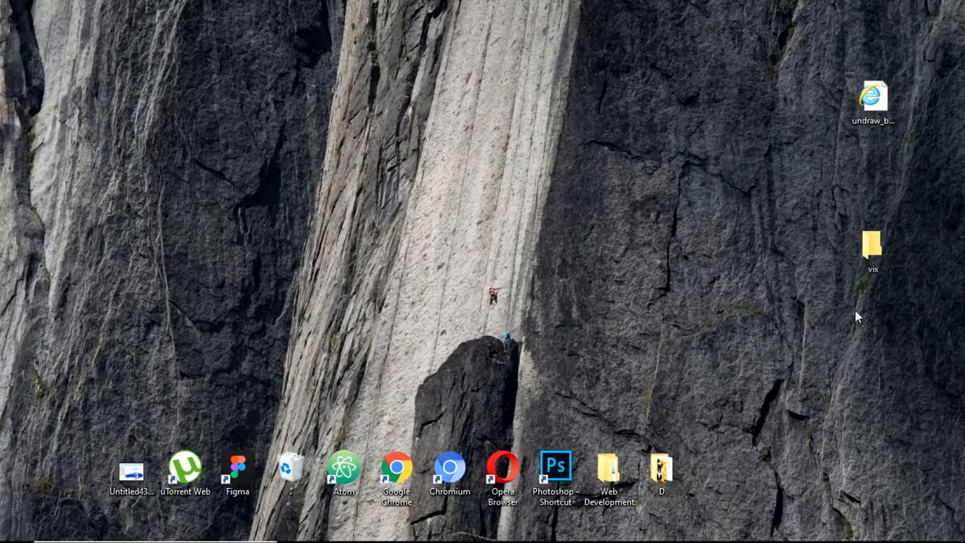
mouse_move(784, 334)
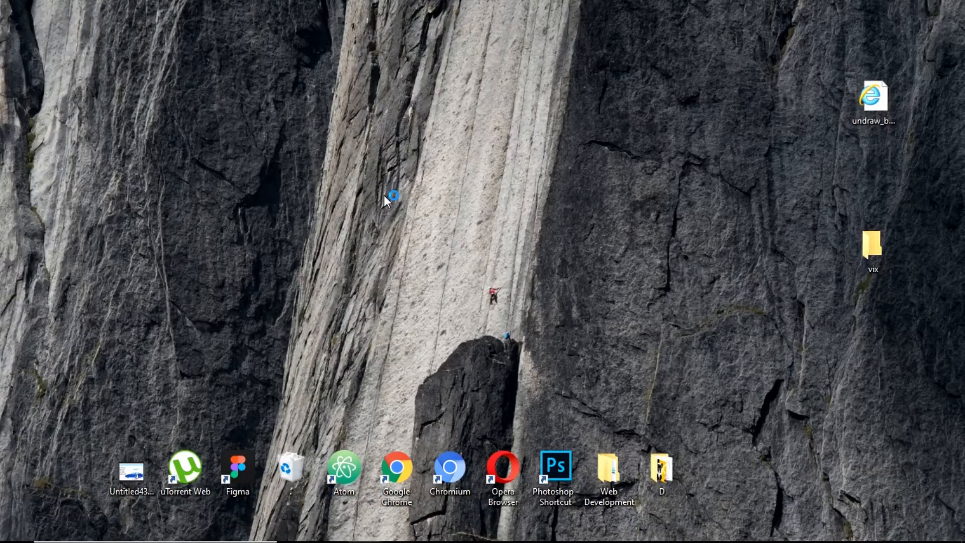
mouse_move(430, 203)
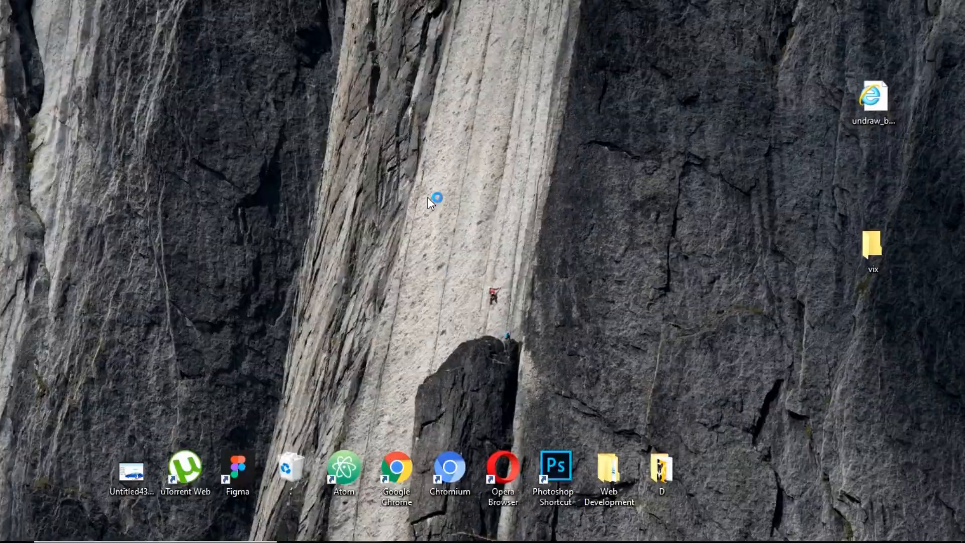
Launch Atom and open the vix folder as a project
double_click(344, 466)
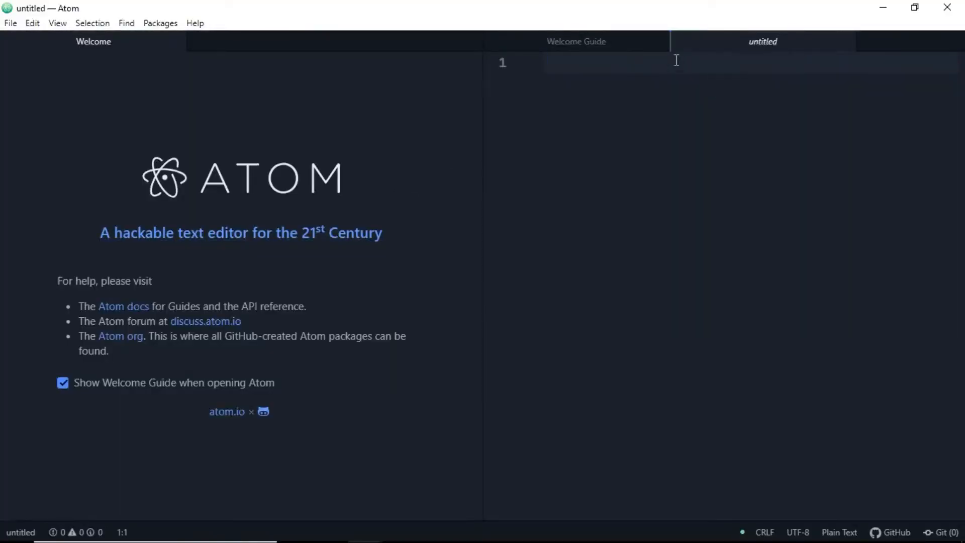
left_click(10, 22)
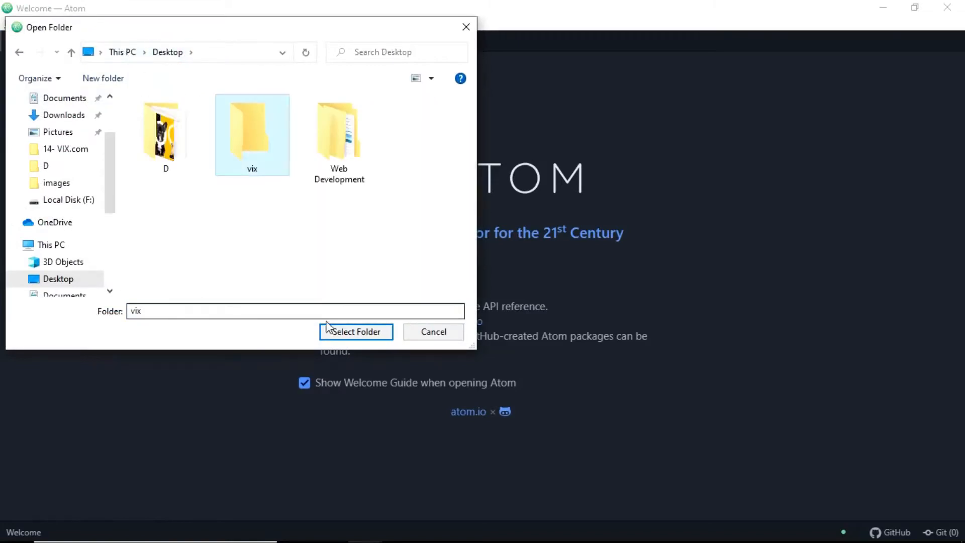
left_click(356, 332)
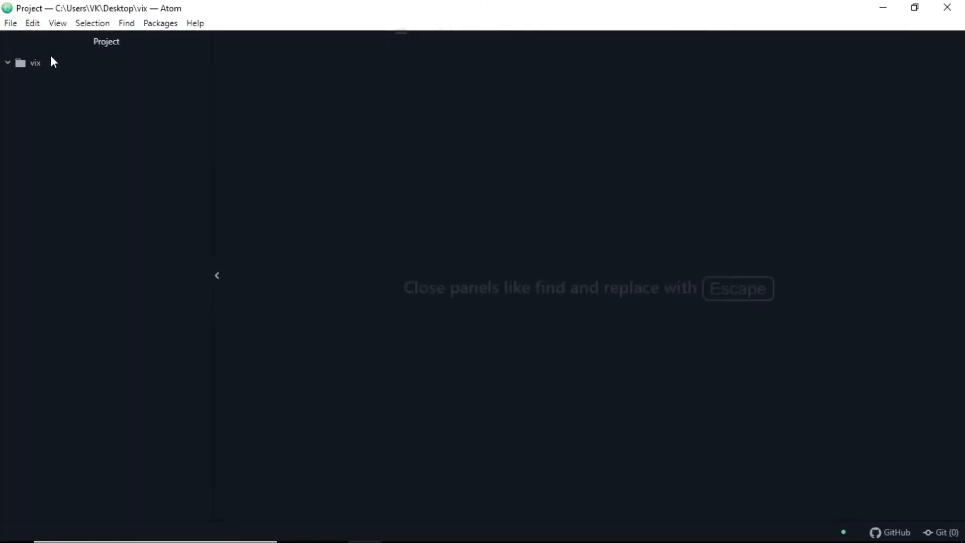
Create index.html and css\styles.css in the project tree
type("index.htm")
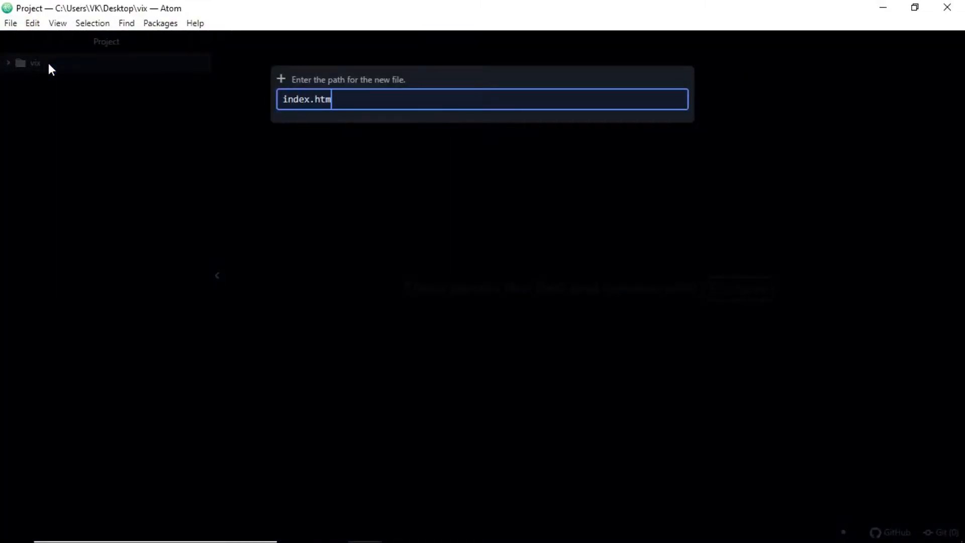
key("enter")
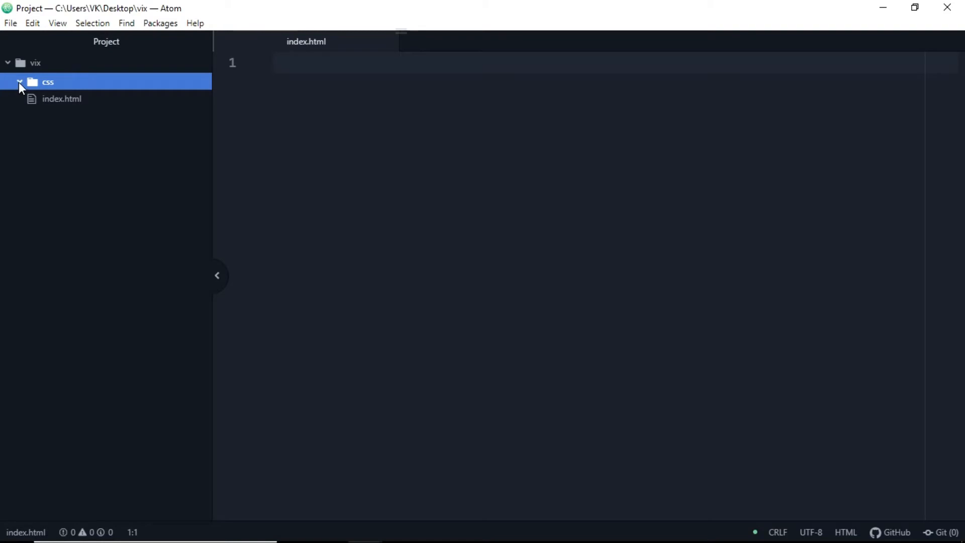
type("css\\sty")
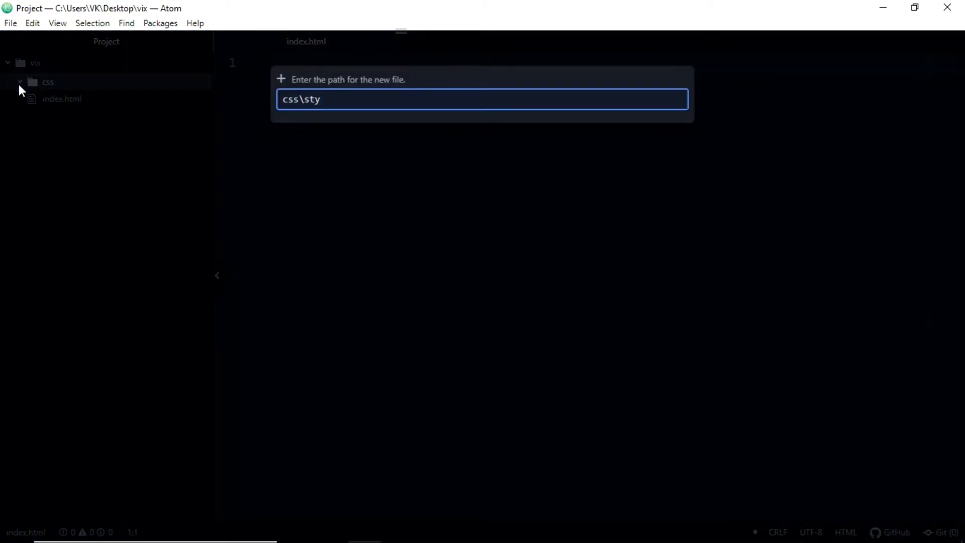
key("enter")
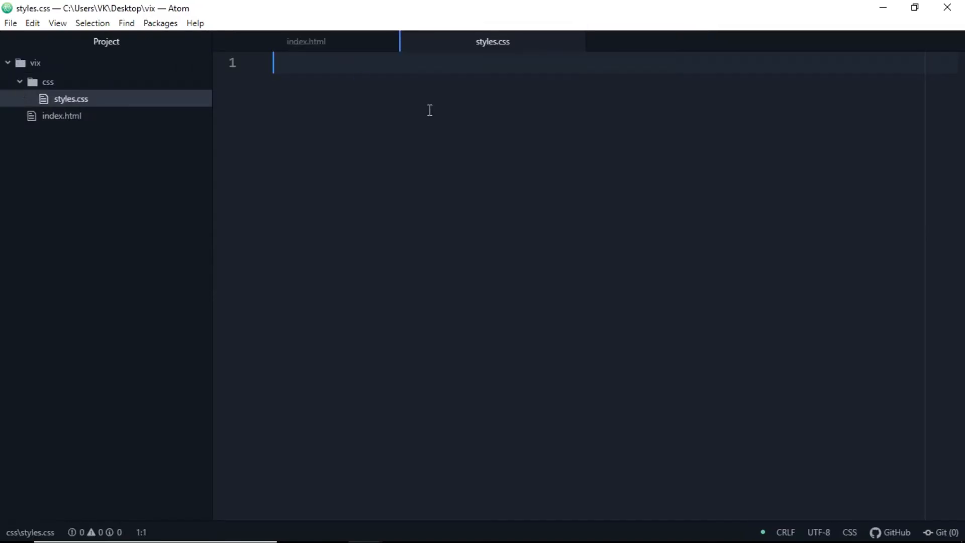
left_click(306, 42)
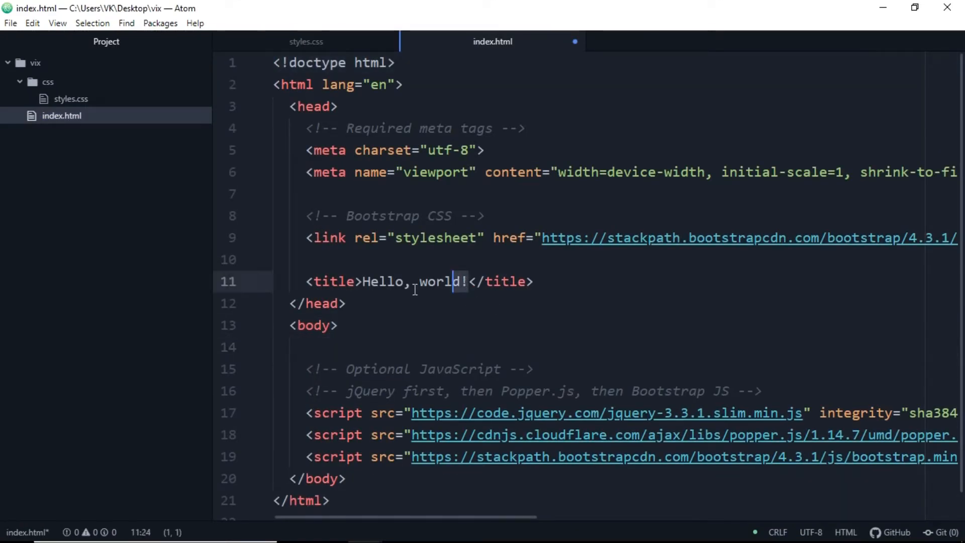
Set the title to VIX, add a CUSTOM CSS link to css/styles.css and a Google Fonts comment
type("VIX")
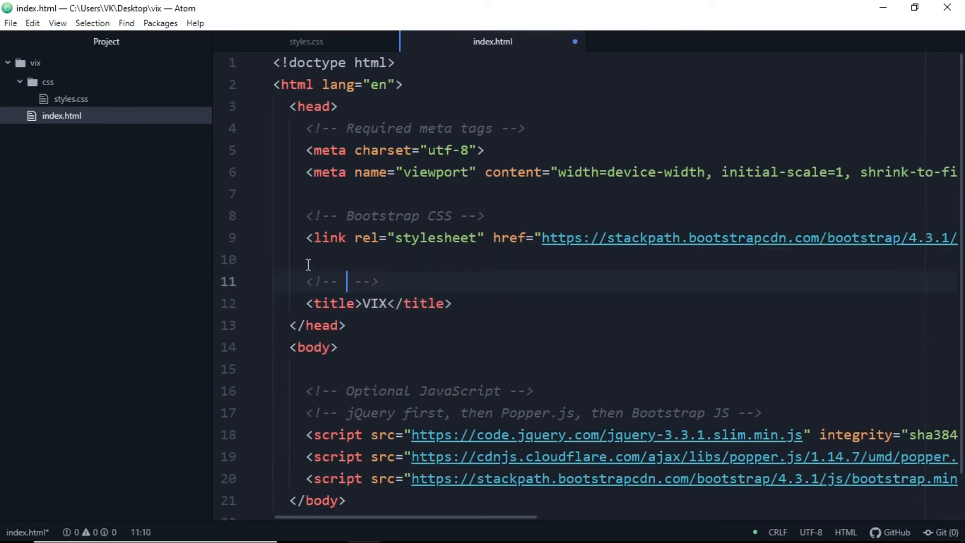
type("CUSTOM CSS")
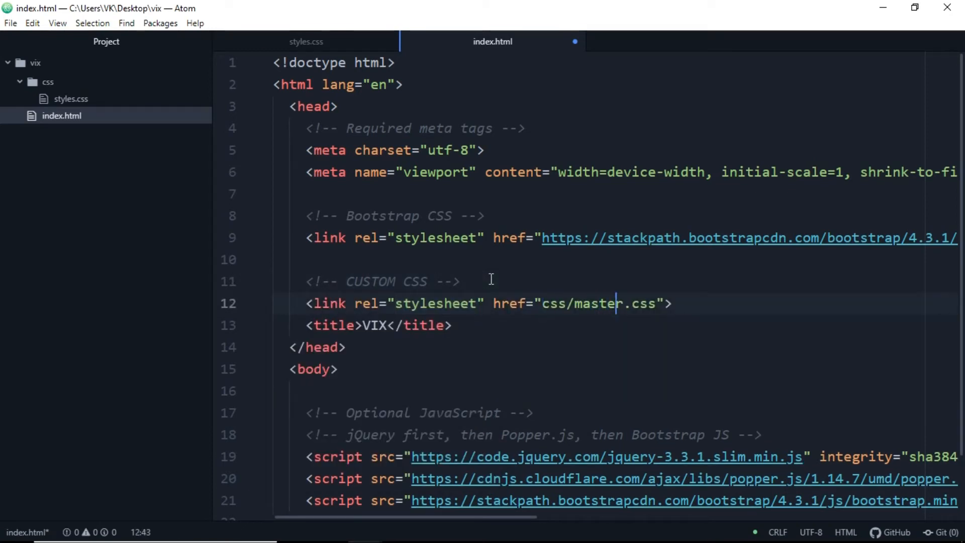
type("styles")
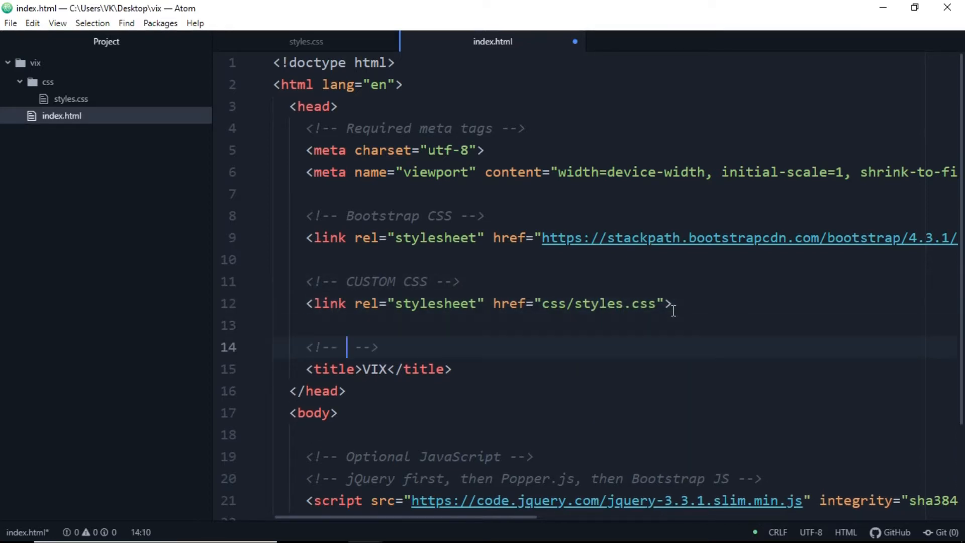
type("GOOgLe FONT")
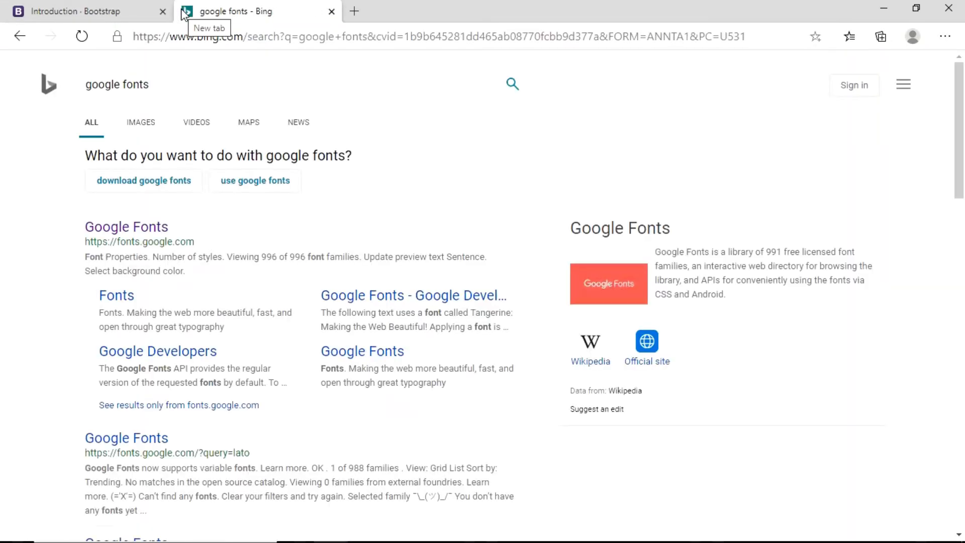
On Google Fonts, select Open Sans Condensed Light 300 instead of Open Sans Light 300
left_click(126, 227)
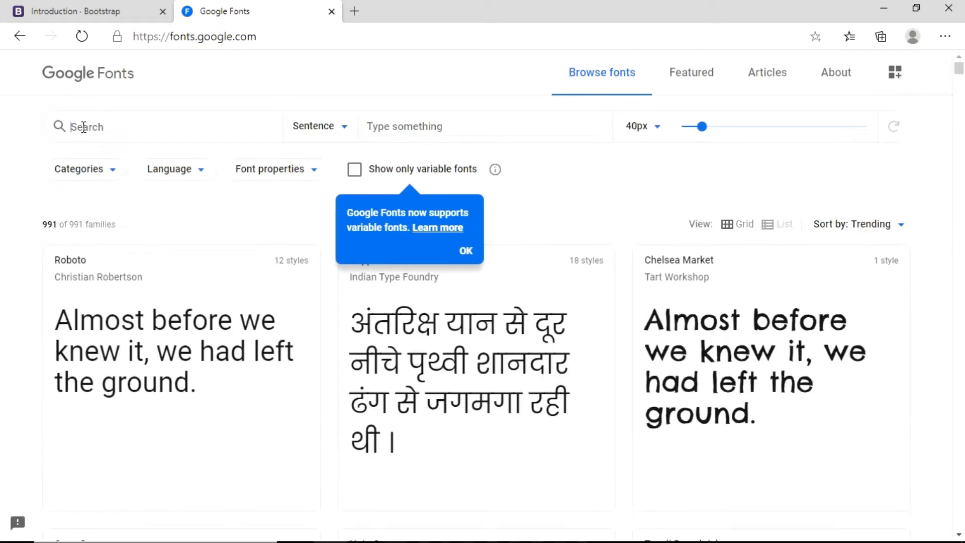
type("open sanns")
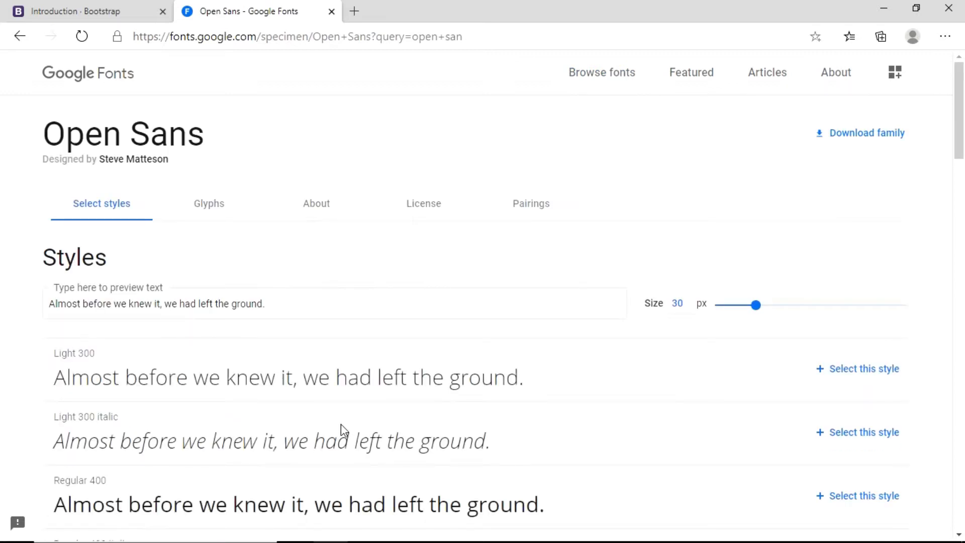
left_click(858, 368)
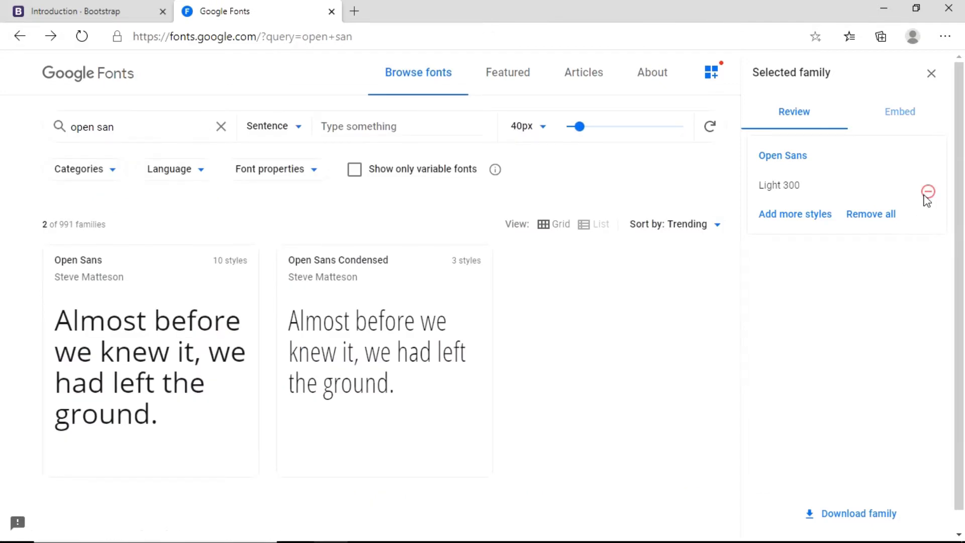
left_click(337, 259)
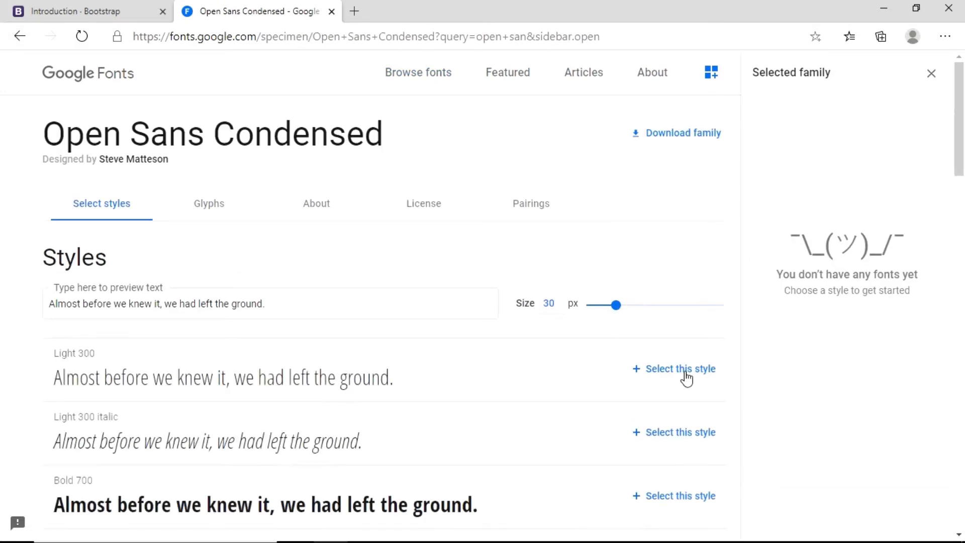
left_click(680, 368)
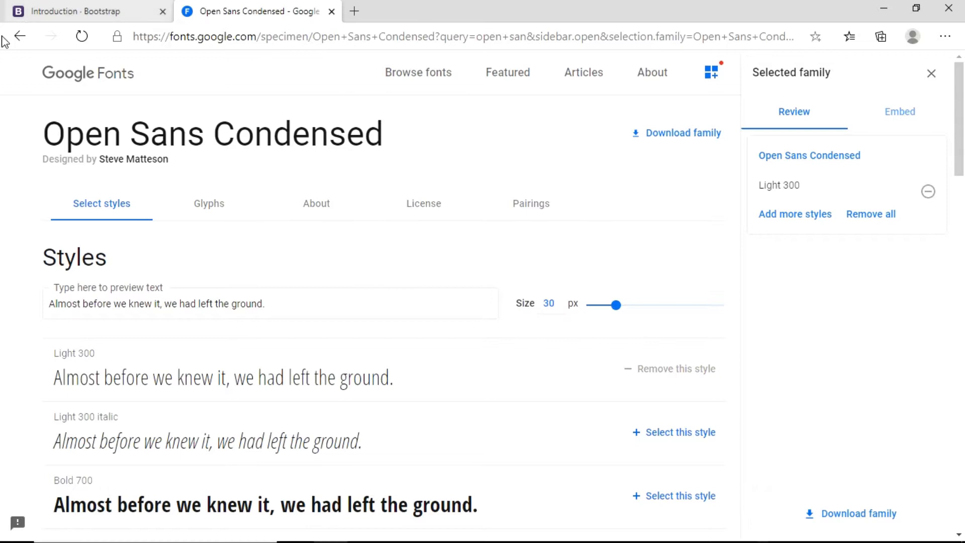
Add PT Sans Bold 700 and show the embed link code for both fonts
left_click(20, 37)
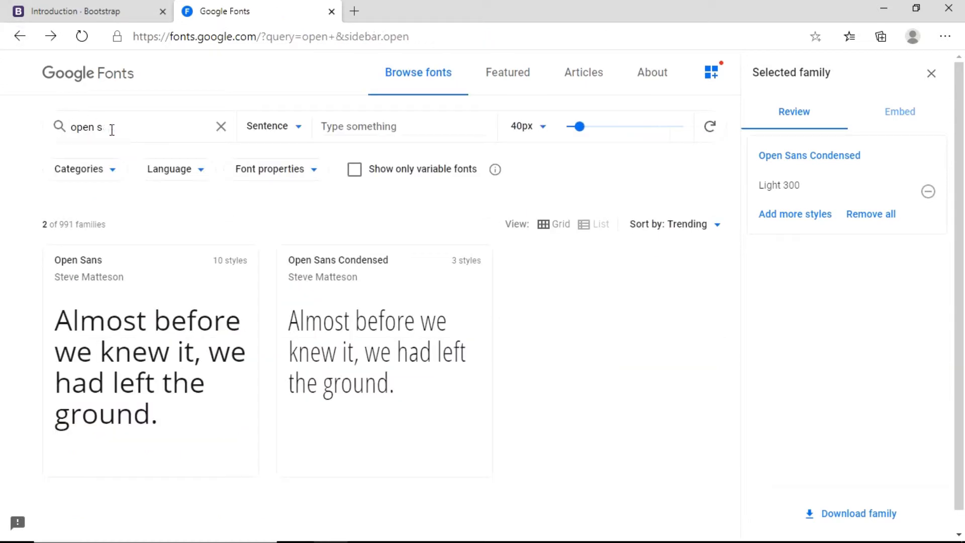
type("pt")
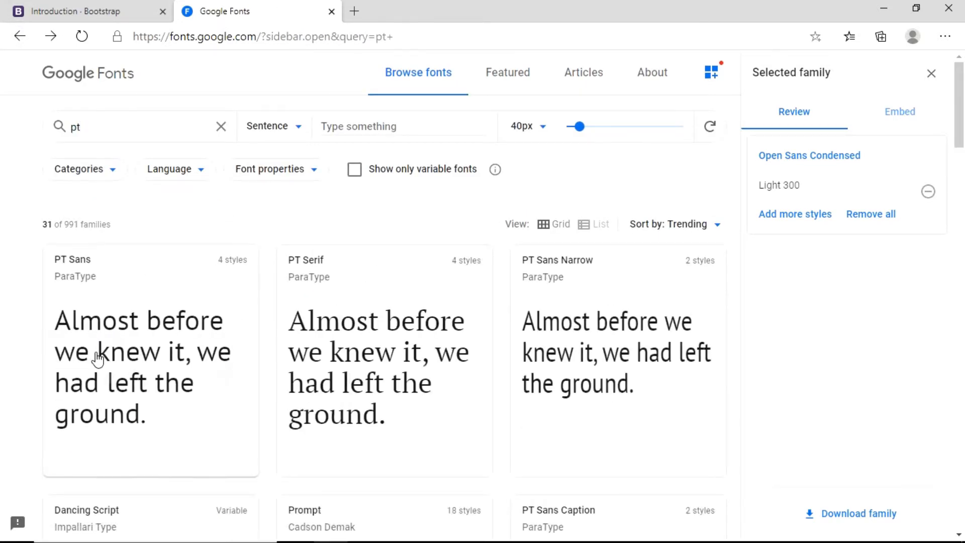
left_click(72, 260)
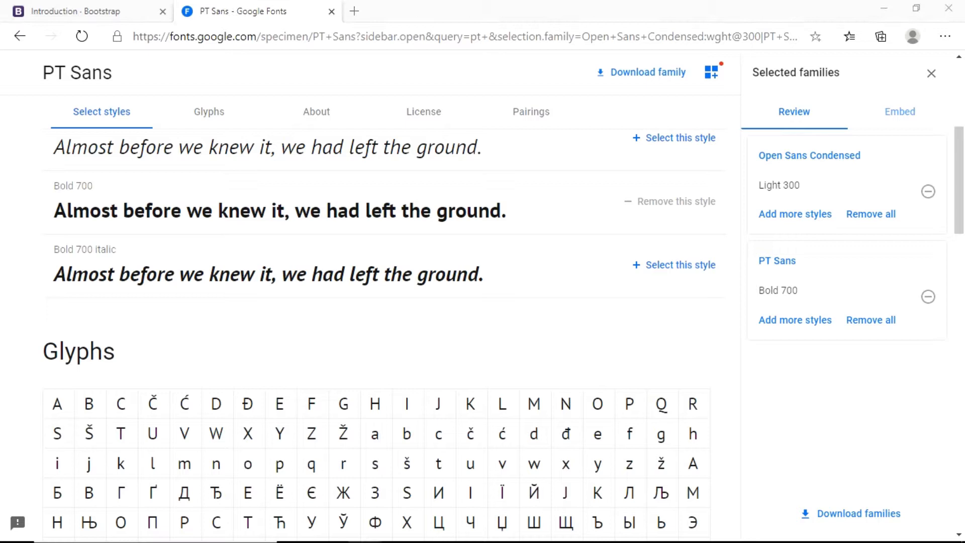
left_click(899, 112)
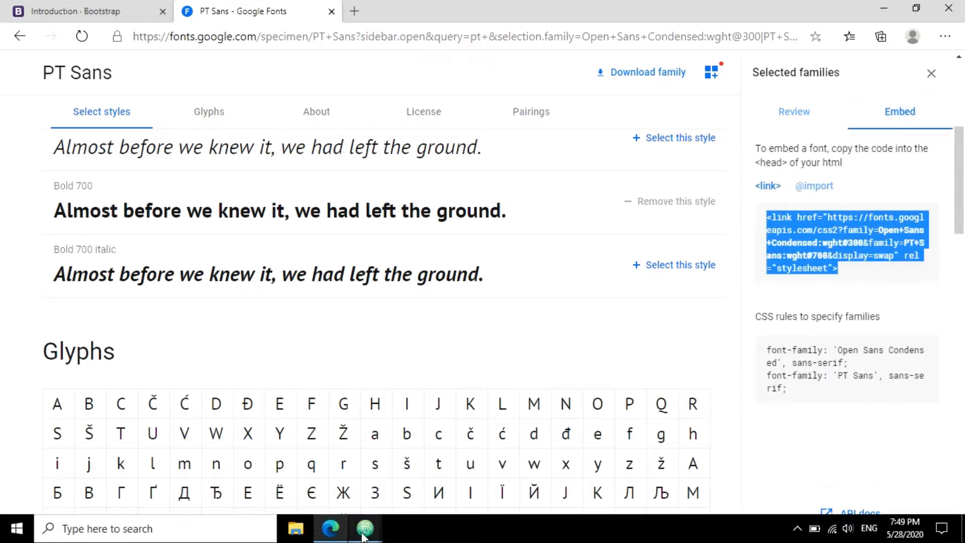
Add a section element with class="header-section" to the body of index.html
left_click(365, 528)
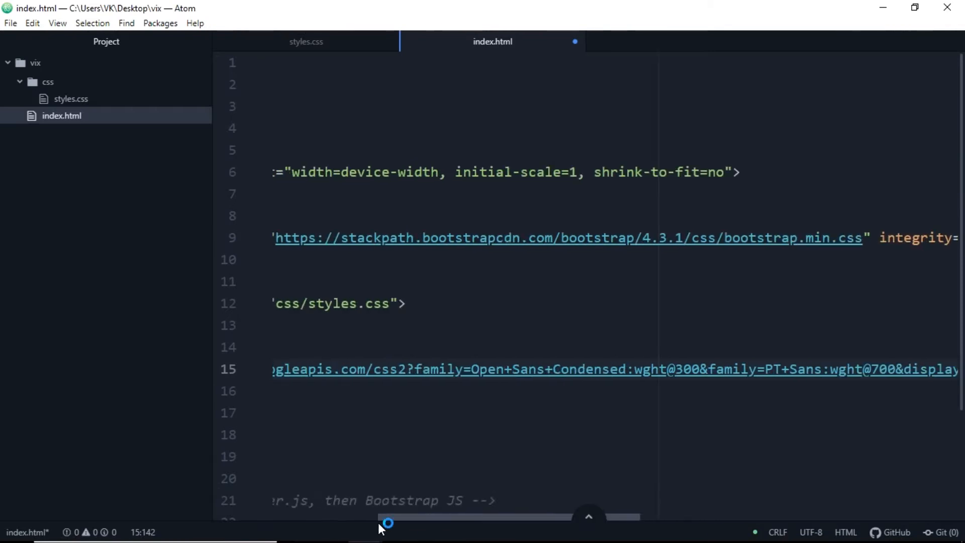
scroll("left", 3)
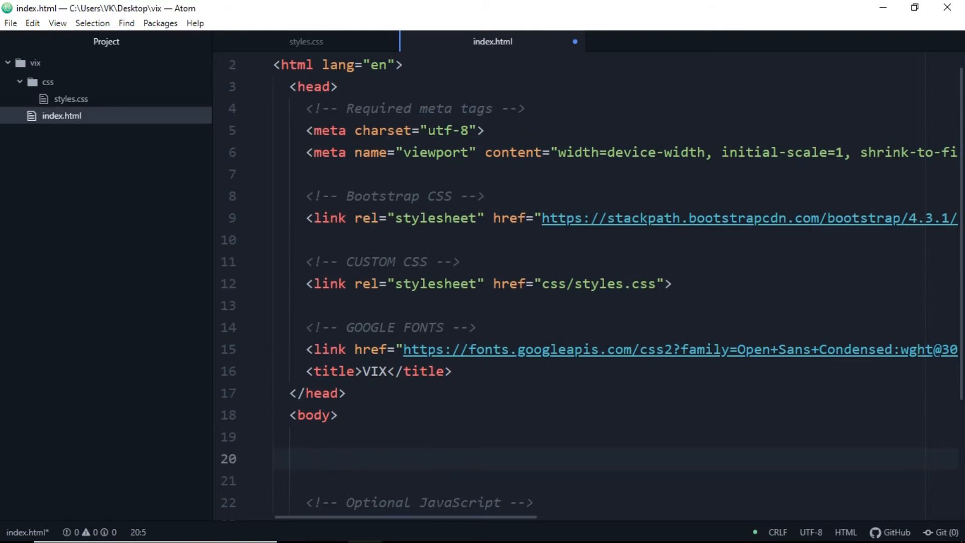
type("sec")
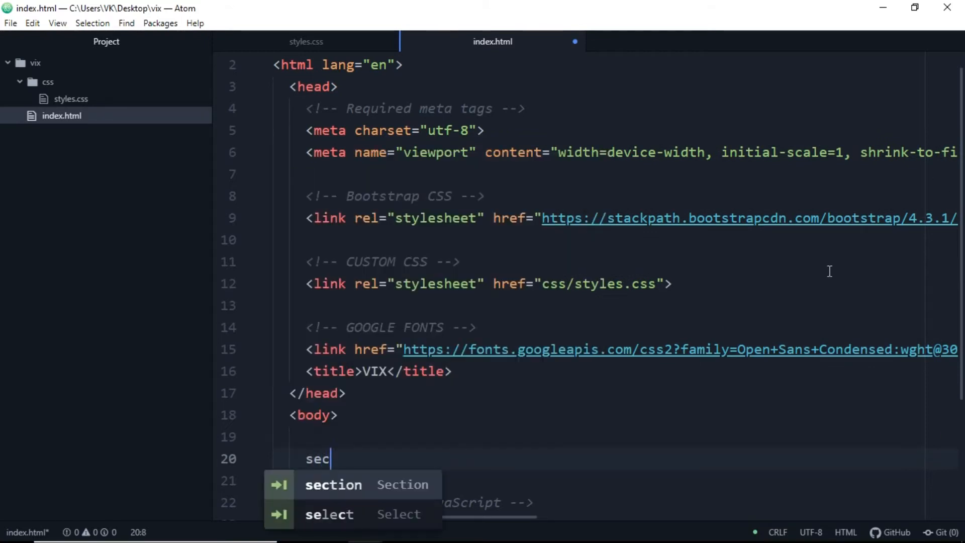
key("Tab")
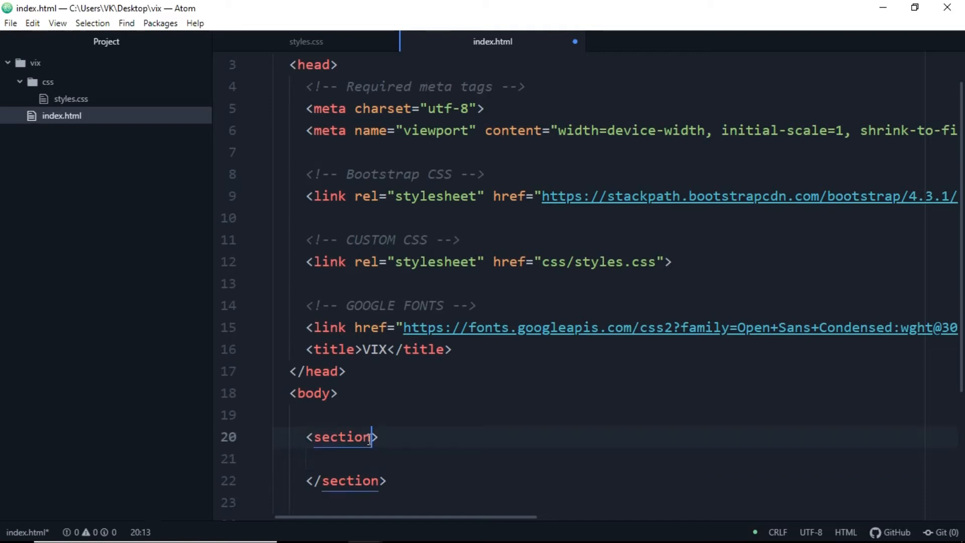
type("class=\"header\"")
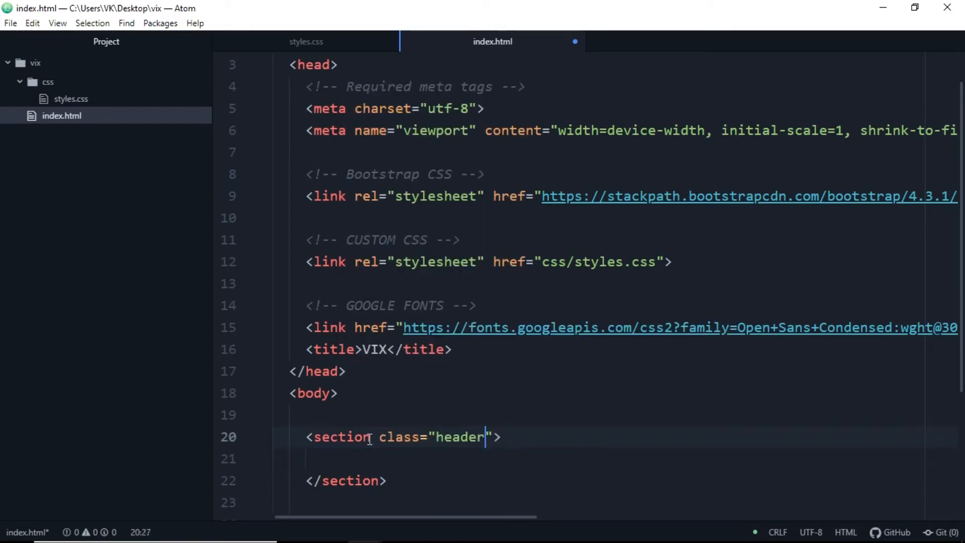
type("-section")
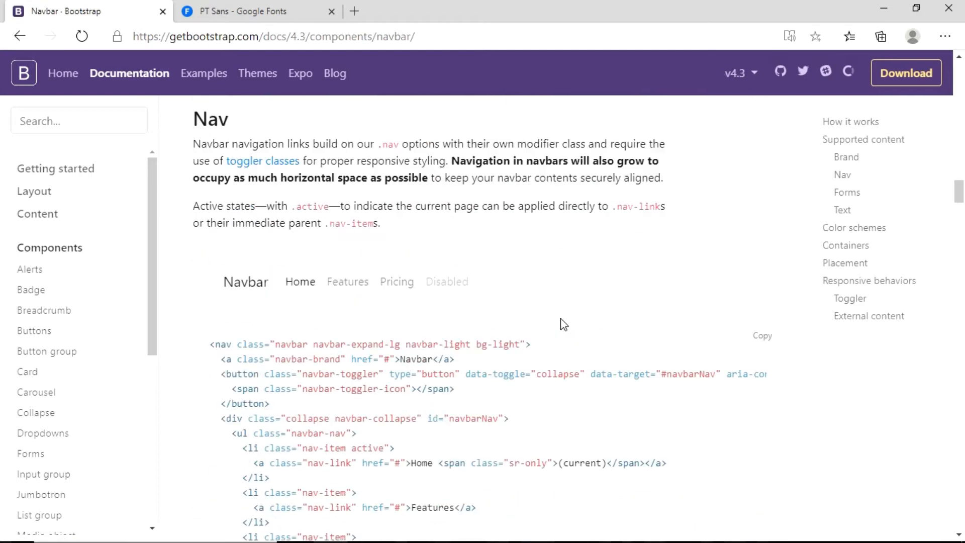
Copy the example navbar markup from the Bootstrap Navbar docs page
left_click(365, 528)
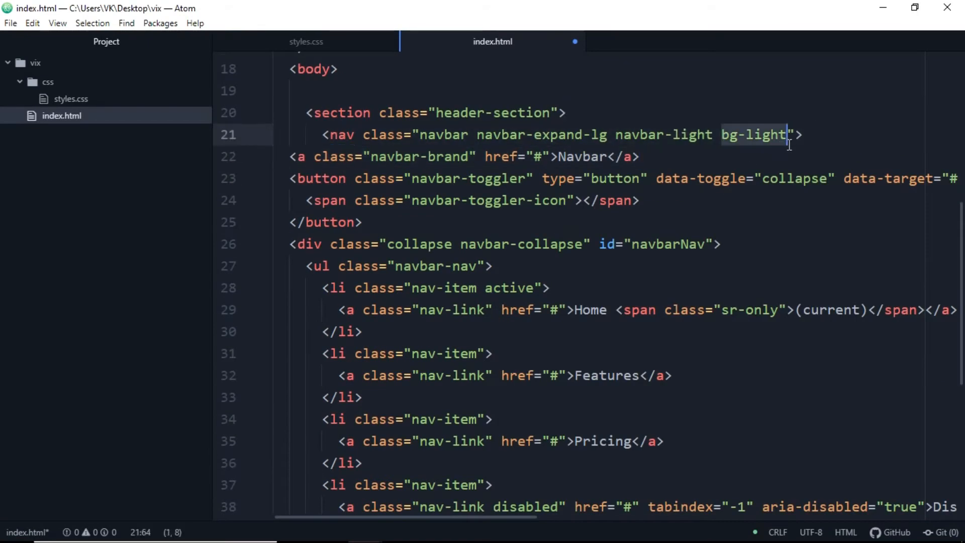
Remove bg-light and rename the nav links to Subscriptions, Templates, VIX Partners, Editor X and Support
key("BackSpace")
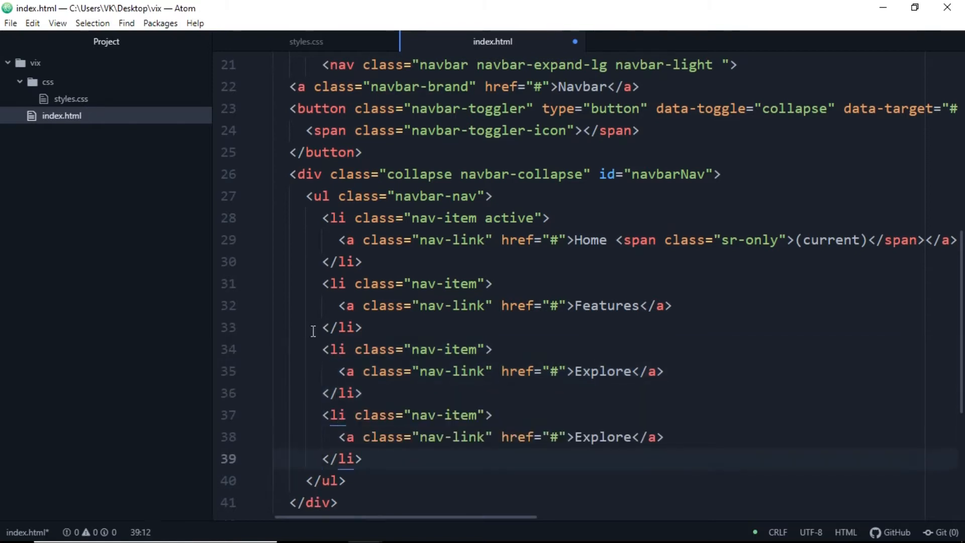
type("S")
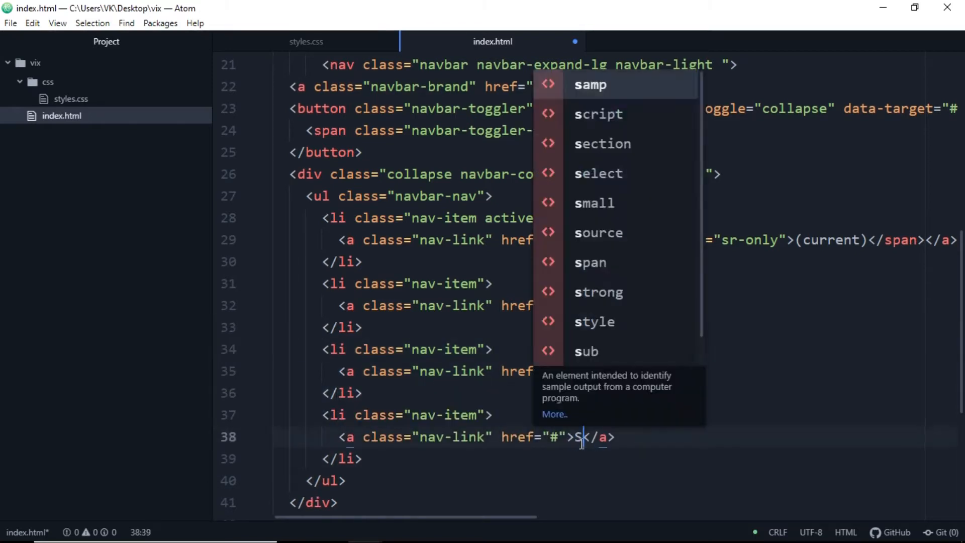
type("ubscriptions")
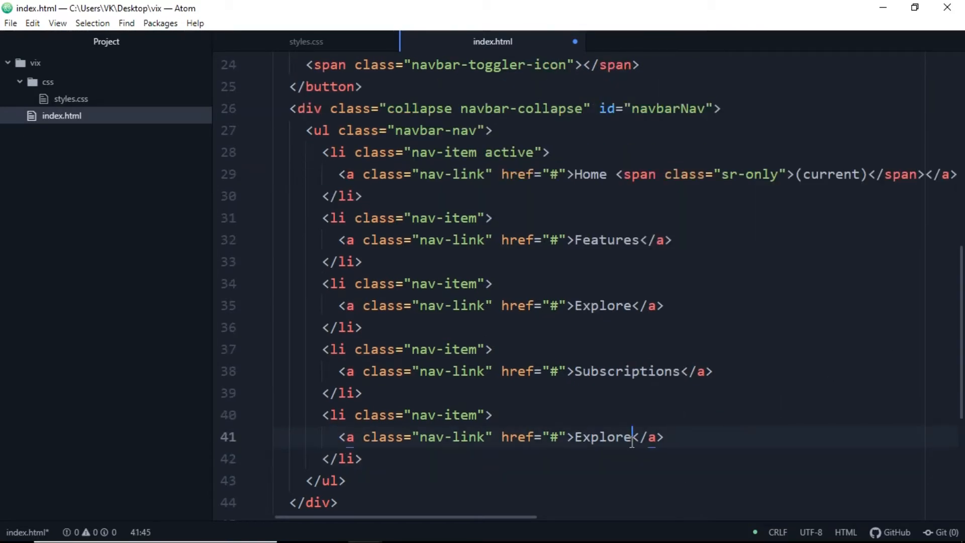
type("TE")
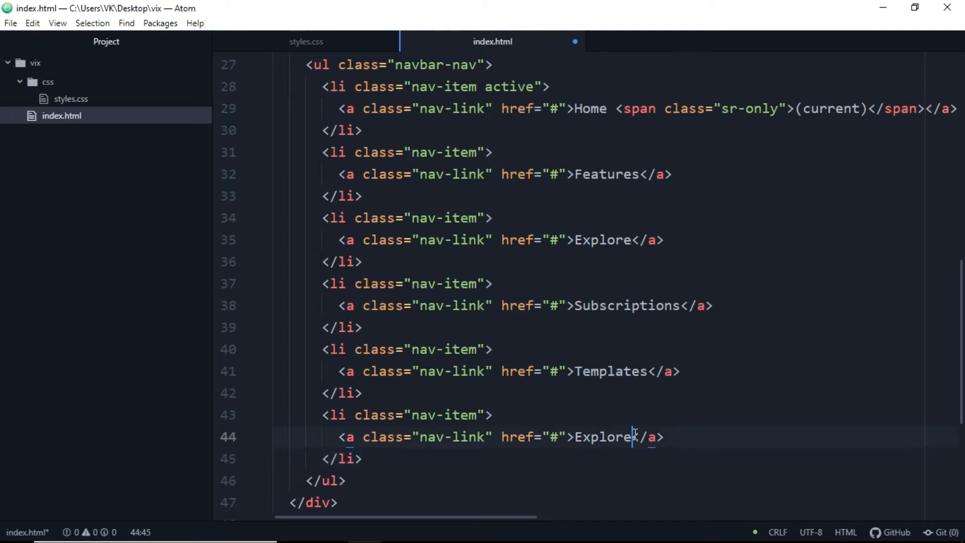
type("VIX Partners")
type("<a class=\"na")
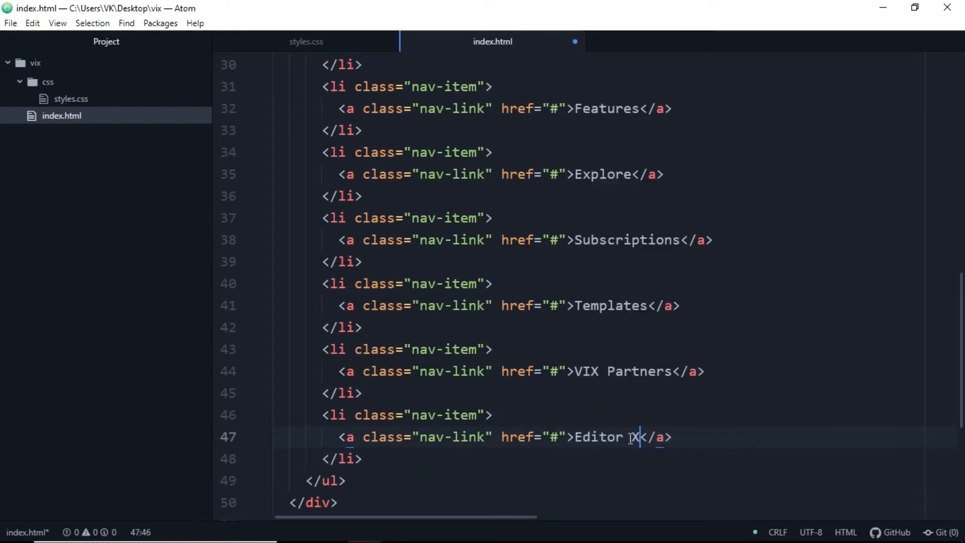
type("v-link\" href=\"#\">Explo</a>")
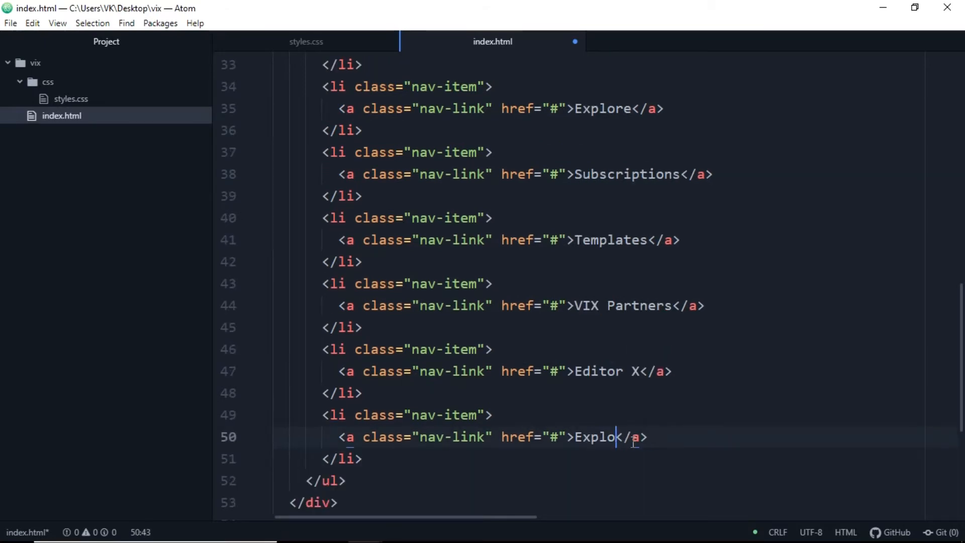
type("Support")
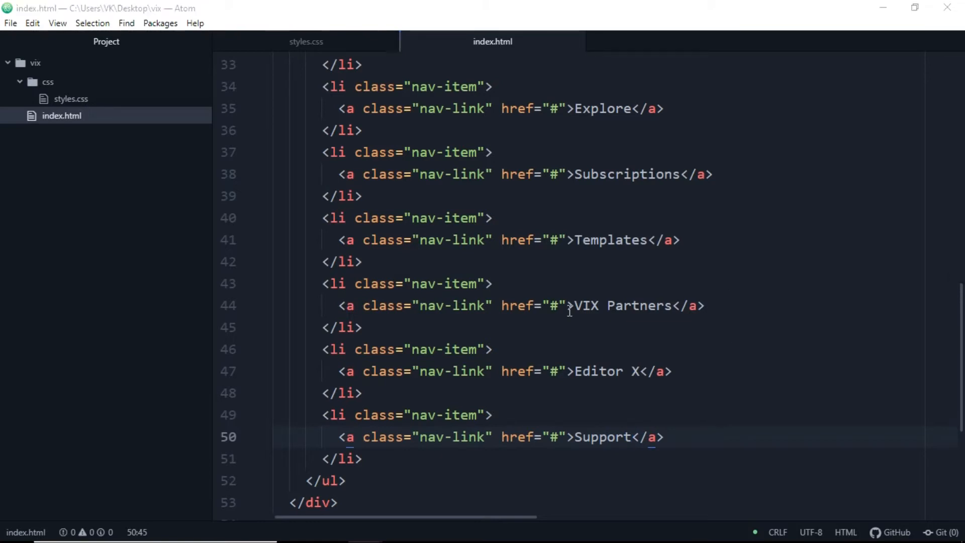
Add a div with class svg-div below the navbar
scroll("down", 3)
type("<div class=\"sv\">")
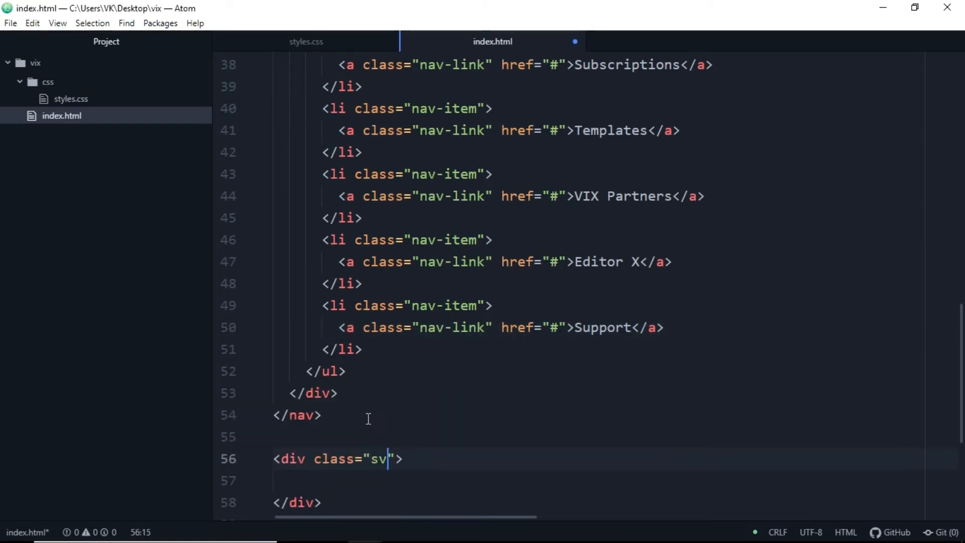
type("g-div")
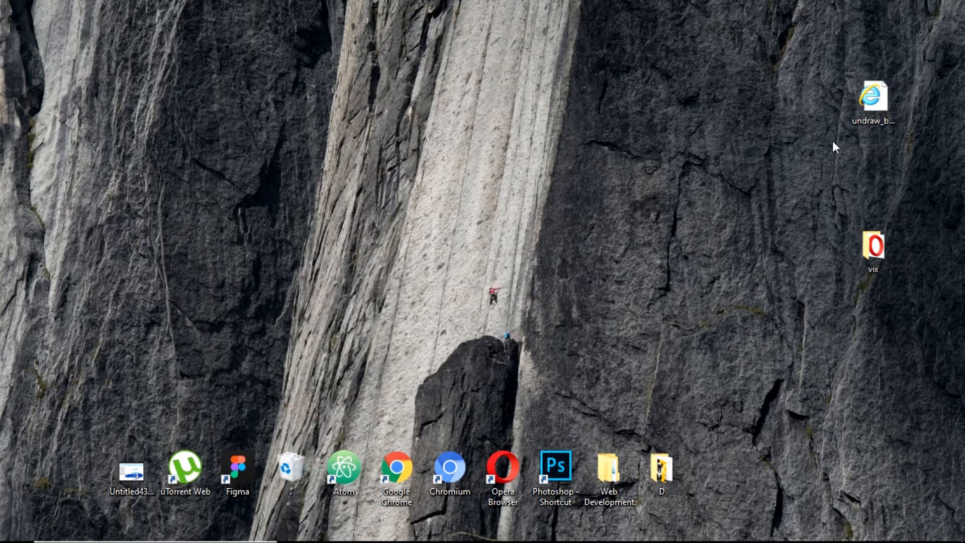
left_click(872, 98)
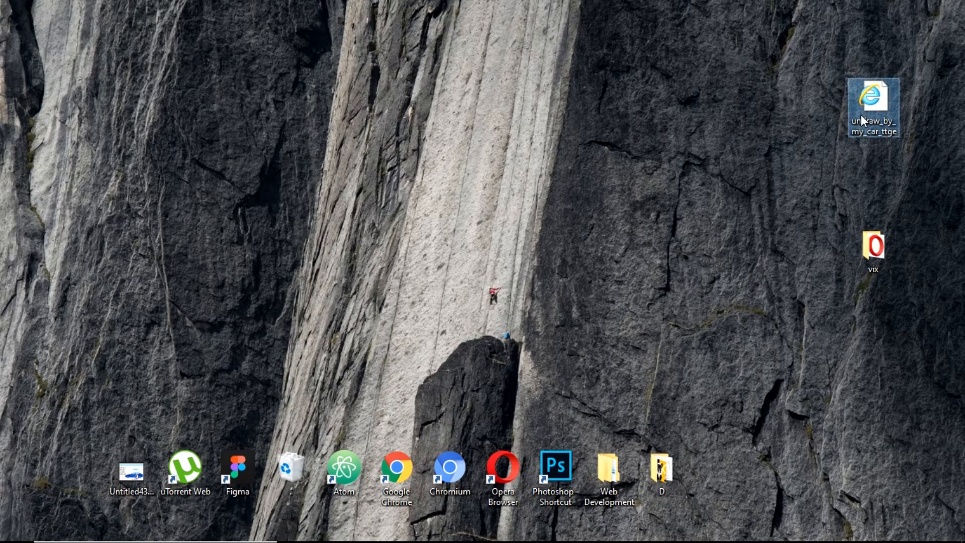
double_click(872, 104)
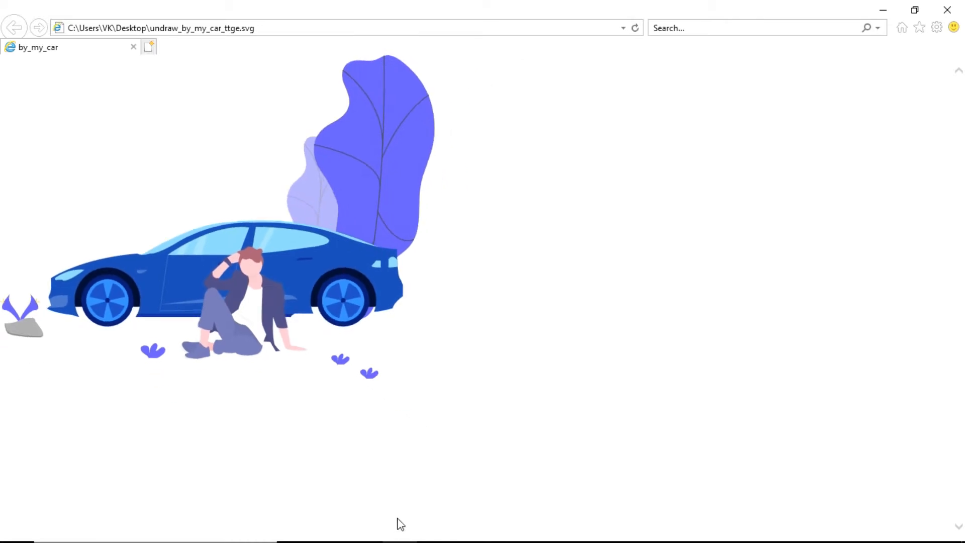
mouse_move(627, 229)
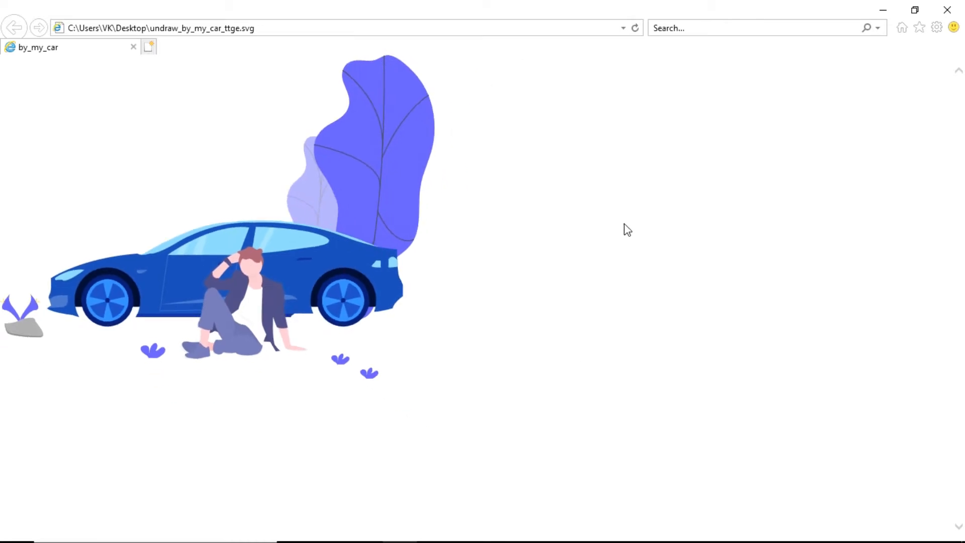
mouse_move(946, 10)
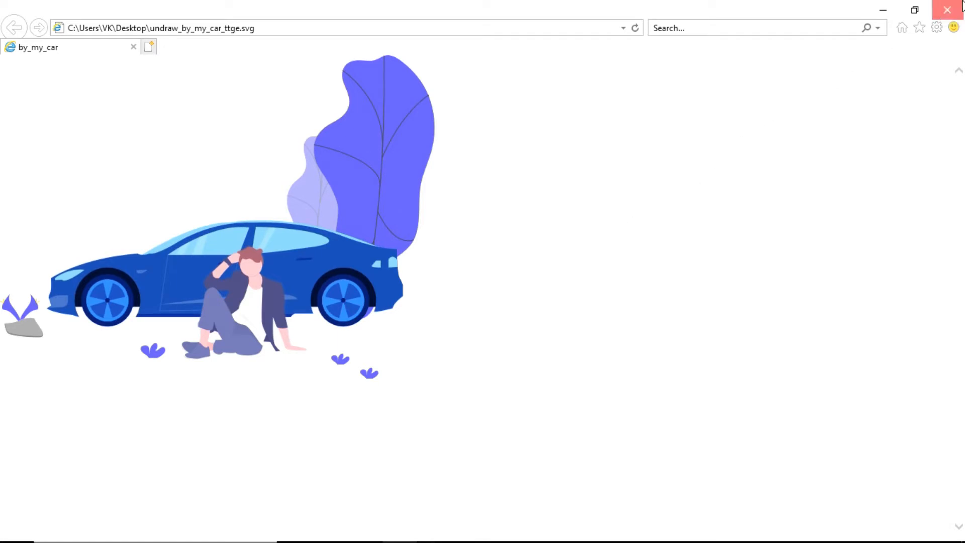
left_click(947, 10)
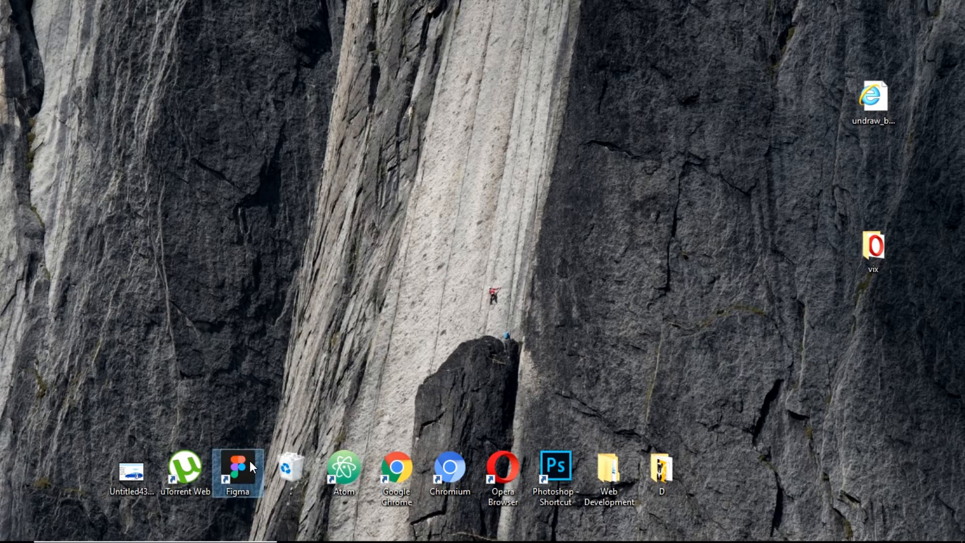
mouse_move(238, 472)
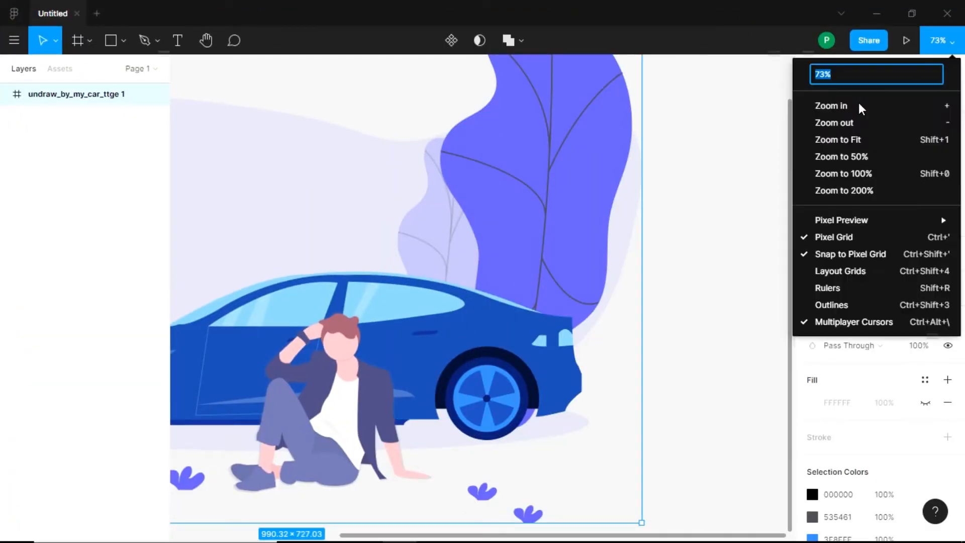
Zoom the canvas to 50% and select the undraw_by_my_car_ttge 1 frame
left_click(841, 157)
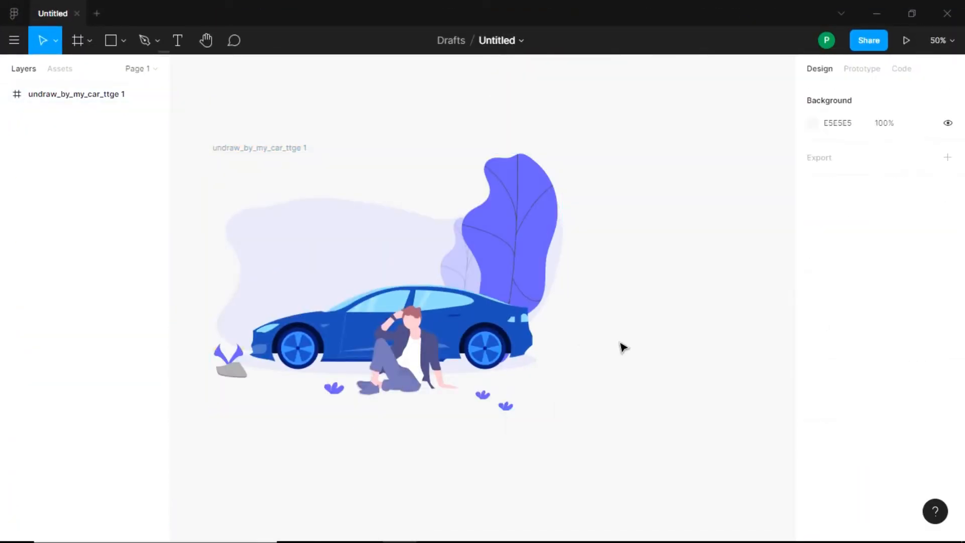
left_click(76, 93)
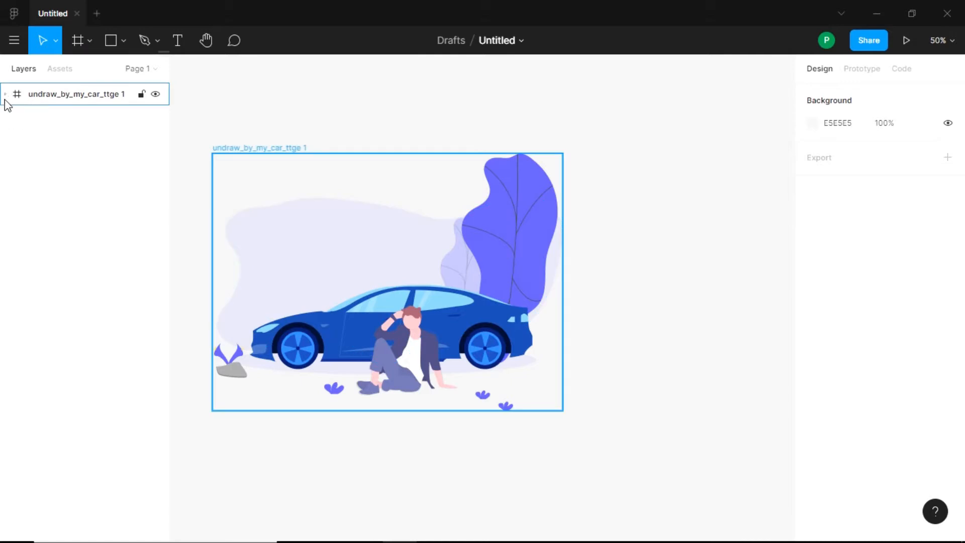
Select the left wheel's vector shapes, group them and name the group left-wheel
left_click(5, 94)
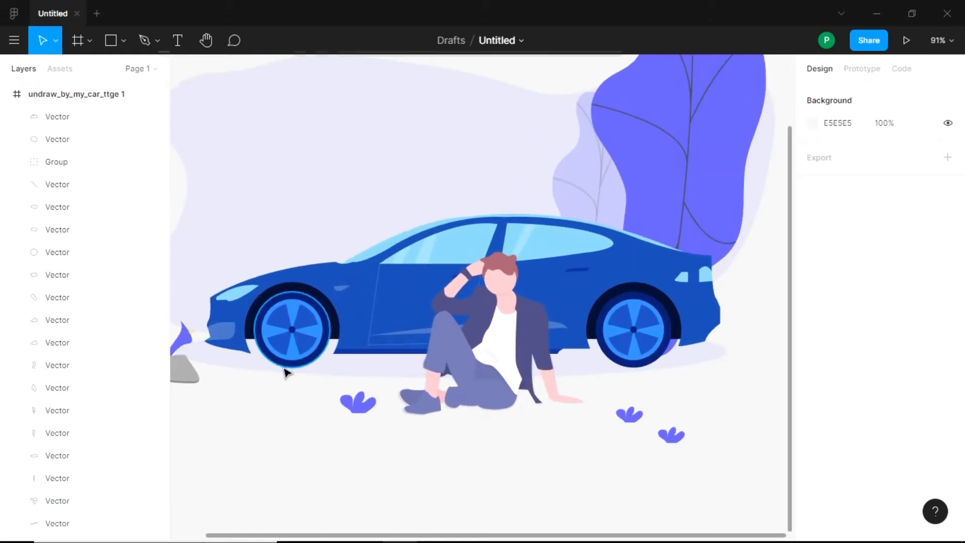
left_click(289, 332)
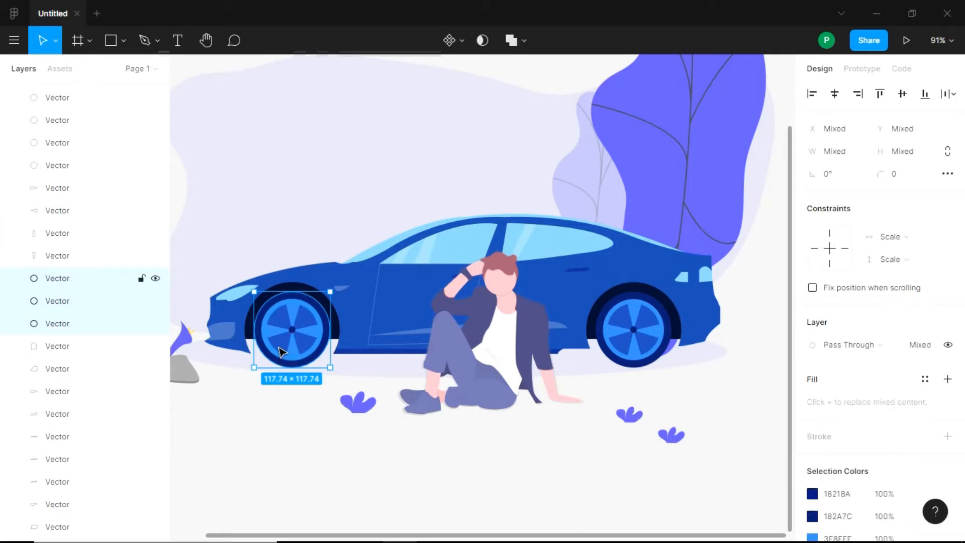
left_click(57, 255)
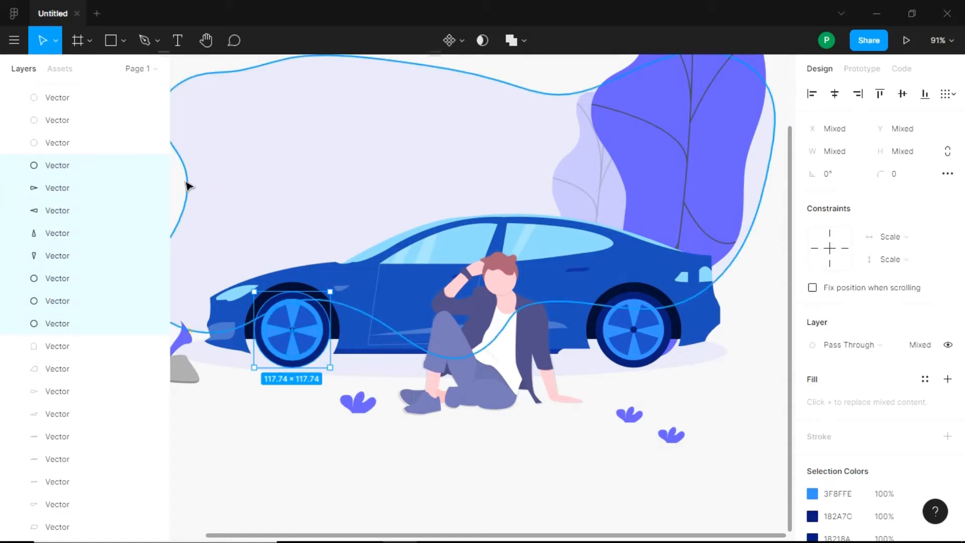
mouse_move(58, 232)
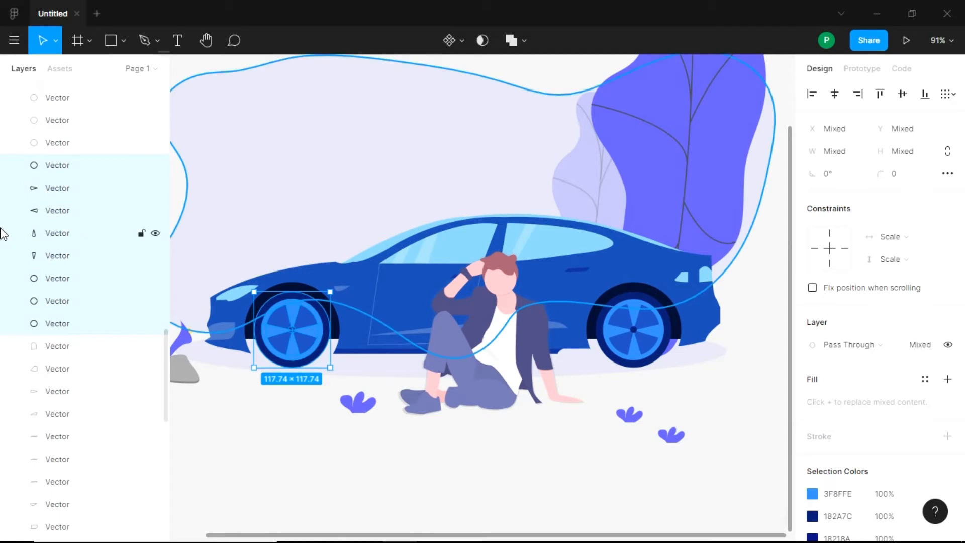
mouse_move(121, 210)
type("left-wheel")
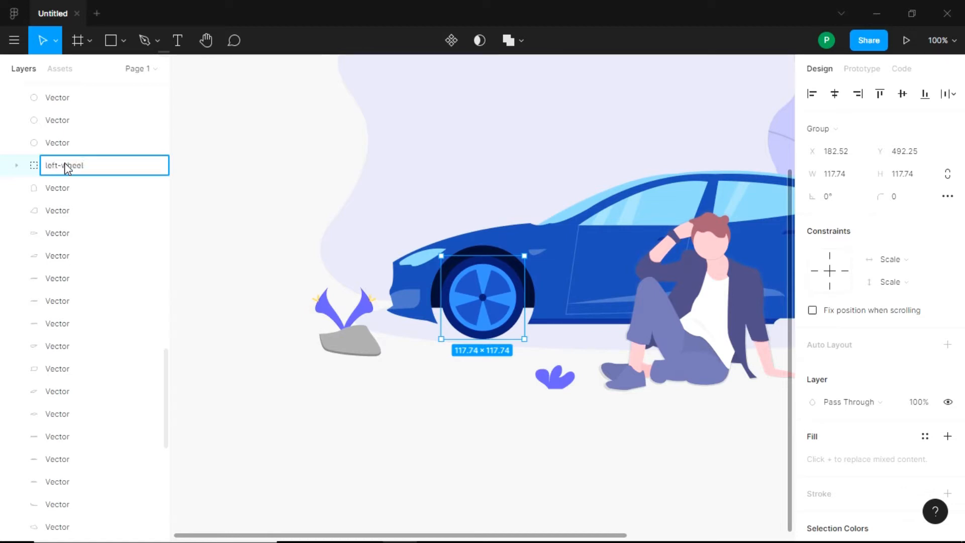
left_click(187, 273)
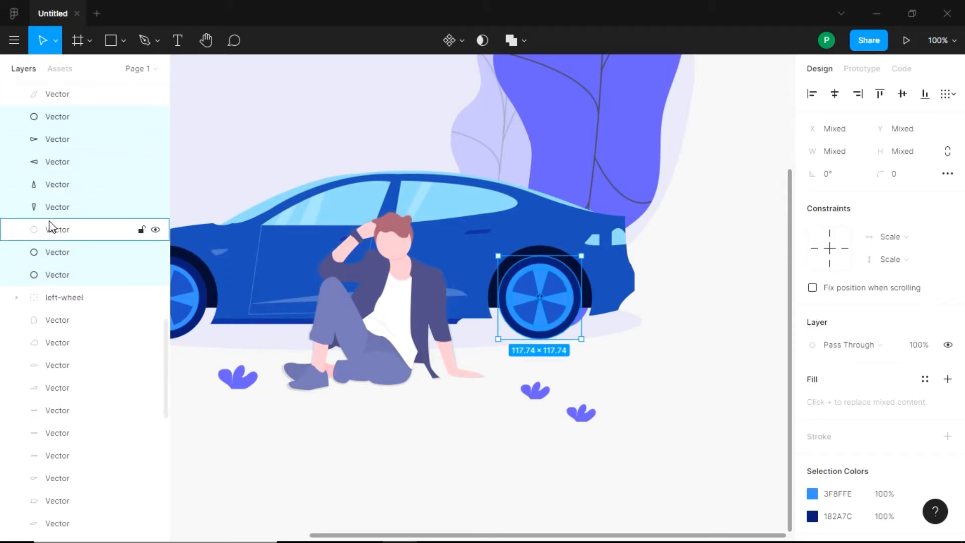
Group the right wheel's shapes as right-wheel, then marquee-select the car body shapes
left_click(508, 384)
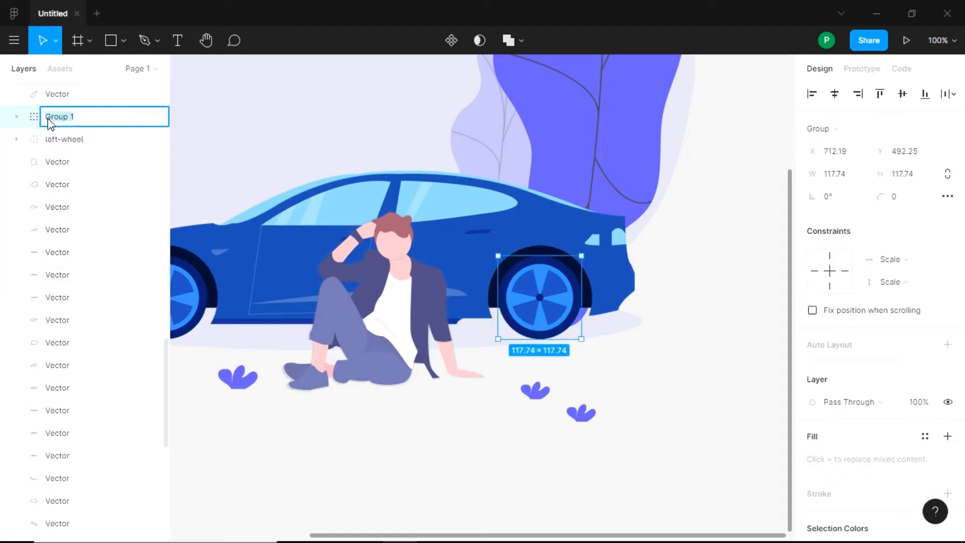
type("right-wheel")
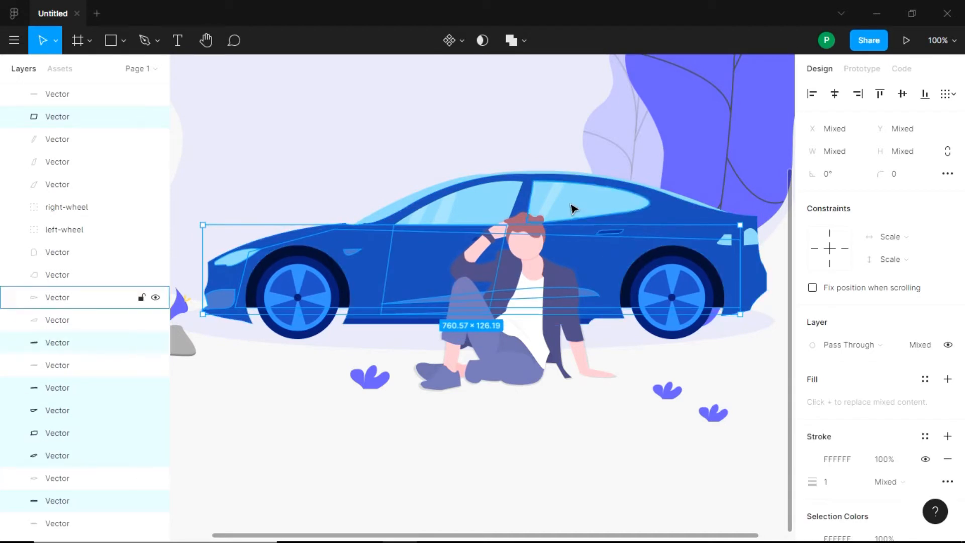
left_click_drag(742, 313, 757, 313)
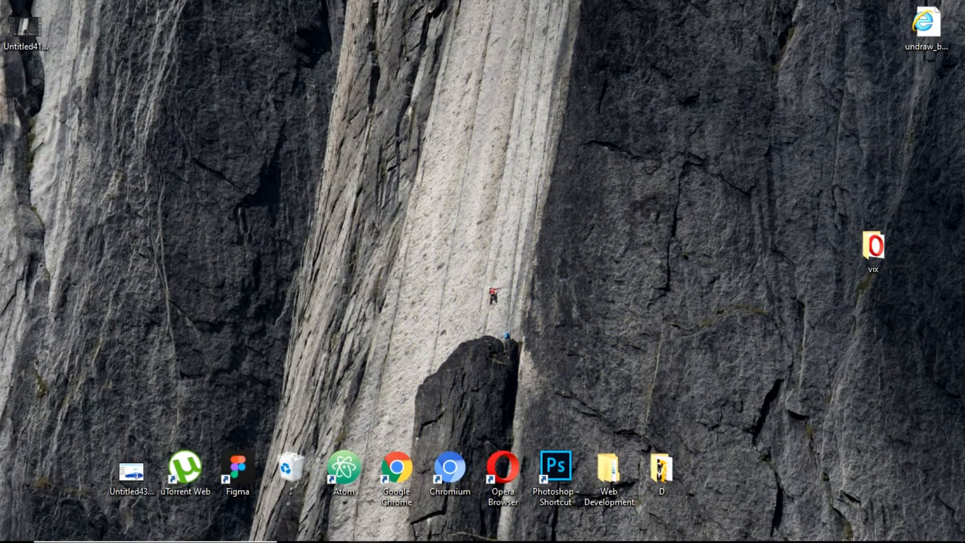
mouse_move(749, 179)
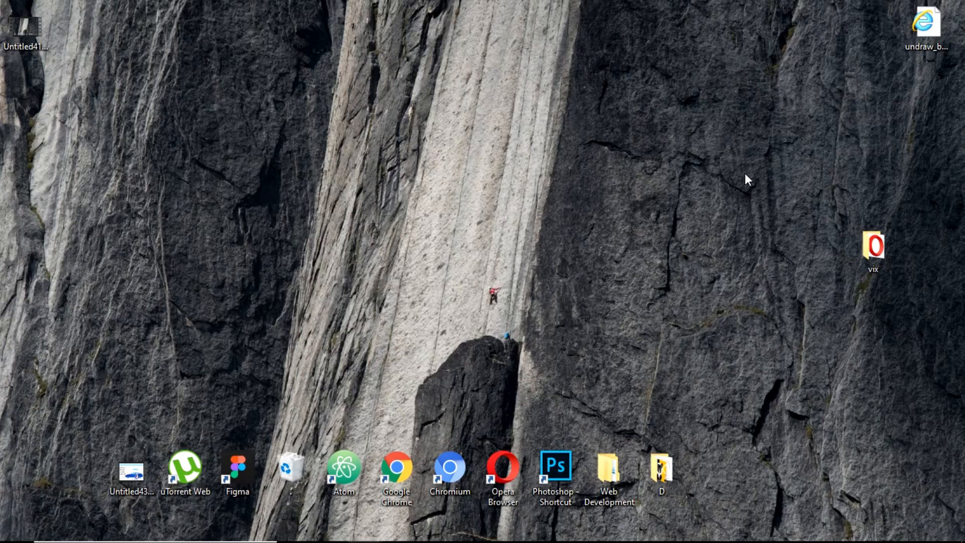
View svg2.svg from the desktop vix folder in Internet Explorer
double_click(873, 245)
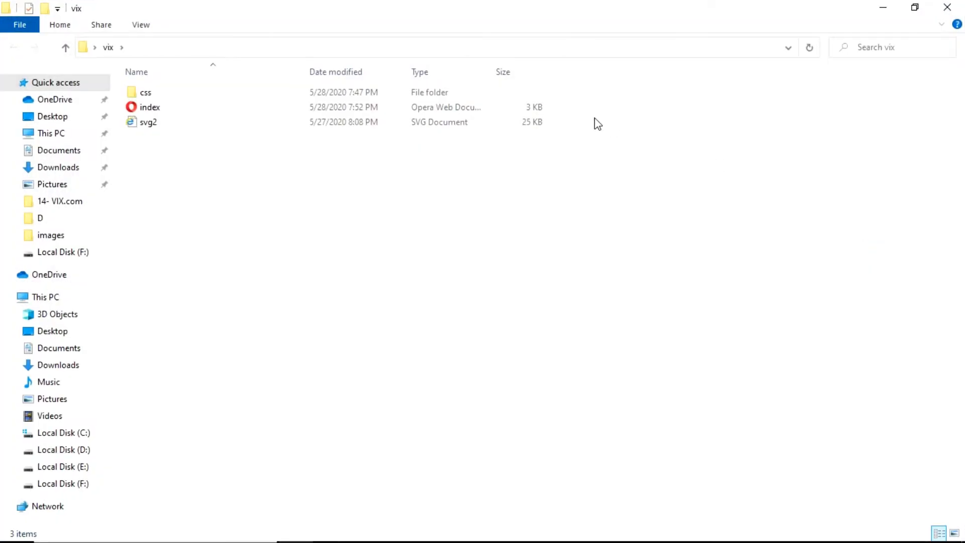
double_click(148, 122)
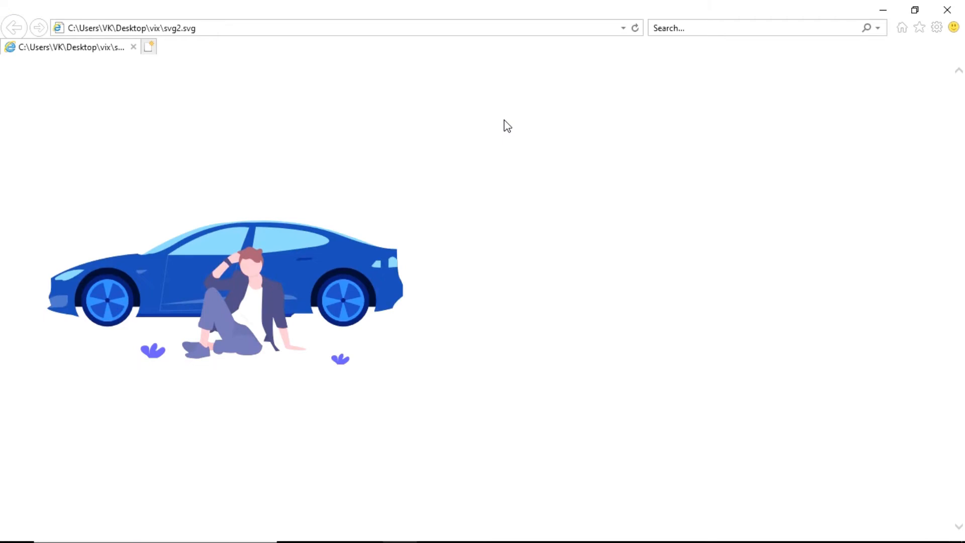
mouse_move(143, 179)
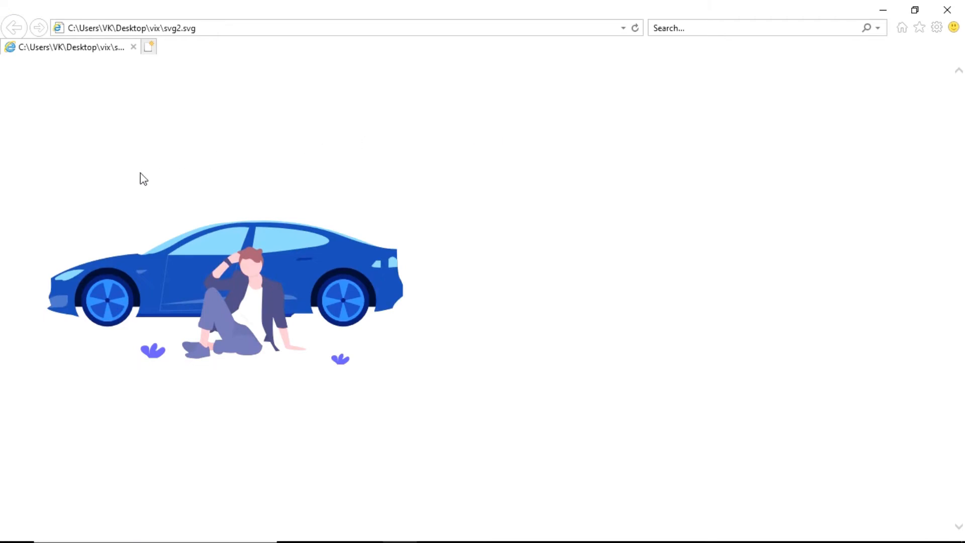
mouse_move(135, 330)
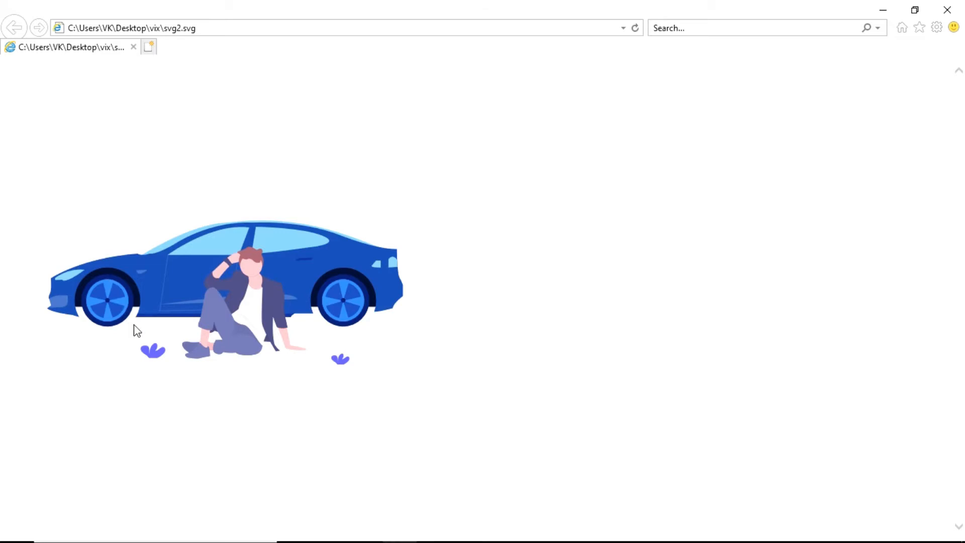
mouse_move(351, 277)
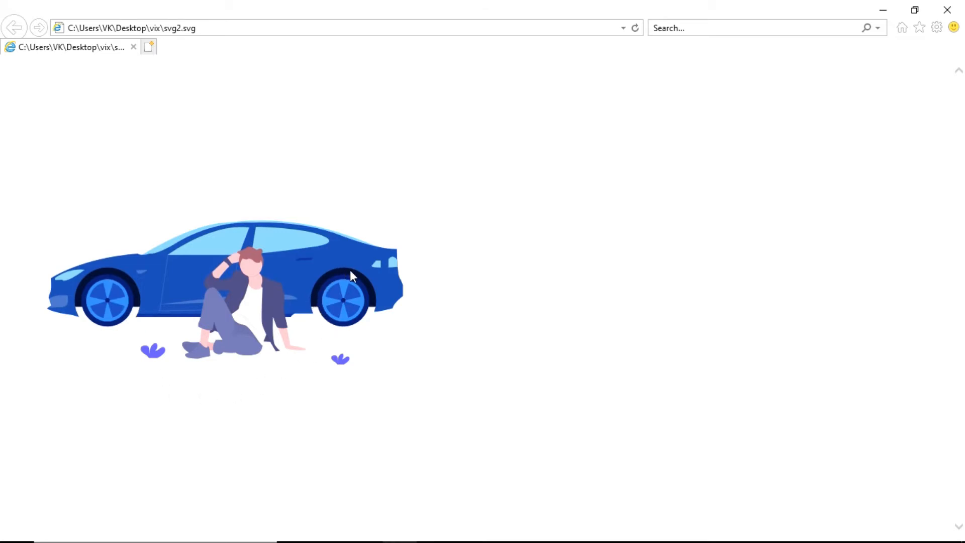
mouse_move(75, 313)
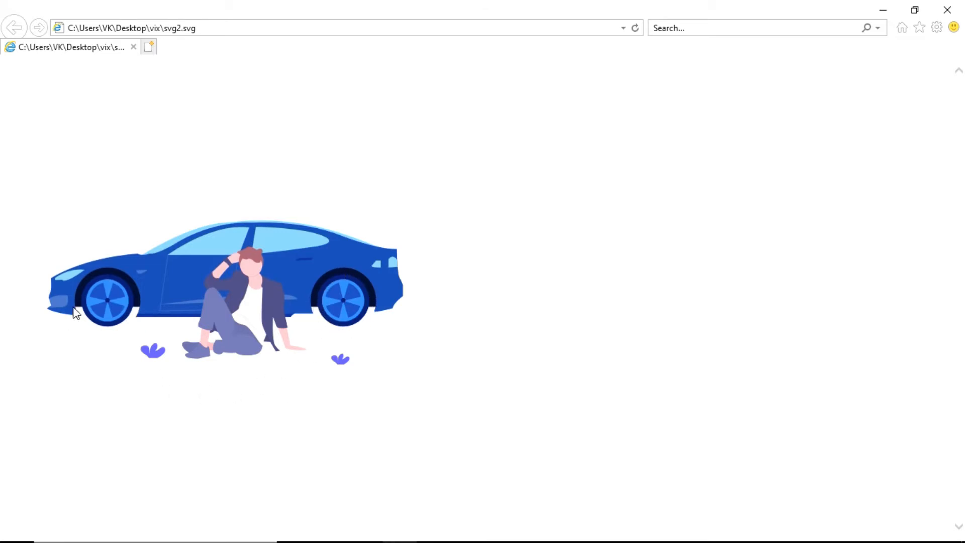
mouse_move(389, 307)
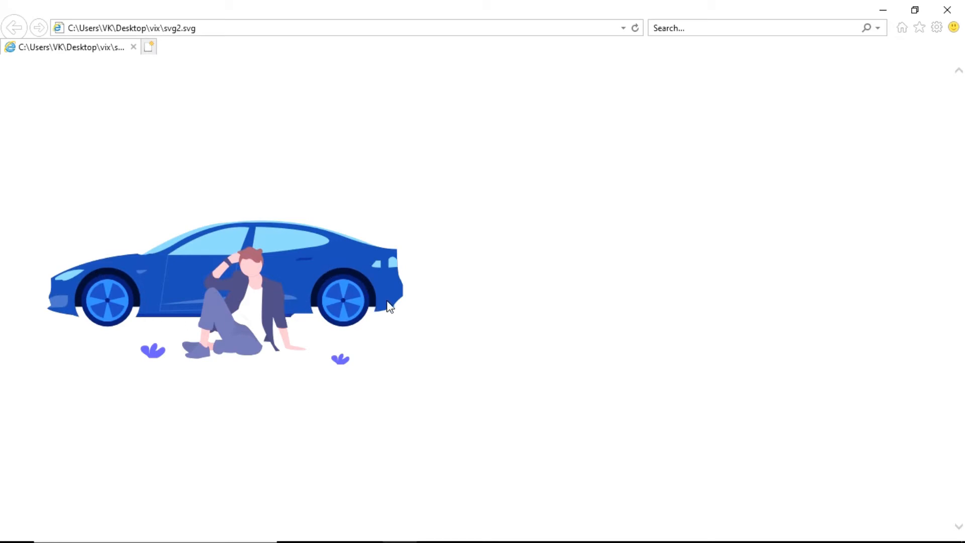
mouse_move(66, 253)
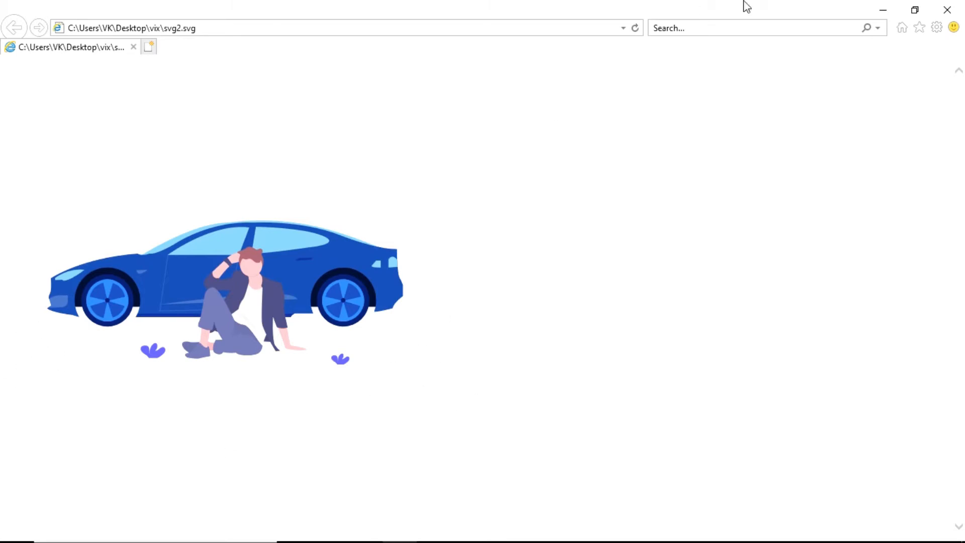
mouse_move(655, 373)
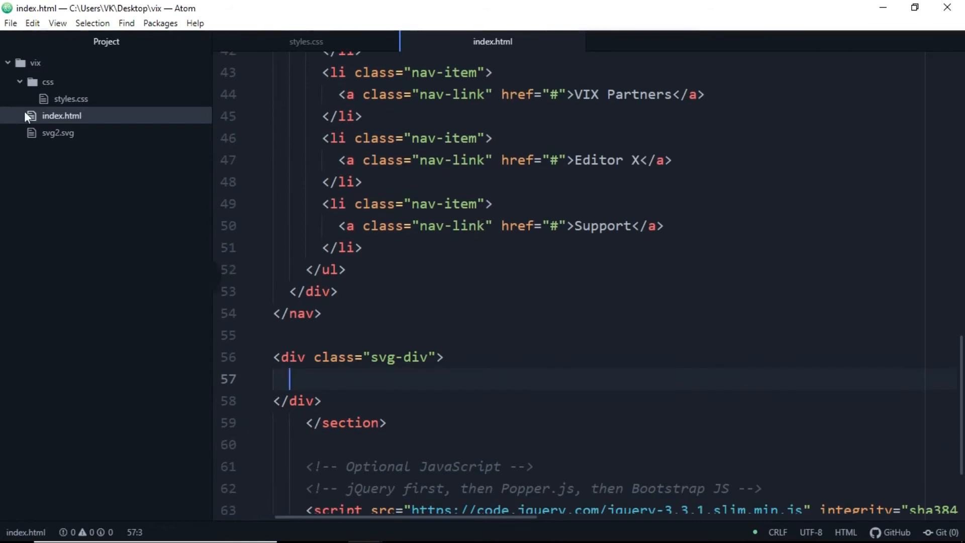
Place the svg2 car markup inside the svg-div in index.html with width 900
left_click(58, 132)
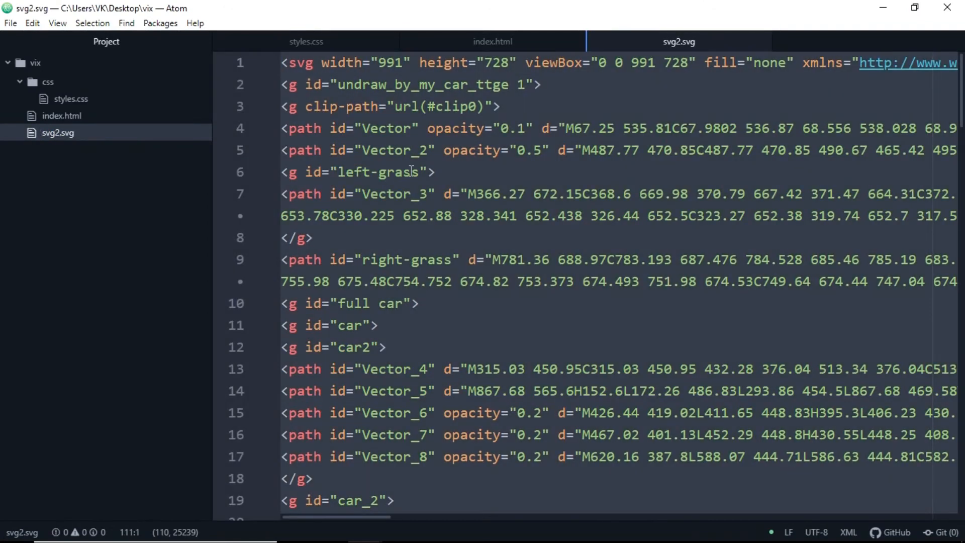
left_click(492, 41)
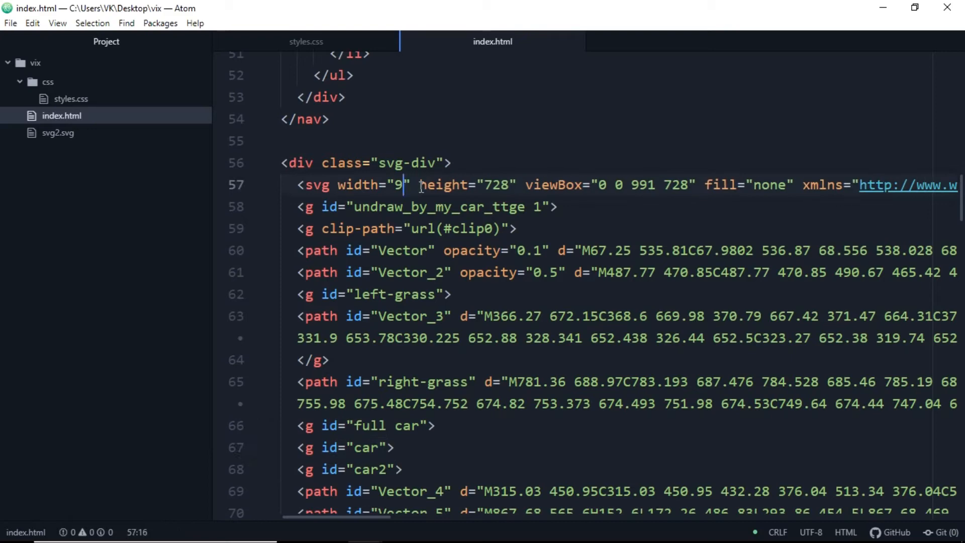
type("00")
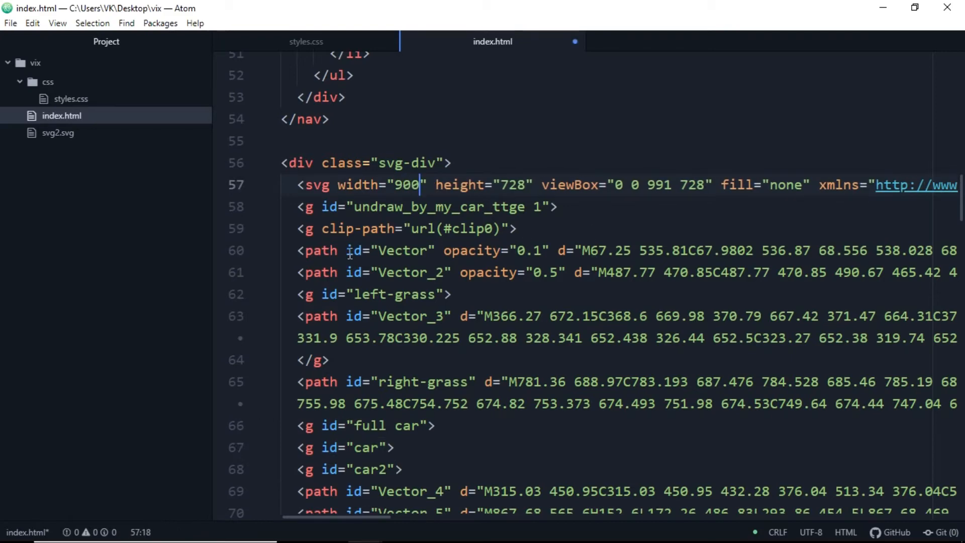
scroll("down", 3)
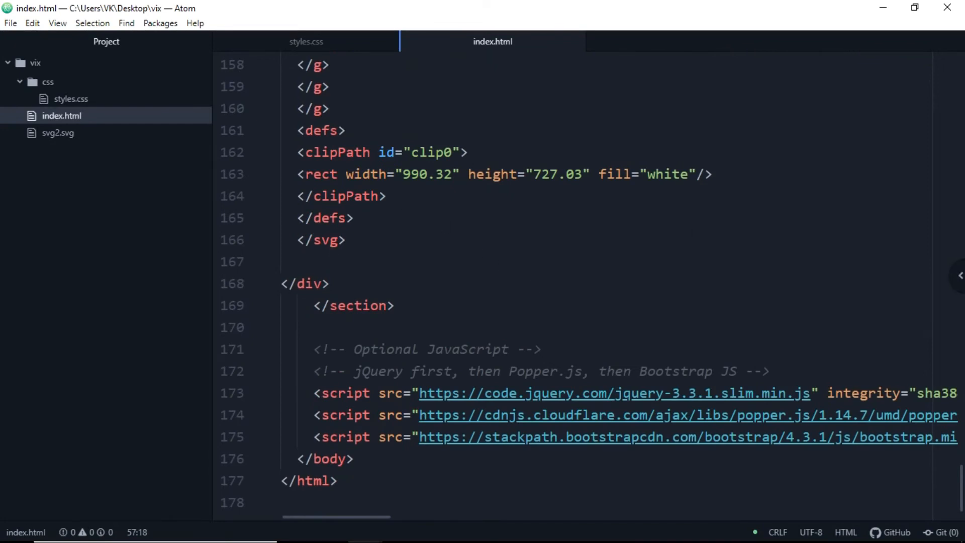
Add a text div with an h1 reading "CREATE A <br>WEBSITE ... <br>PROUD OF"
type("div class=\"text\">")
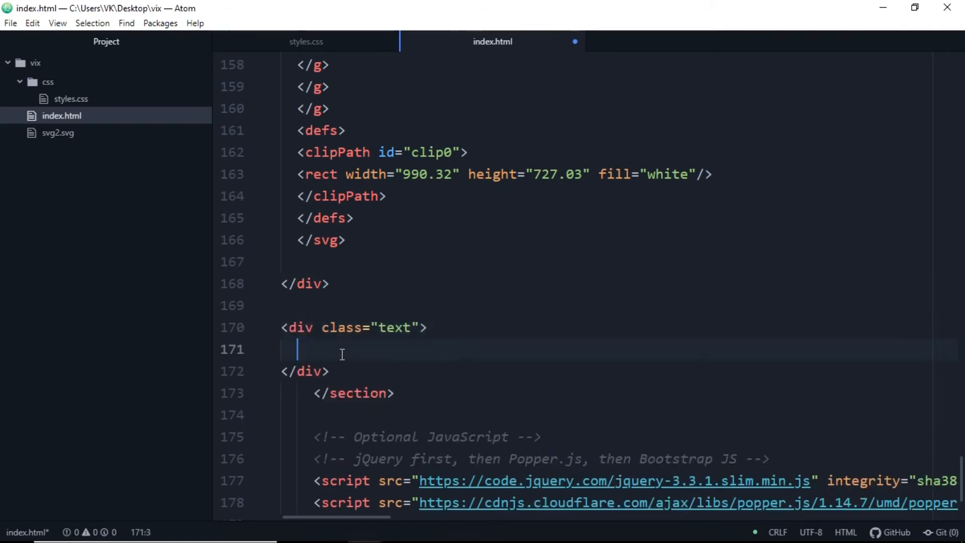
type("<h1 class=\"text-h1\"></h1>")
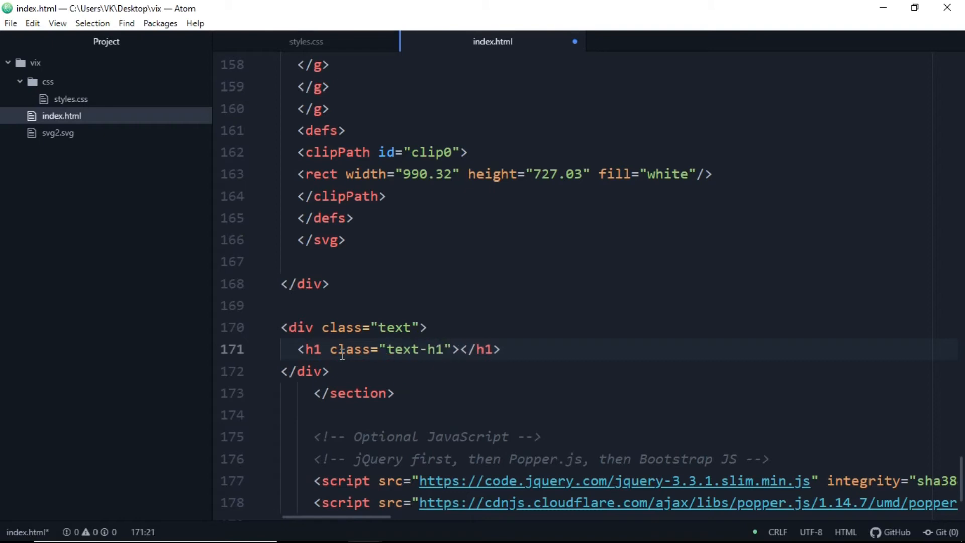
type("CREATE ab")
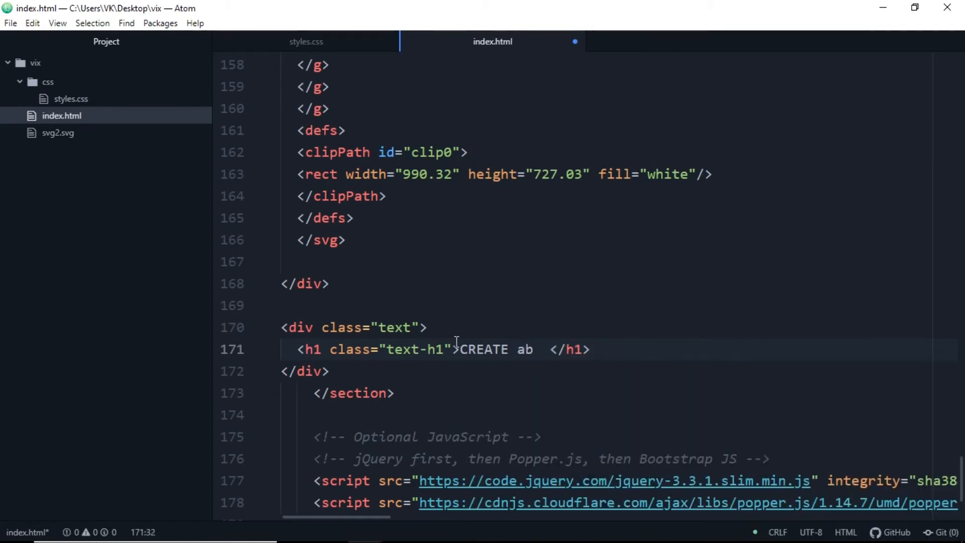
key("Backspace")
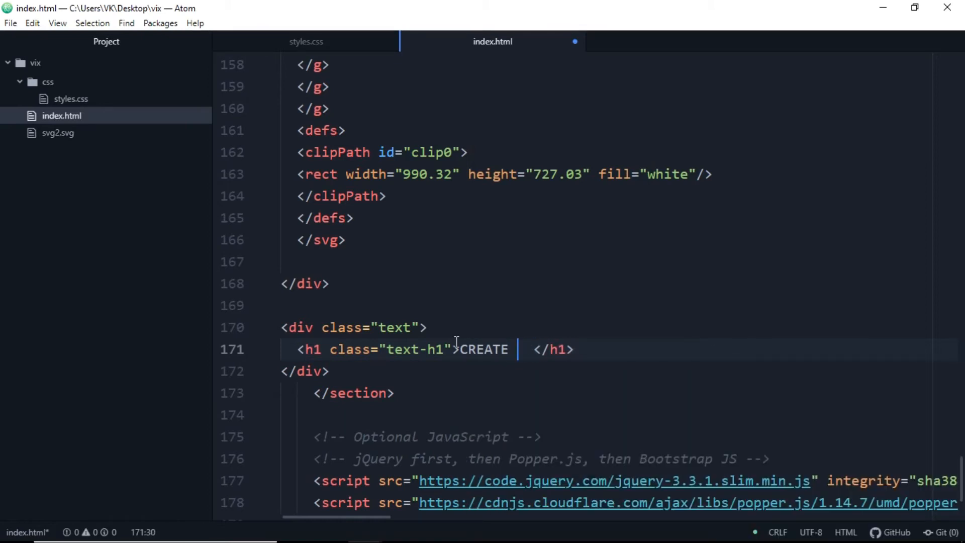
type("A <br>WEBS")
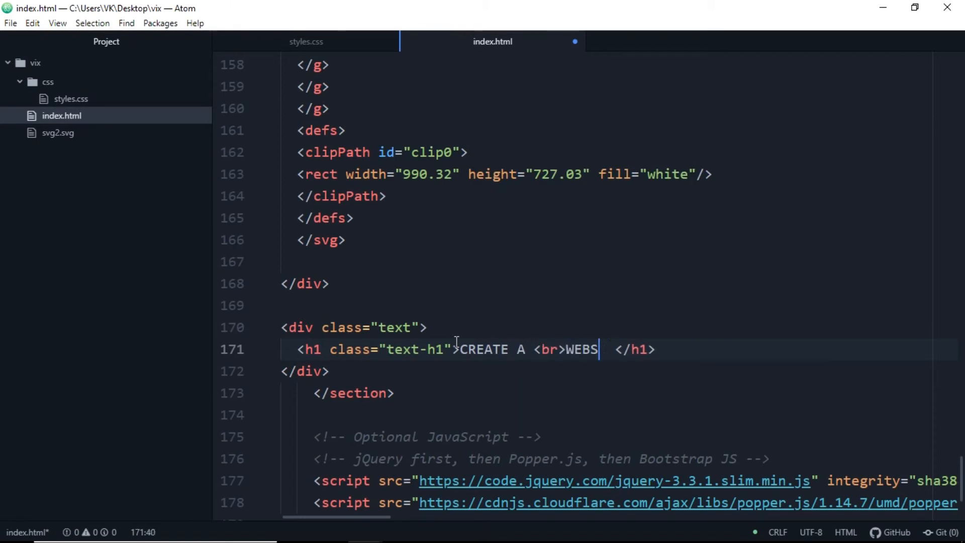
type("ITE b")
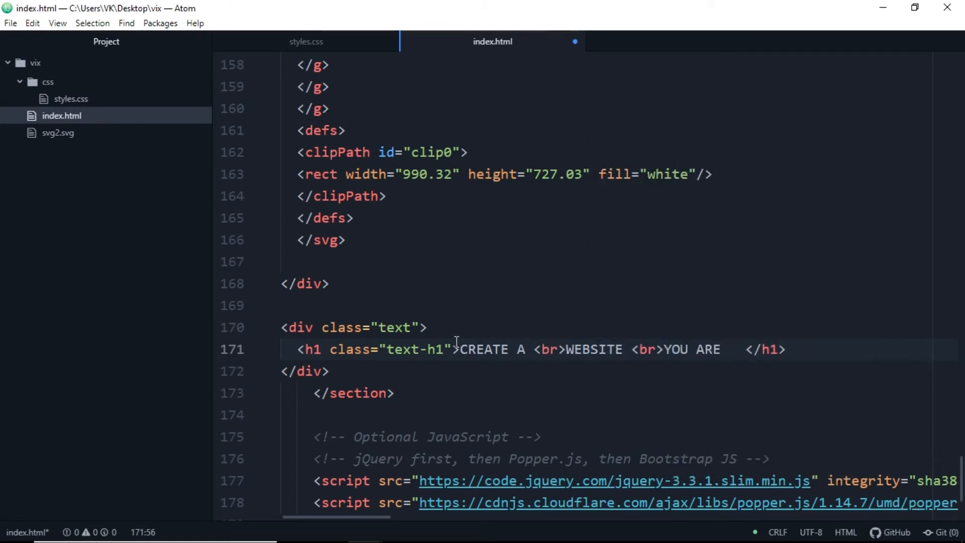
type("<br>Pr")
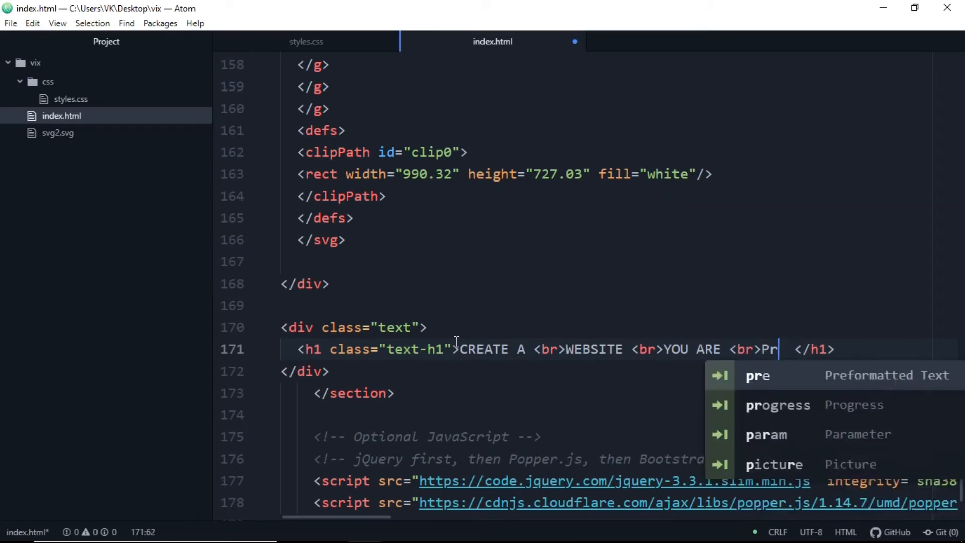
type("OUD OF")
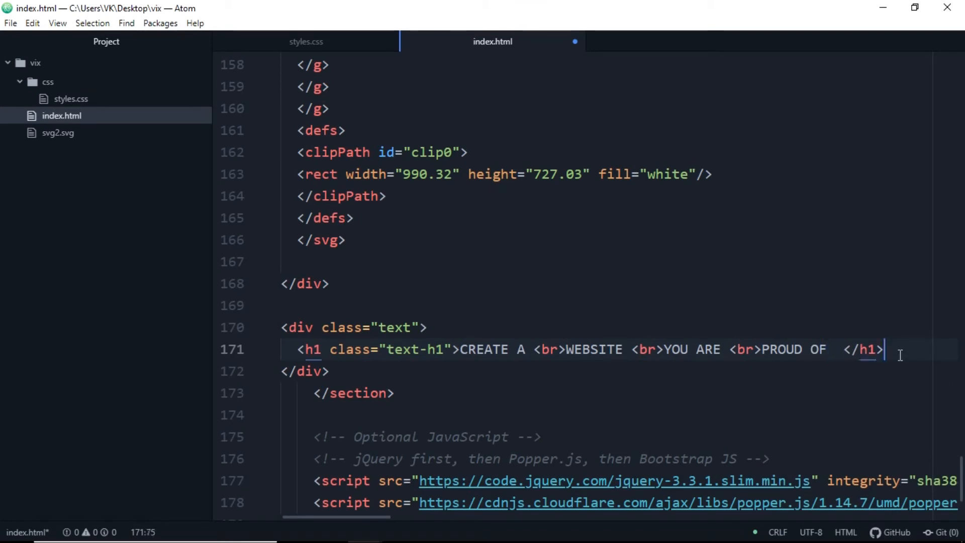
Add an h3 of class text-h3 reading "Discover the platform... gives <br>... exactly the way you want."
type("h3")
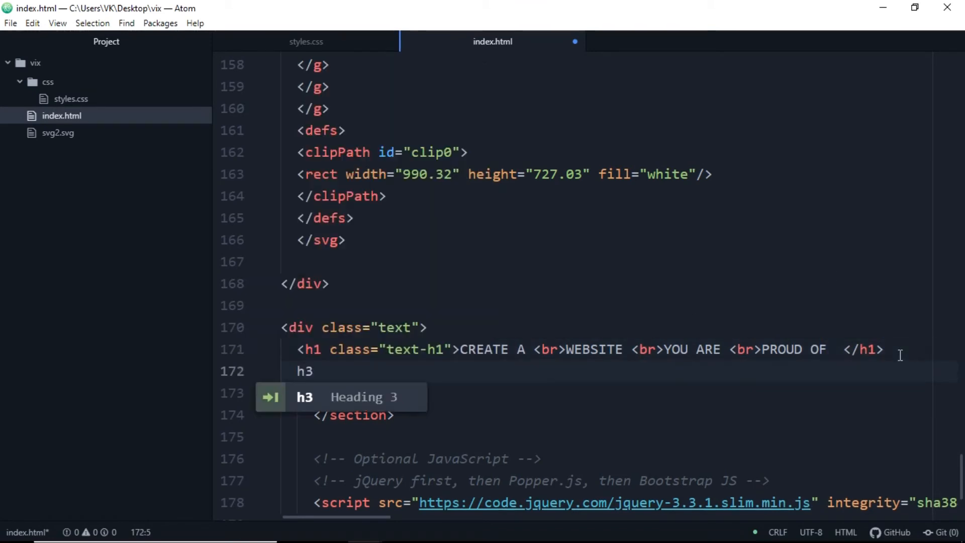
key("Tab")
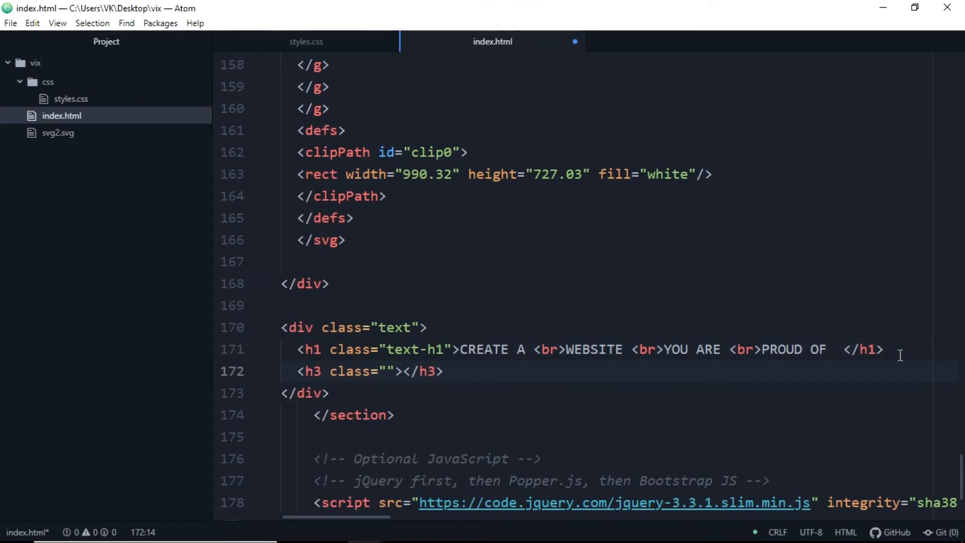
type("text-h3")
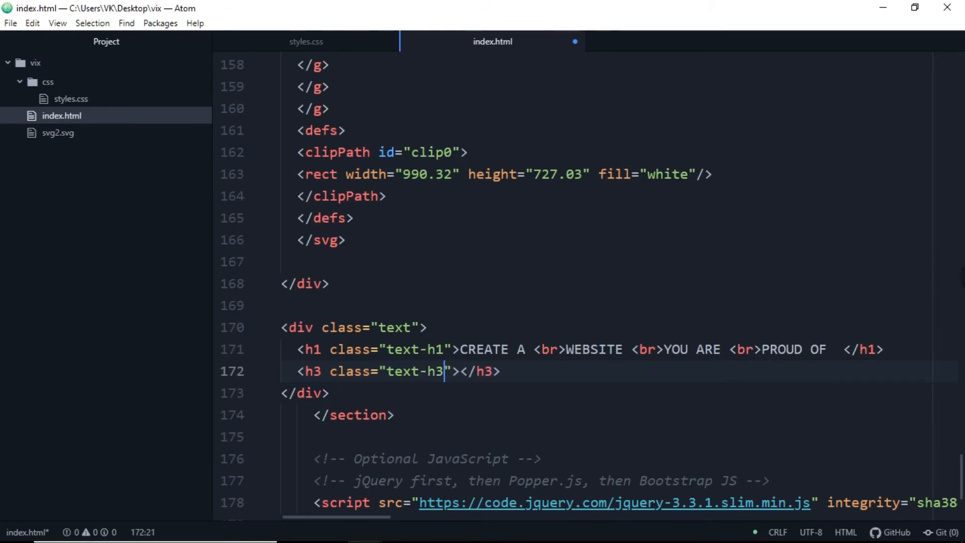
type("Discover")
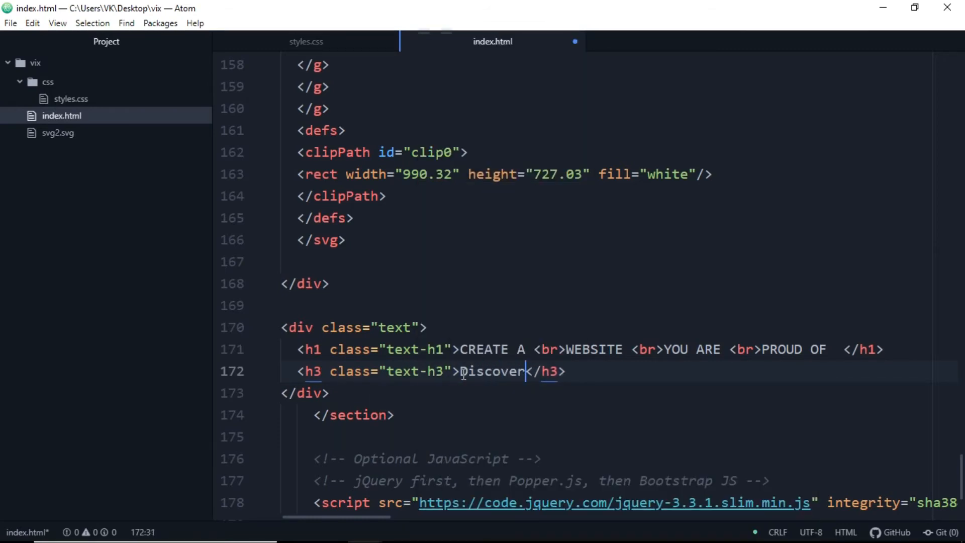
type("the platofro")
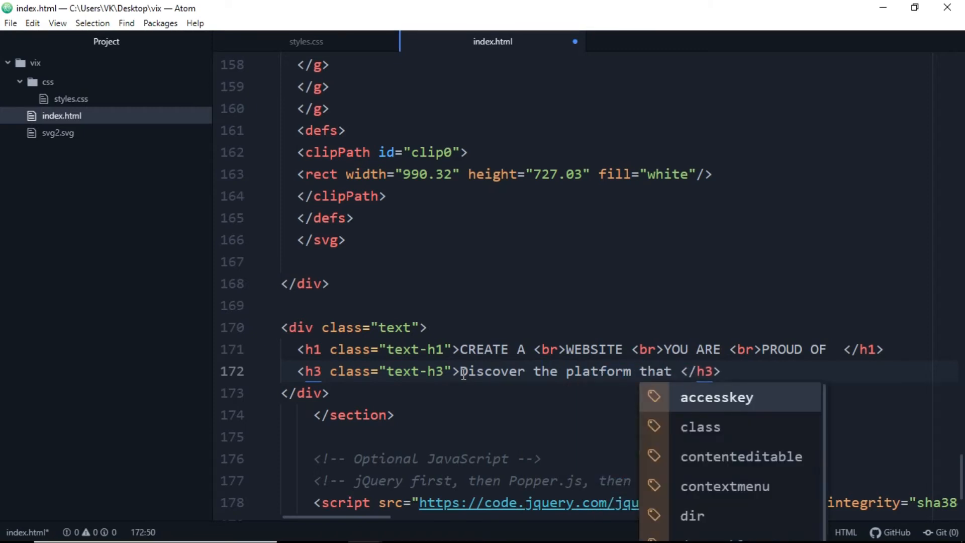
type("gives <br>you the freedom to create,design <br>and </h3>")
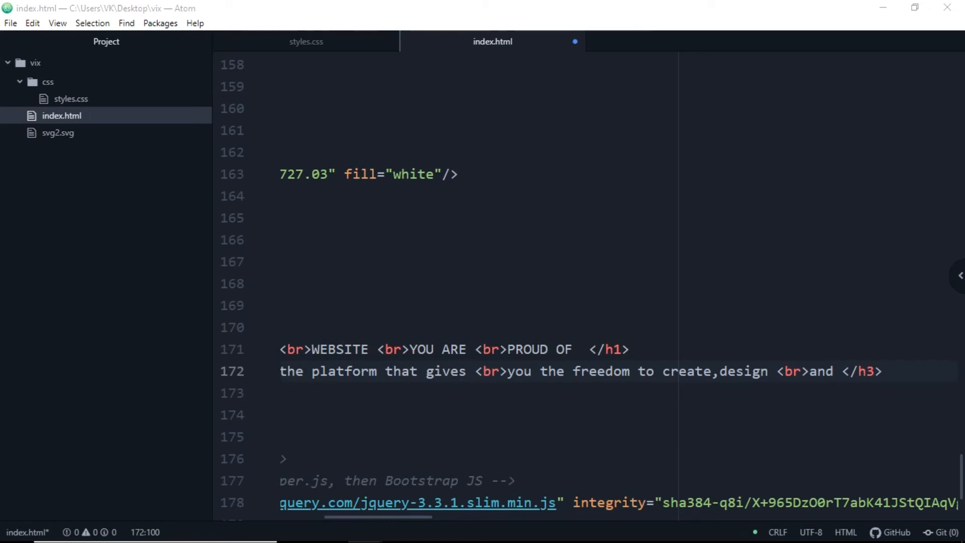
type("develop your web presence <br>e")
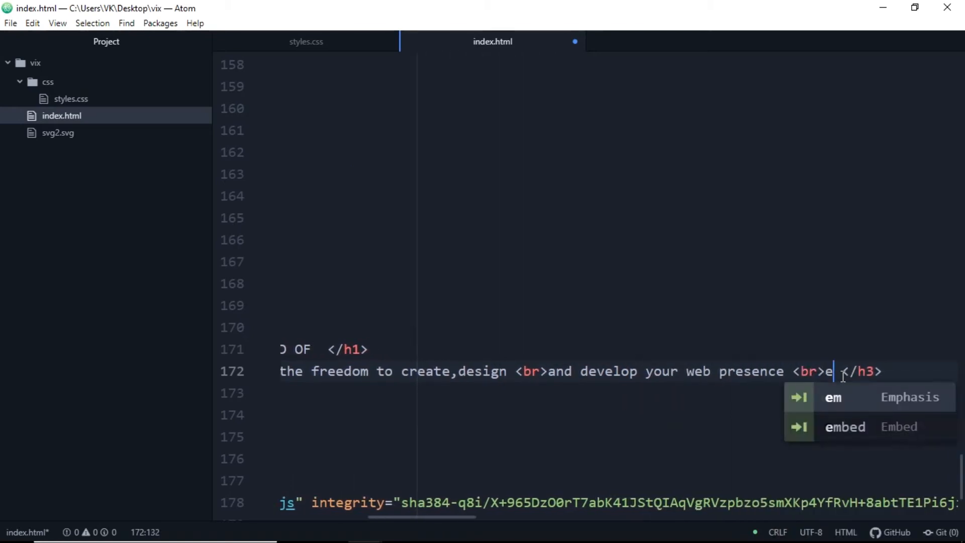
type("xactly the")
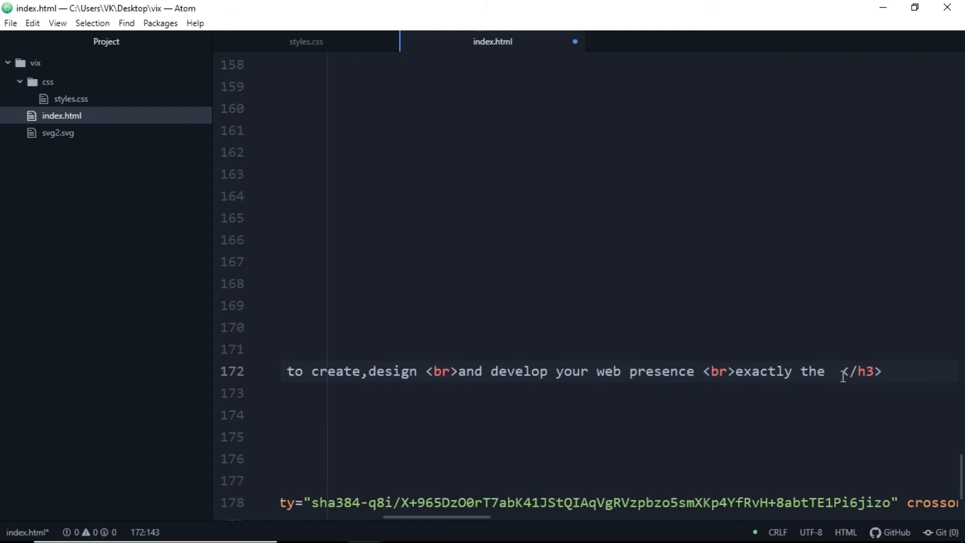
type("way you want")
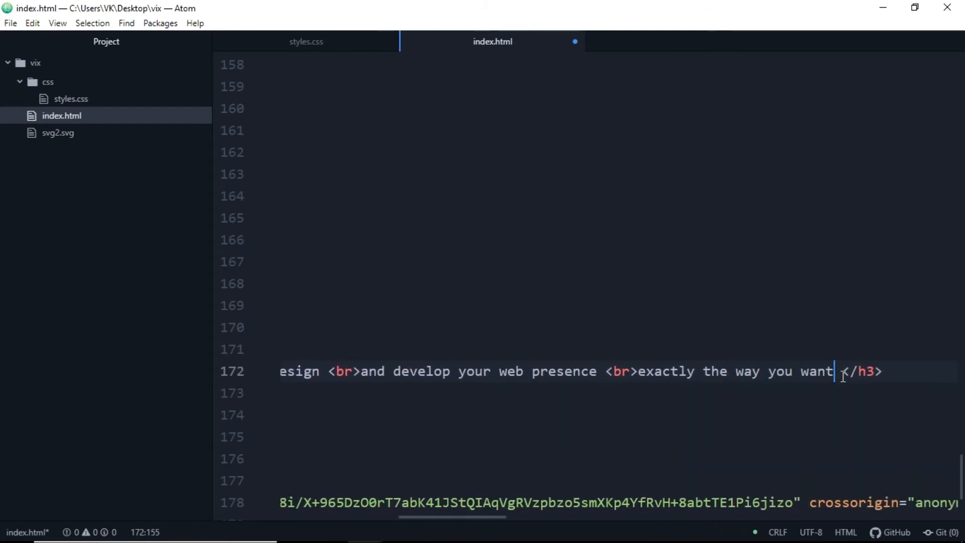
type(".")
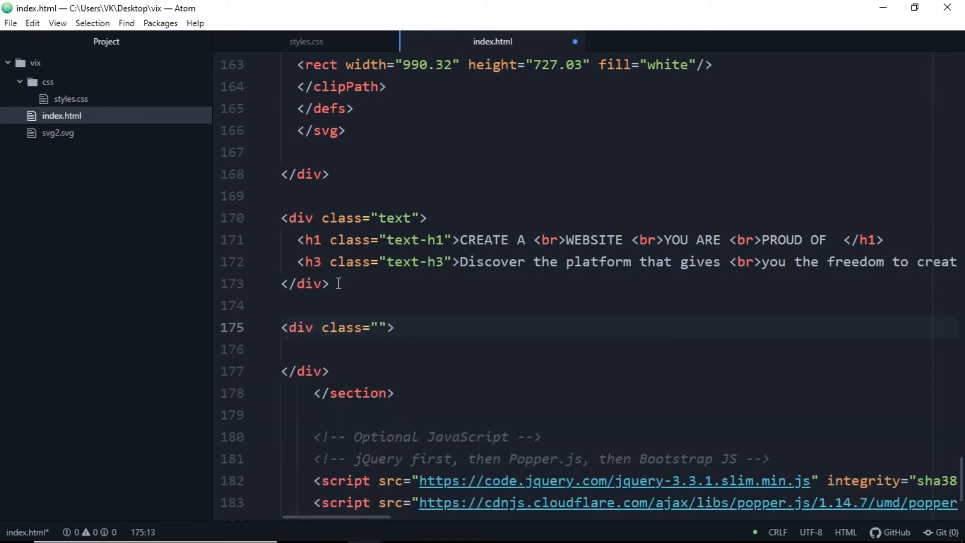
Add a button-div holding a GET STARTED button of class button1
type("button-div")
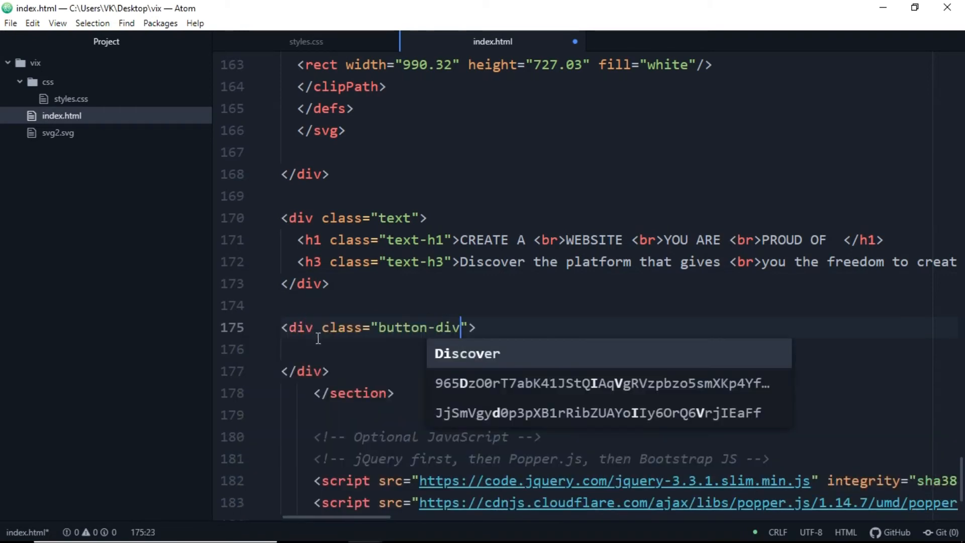
type("button type=\"button\" name=\"button\"></button>")
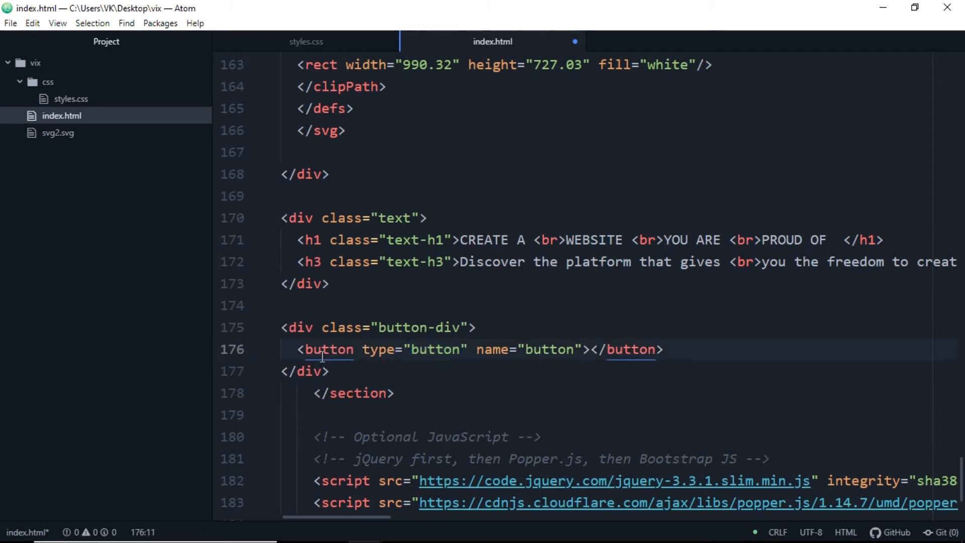
type("class=\"b\"")
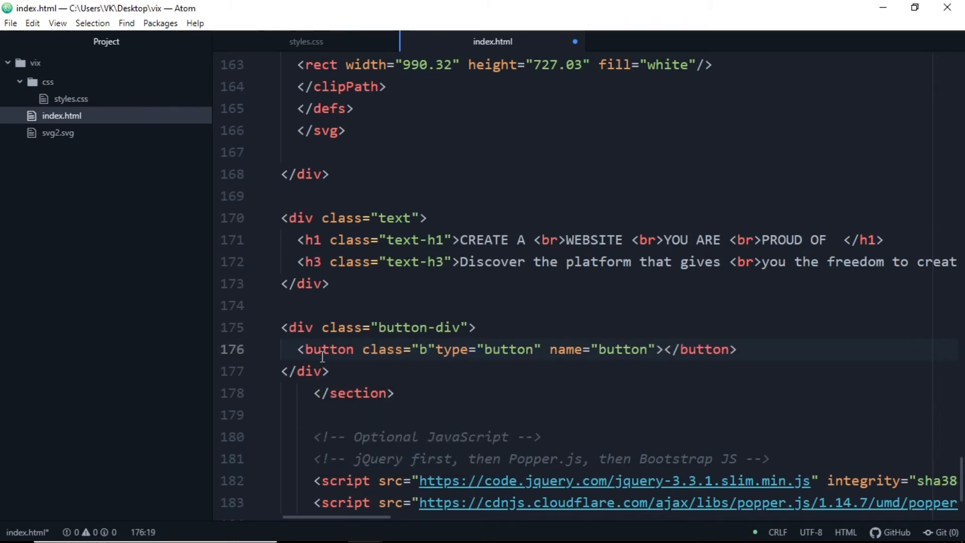
type("utton1")
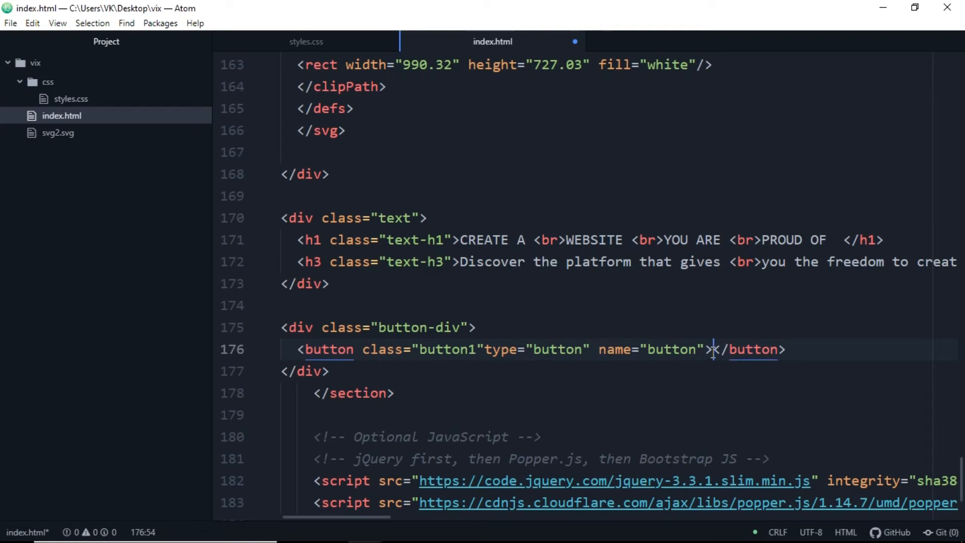
type("GET STARTED")
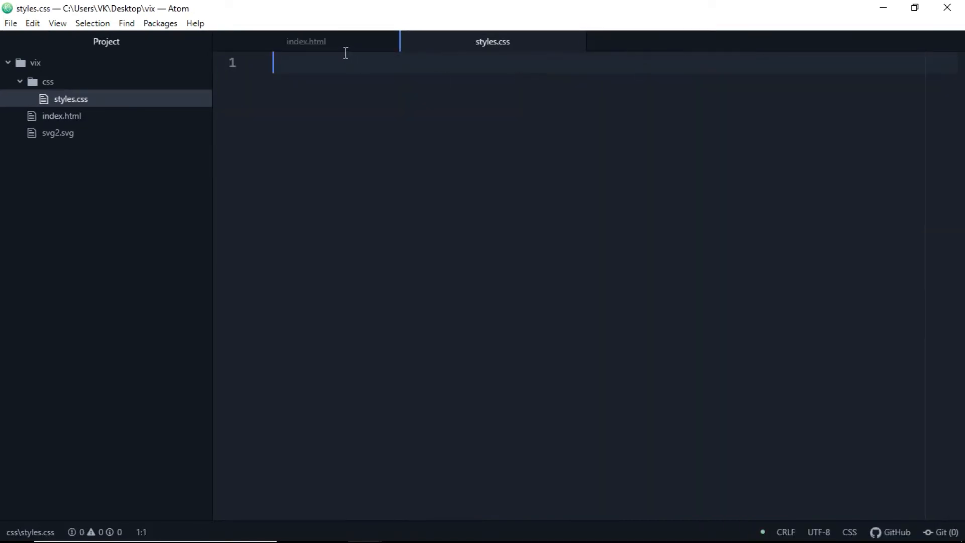
After checking the markup classes, add a body rule hiding horizontal overflow in styles.css
left_click(306, 41)
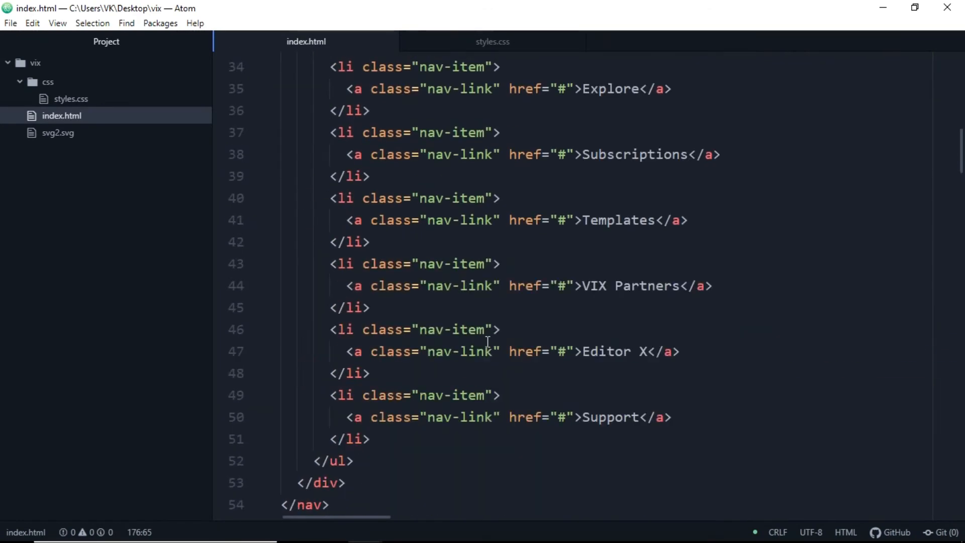
scroll("up", 3)
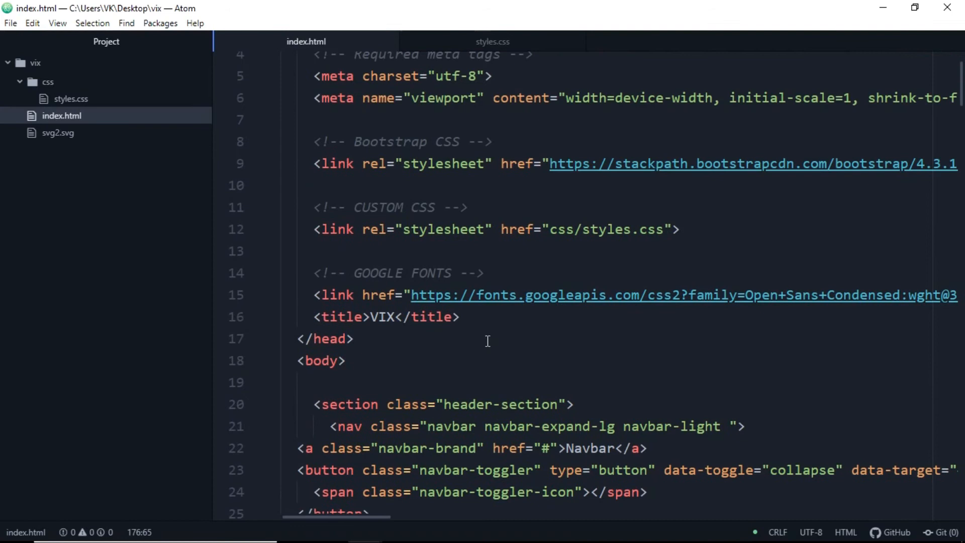
left_click(492, 42)
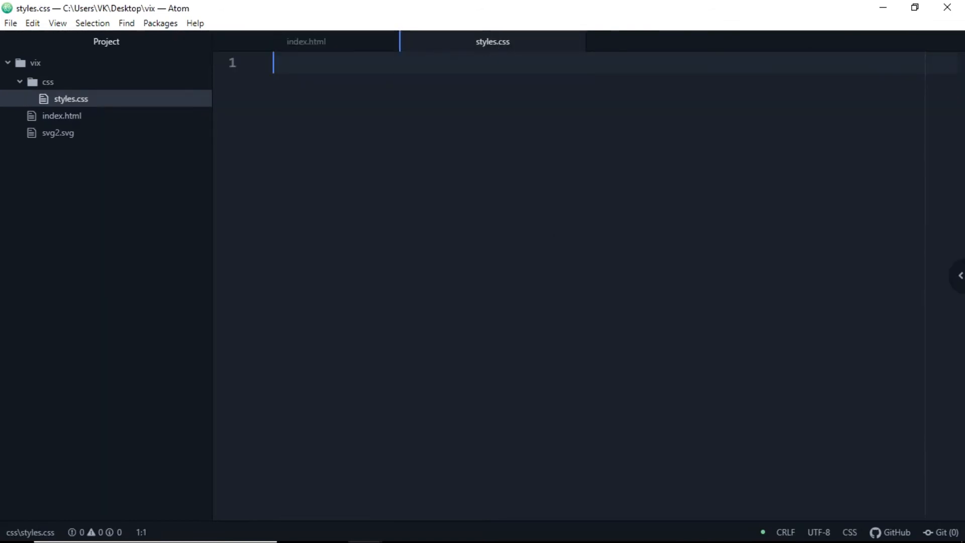
type("body{")
type("overflow-x: hidden;")
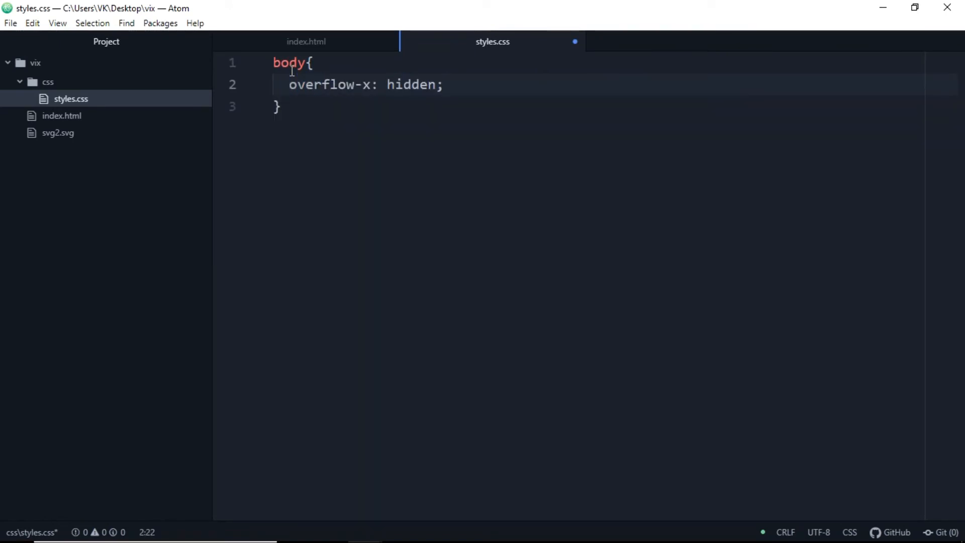
Make .header-section 100vh by 100vw with #fdfdfd background and black text
type(".header-section")
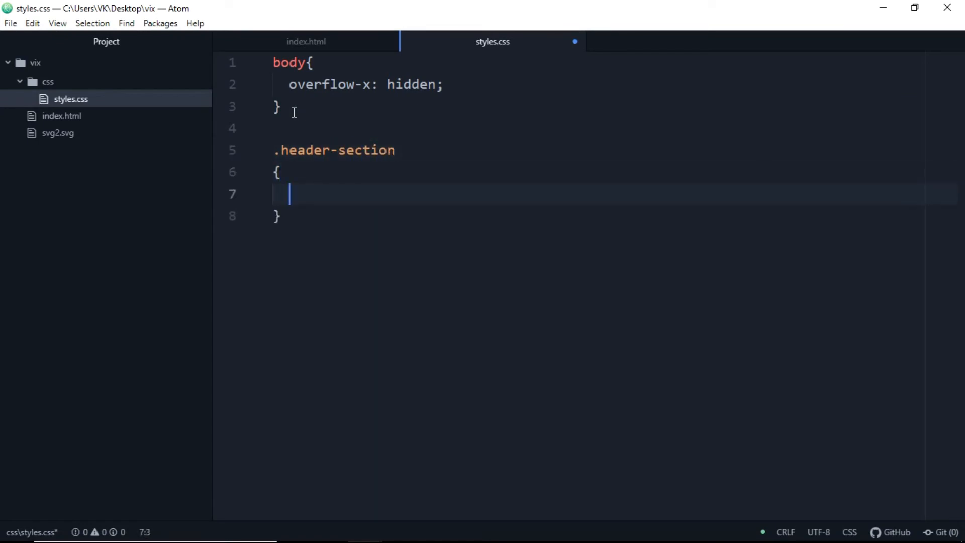
type("height: 100vh;")
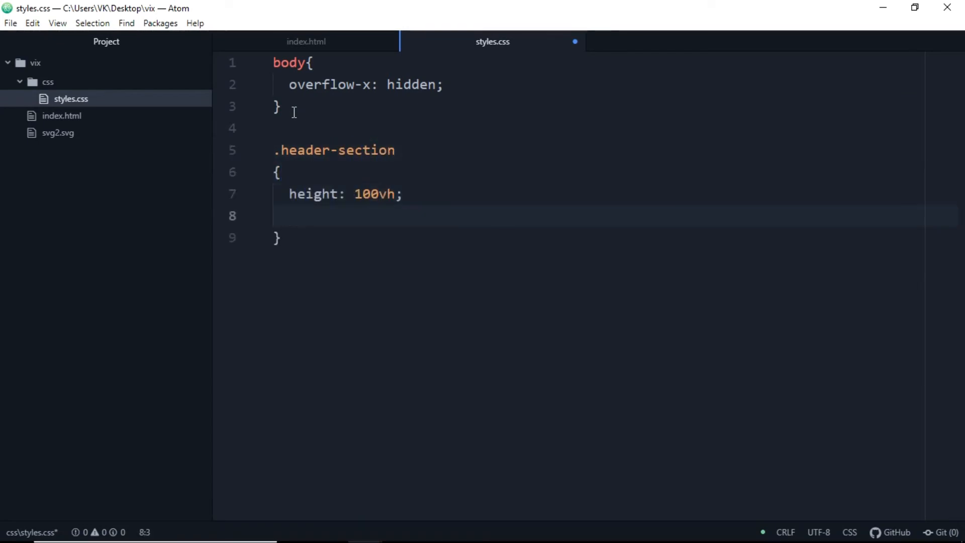
type("width: 100vw;")
type("background-color: #")
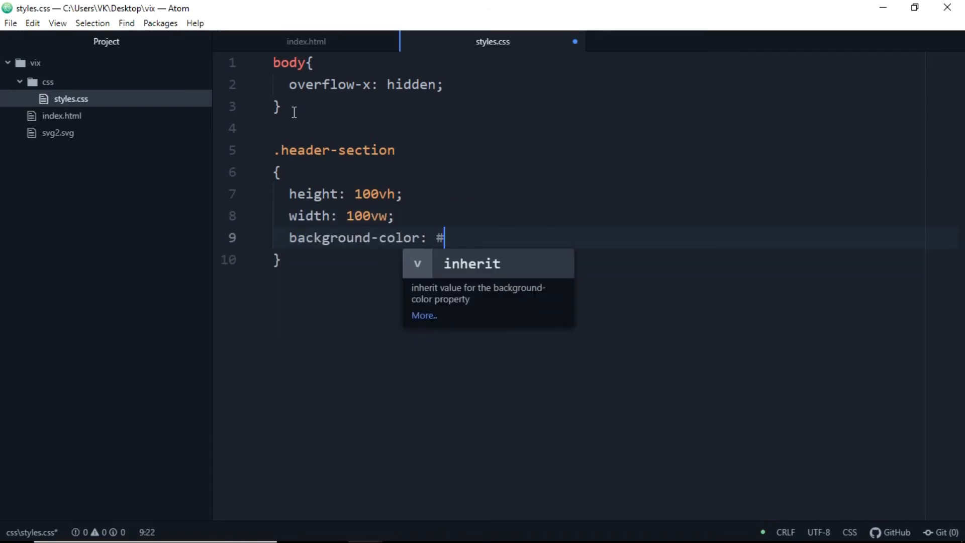
type("fdfdfd;")
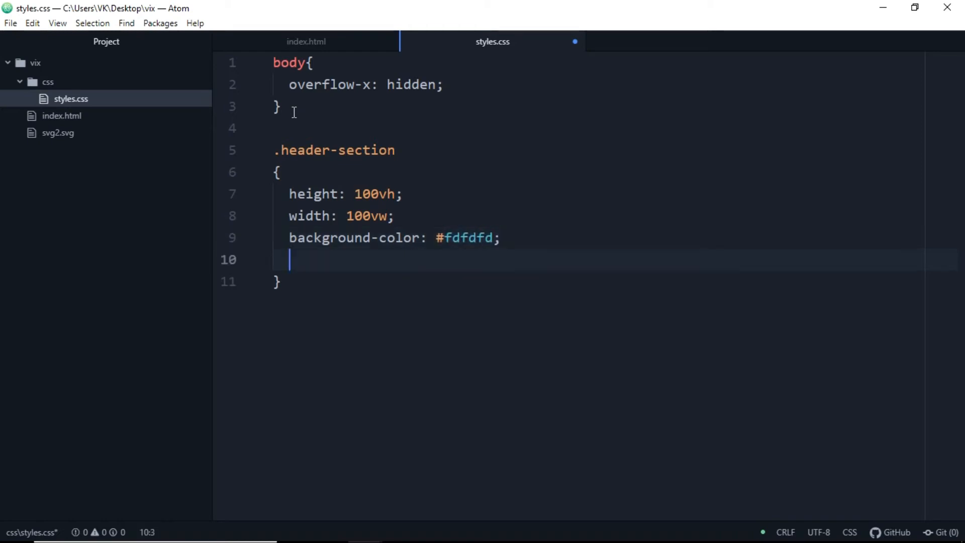
type("color: black;")
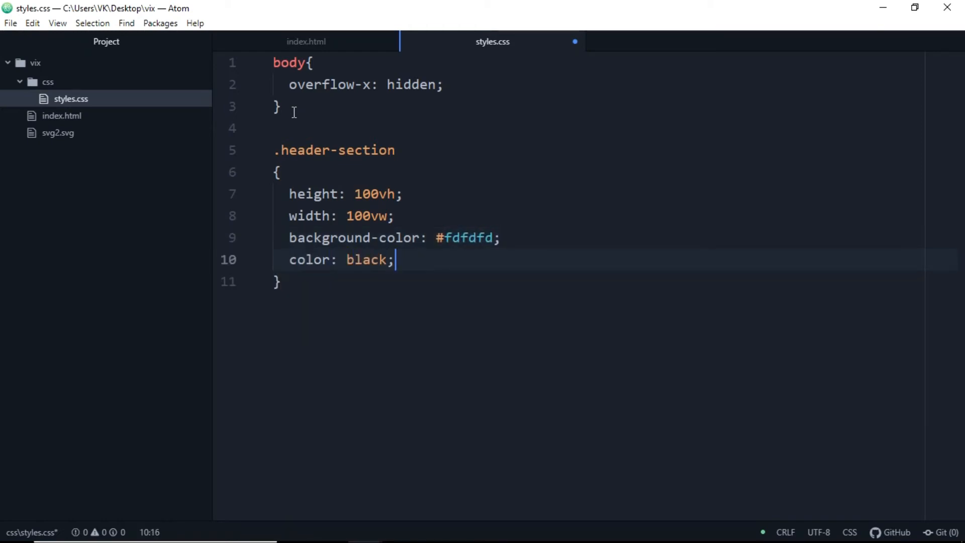
left_click(306, 41)
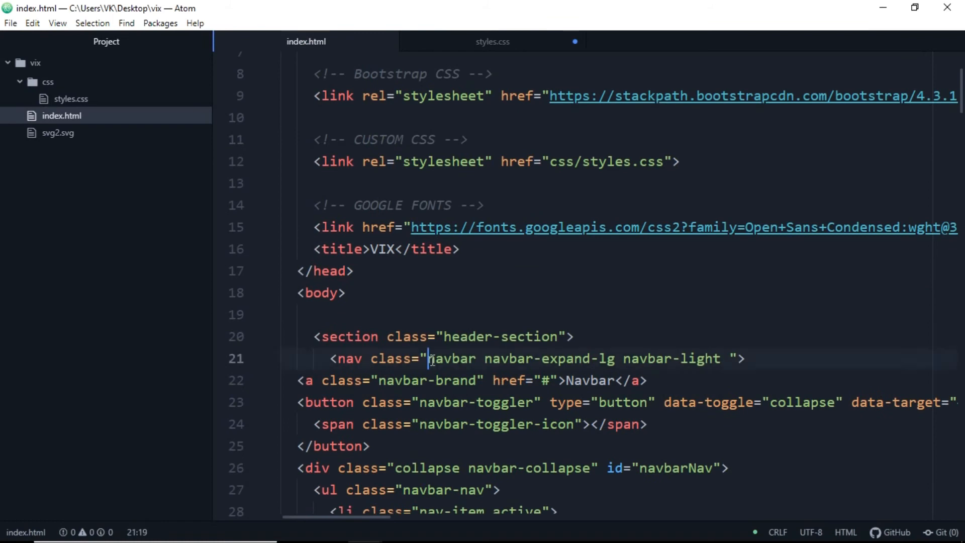
Give .navbar a #8CD0F3 background colour
left_click(491, 41)
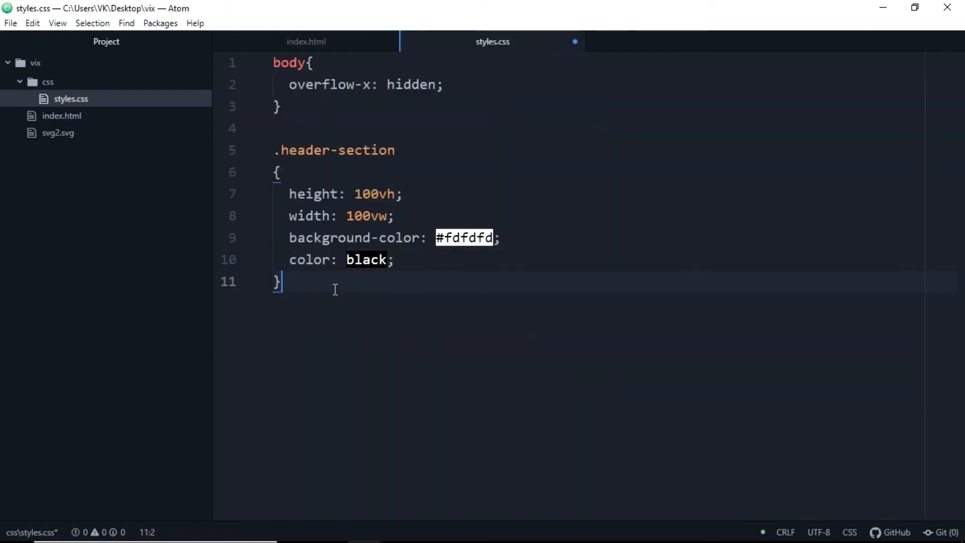
type(".navbar")
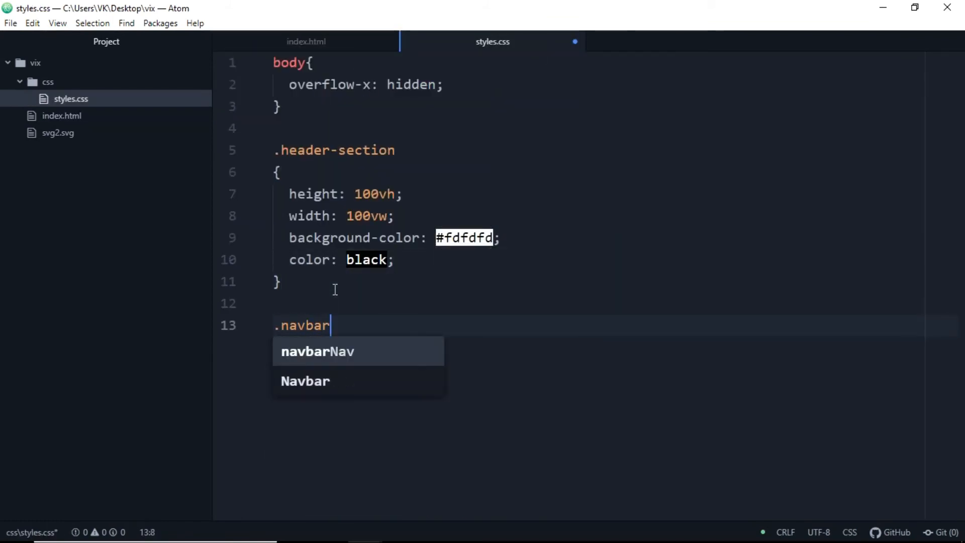
type("{")
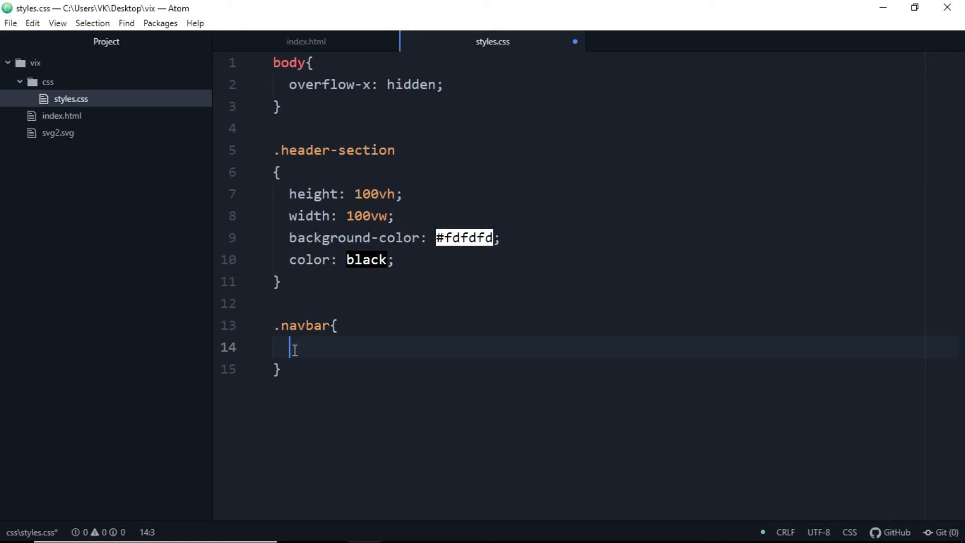
type("background-color:")
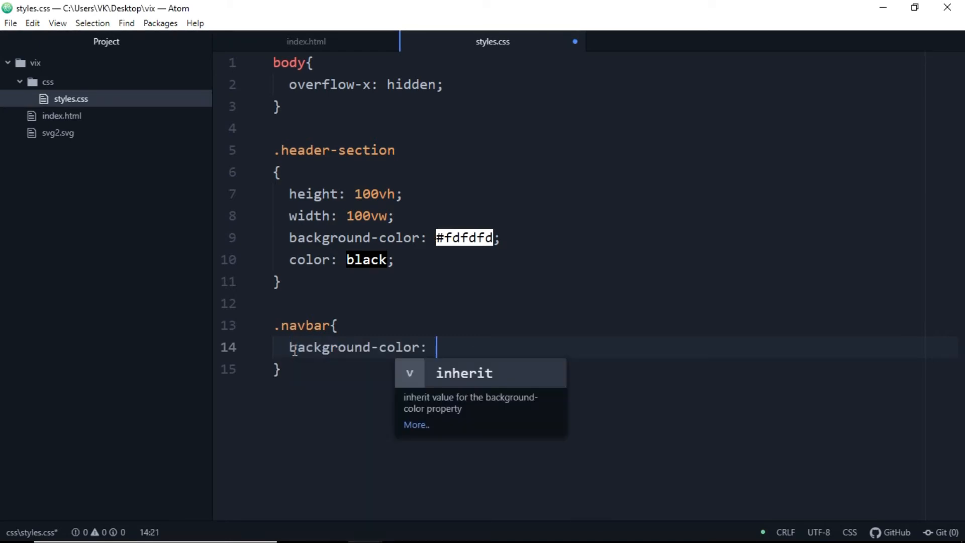
type("#")
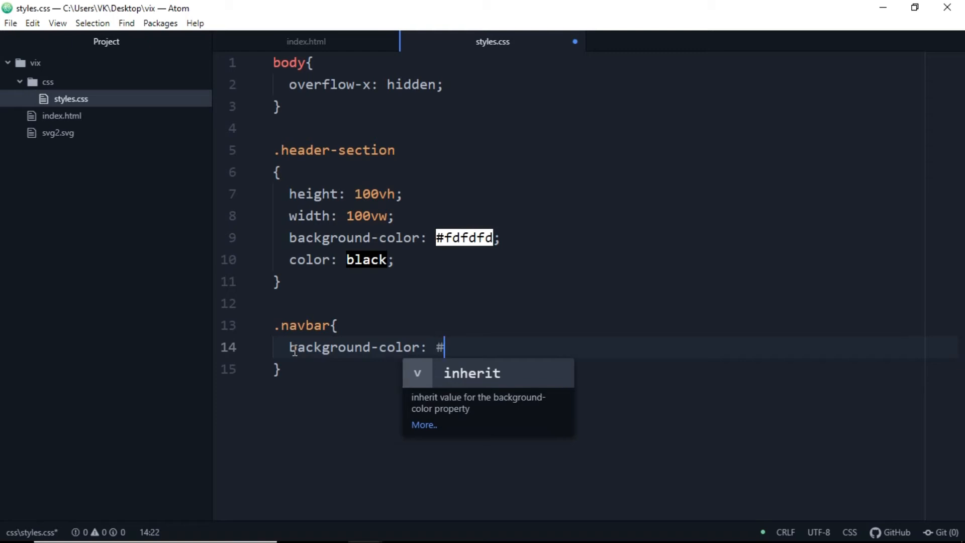
type("8CD0F3;")
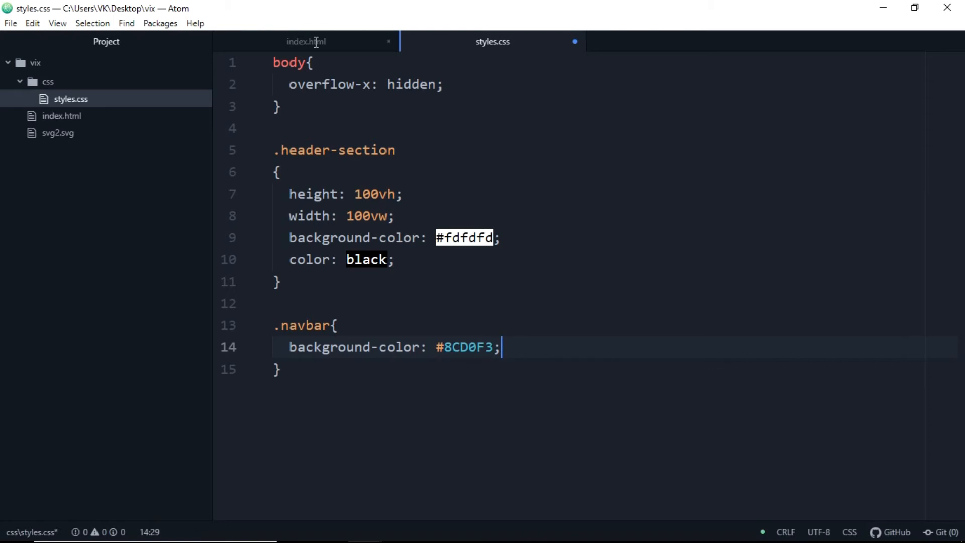
Give .nav-link a 3rem right margin and begin the next selector
left_click(306, 42)
type(".nav")
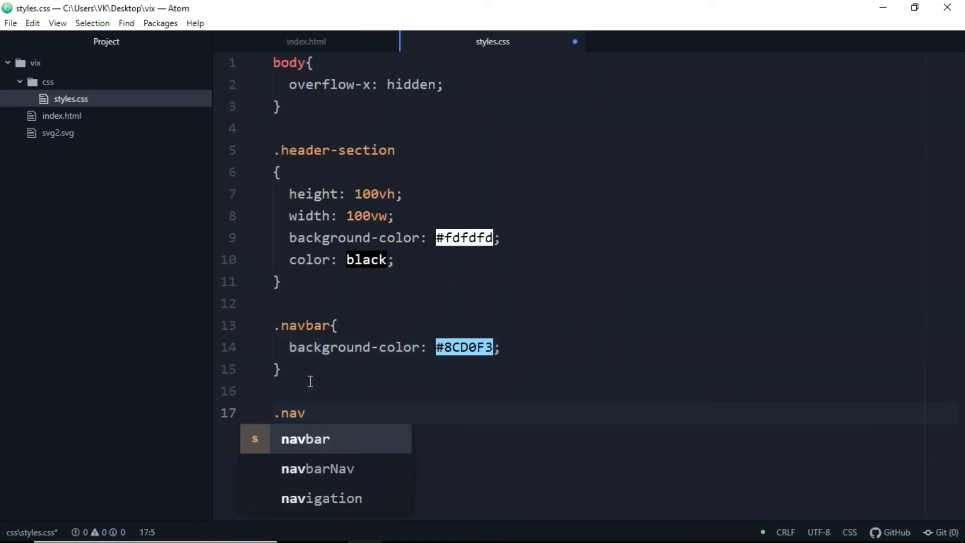
type("-link")
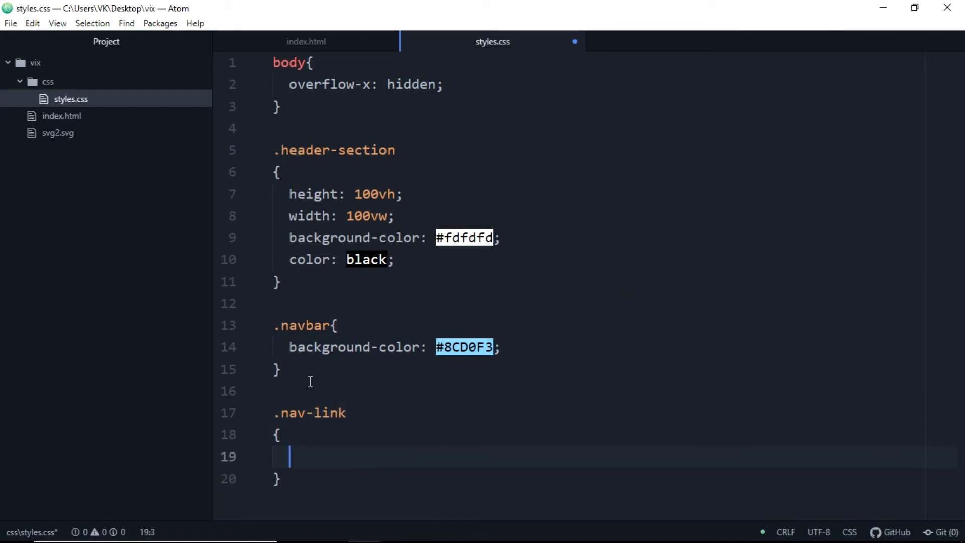
type("margin-right: 3")
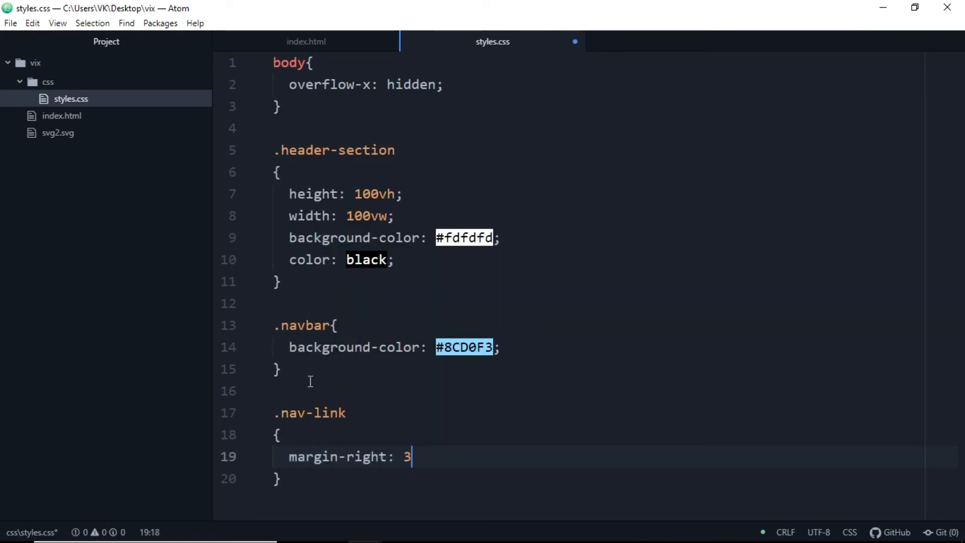
type("rem;")
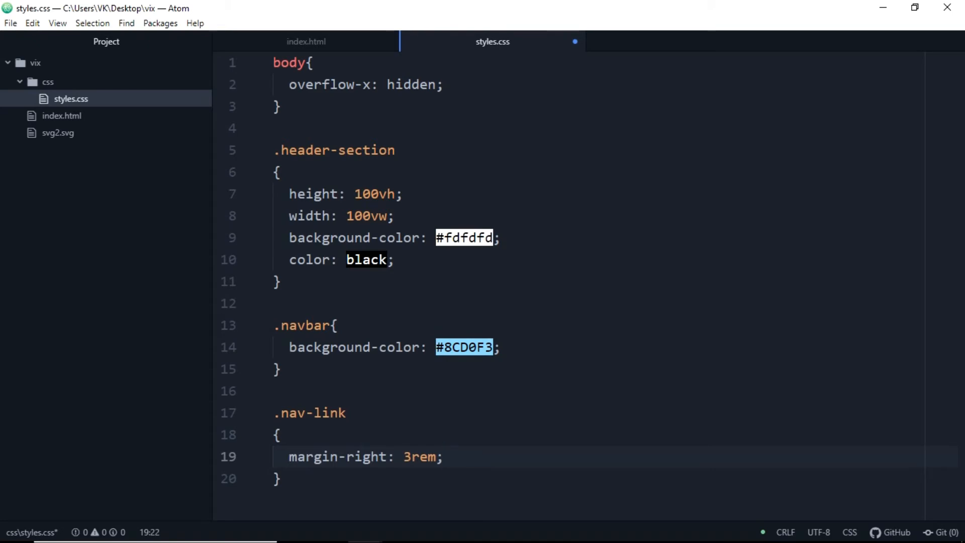
type(".")
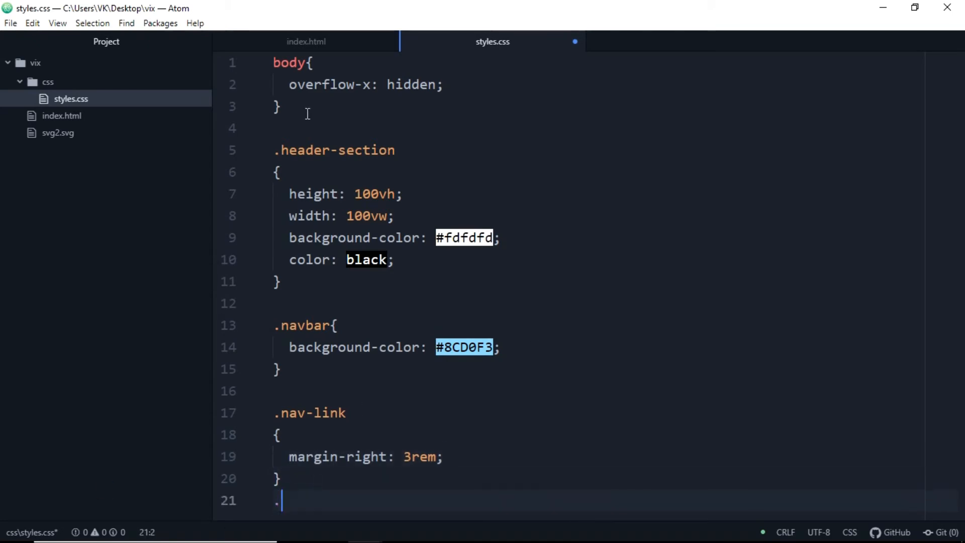
Add a .Home rule with a 3rem left margin after checking its class in index.html
left_click(306, 41)
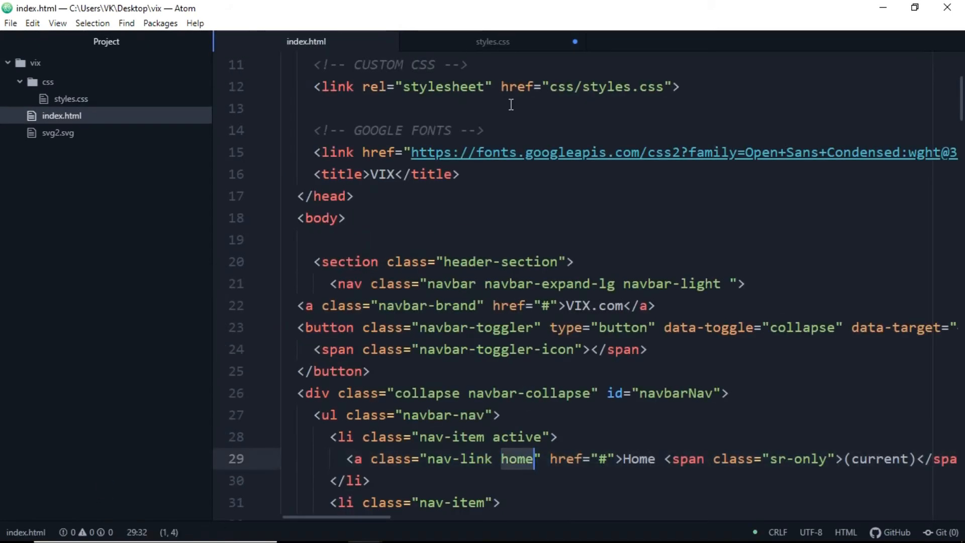
left_click(491, 41)
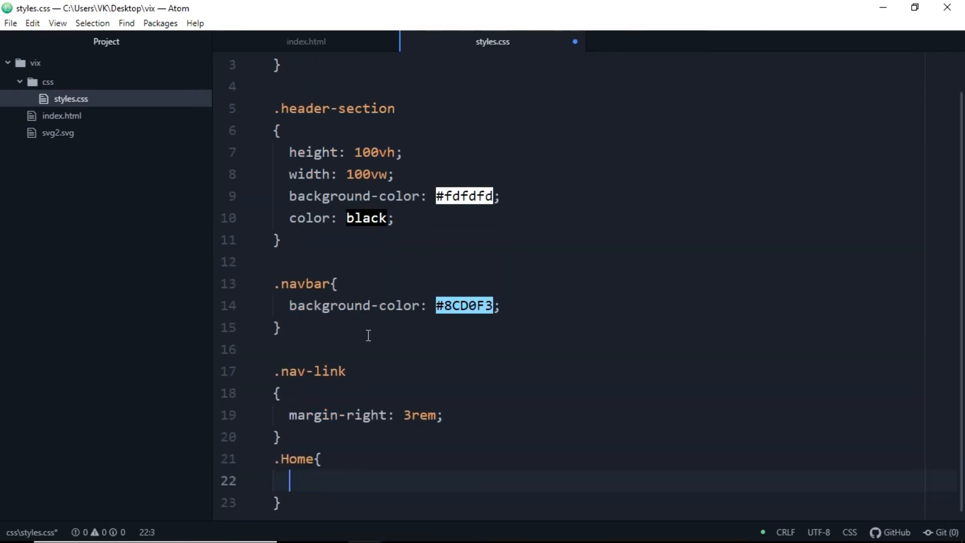
type("margin-left: 3rem;")
type(".")
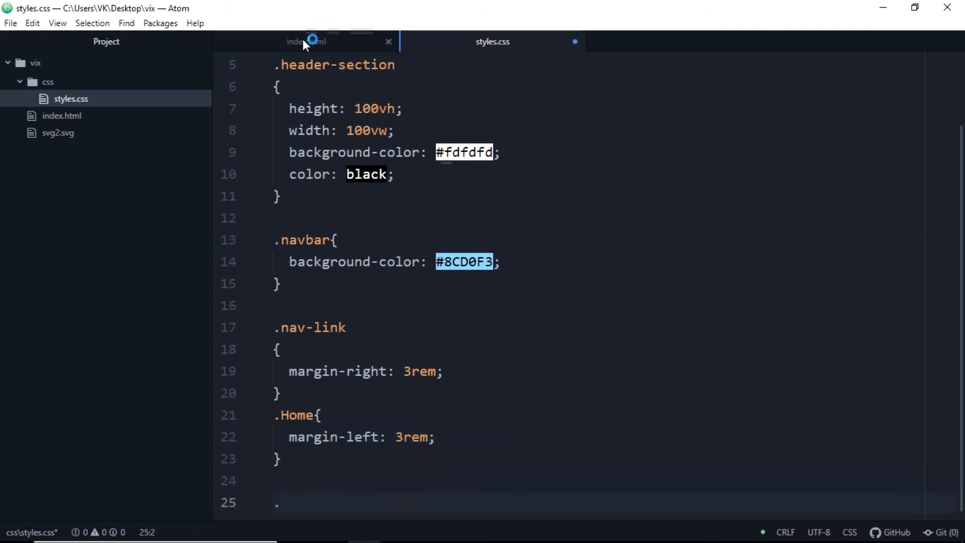
left_click(306, 42)
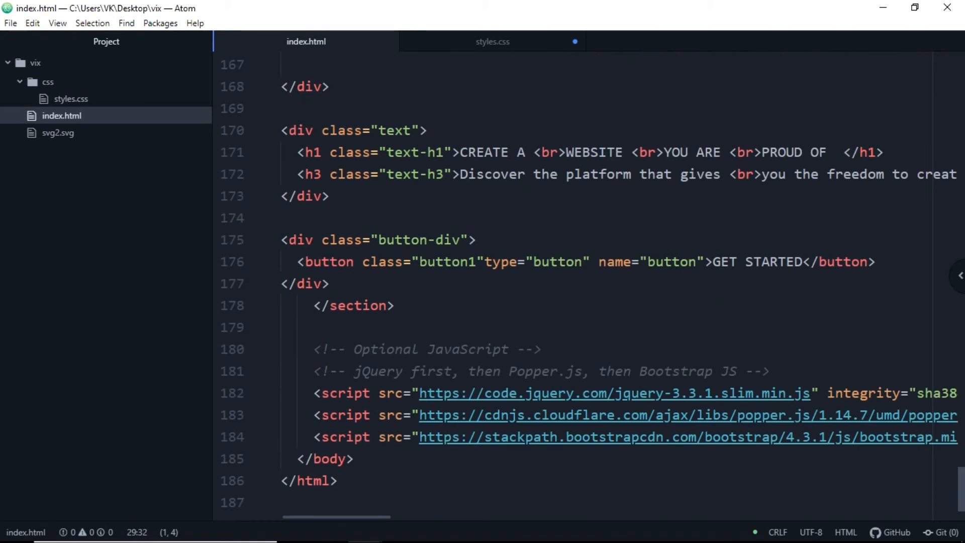
Style .text-h1 with Arial 70px, absolute position, left and top 100px
double_click(413, 151)
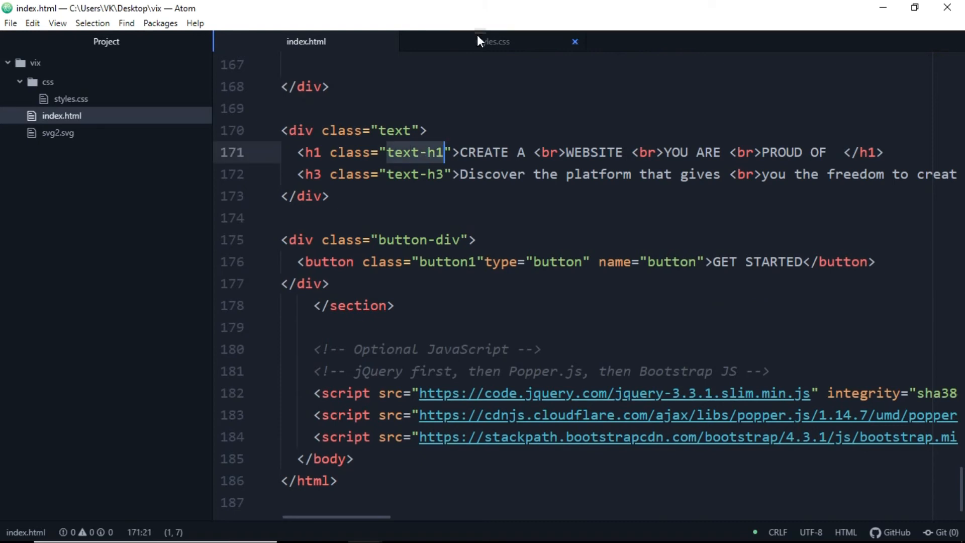
left_click(492, 41)
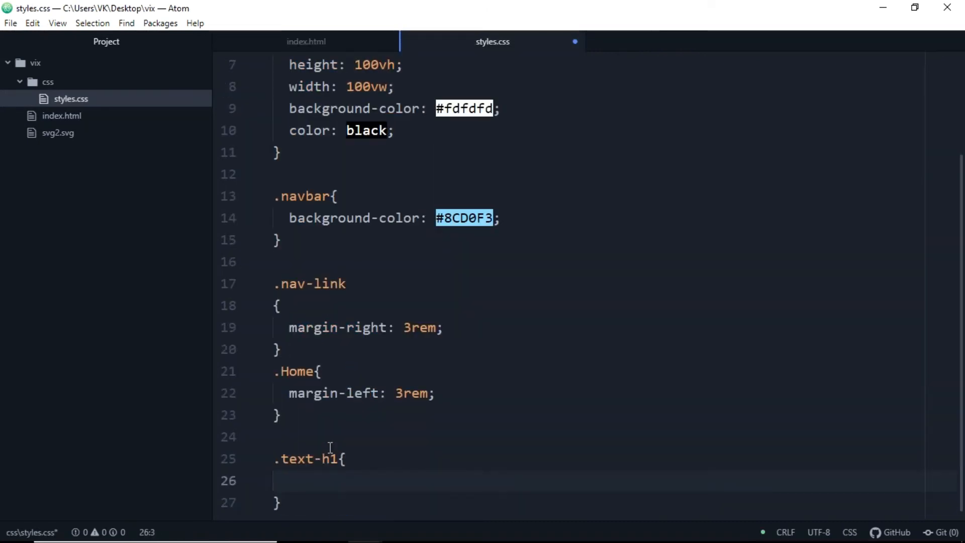
type("font-size:")
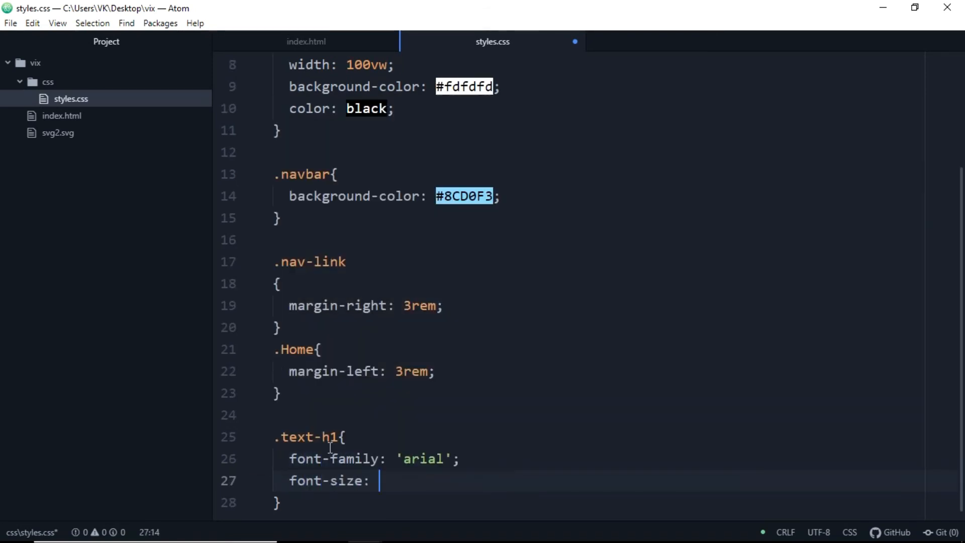
type("position: absolute;")
type("left: 100p")
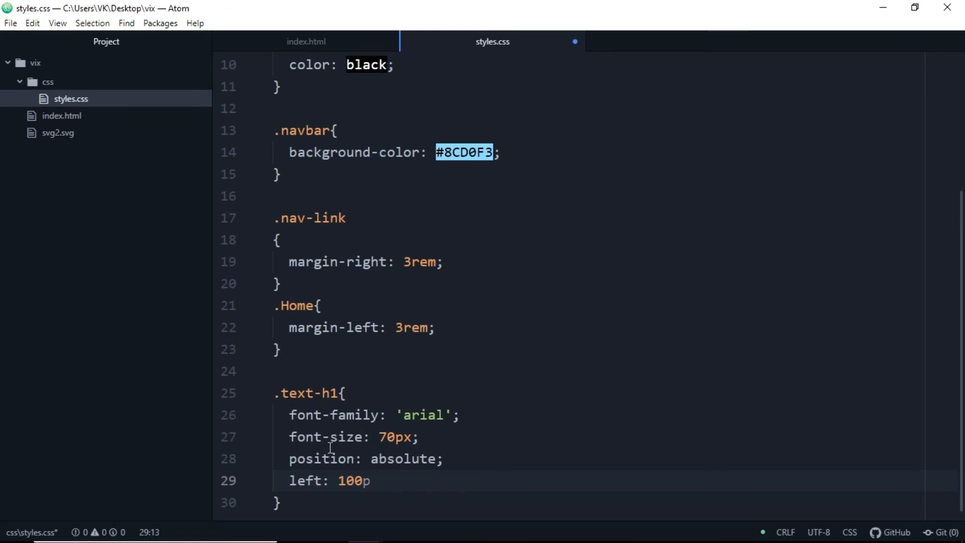
type("top")
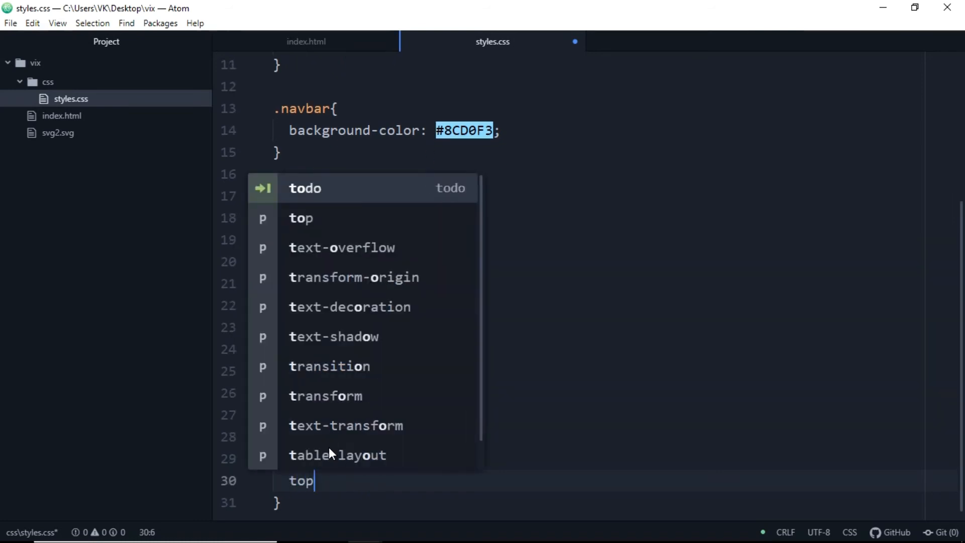
key("Escape")
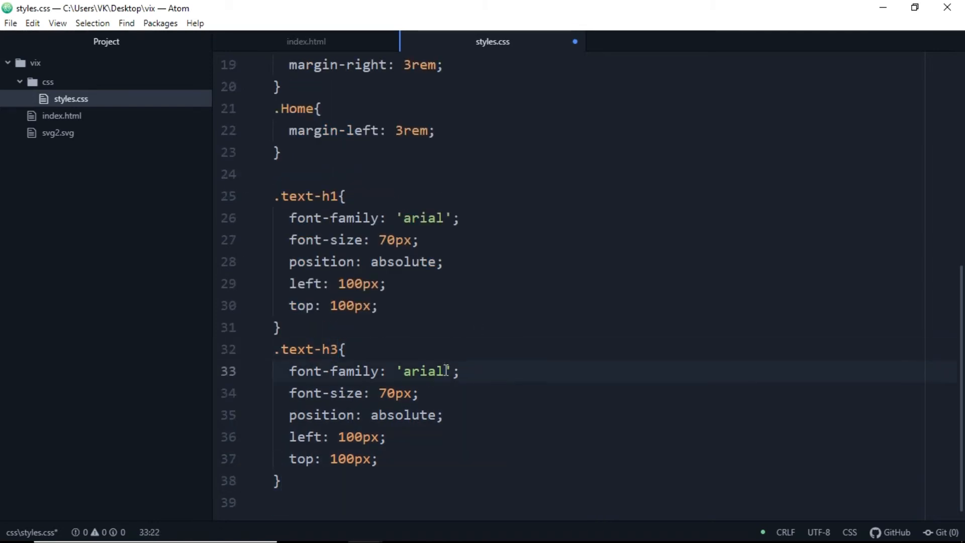
Style .text-h3 with Open Sans Condensed, sans-serif, absolute, bottom and left 100px
type("open sans co")
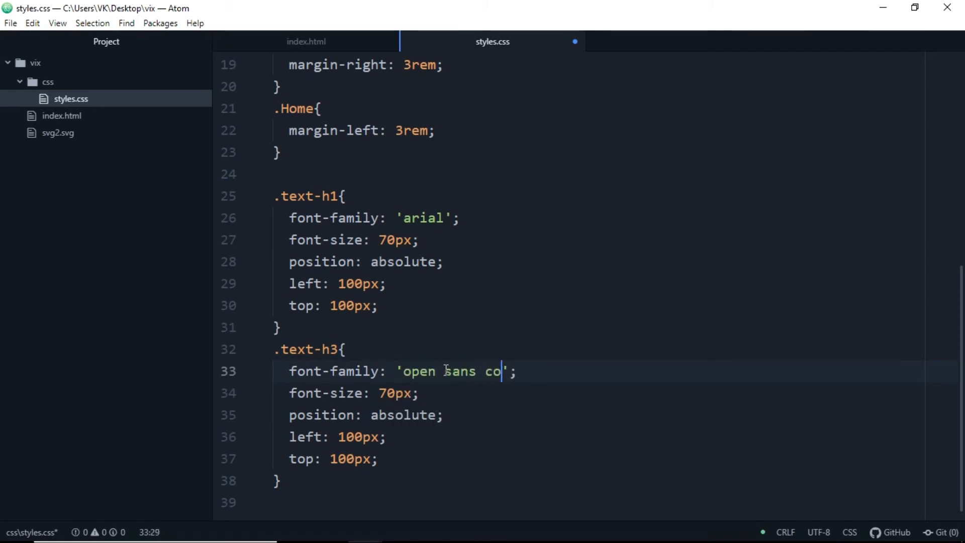
type("ndensed")
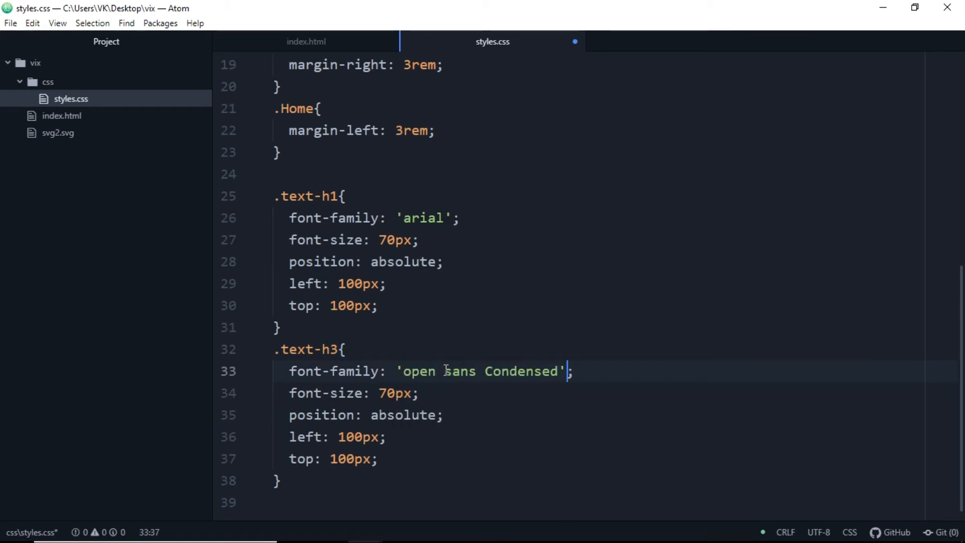
type(",sans-serif")
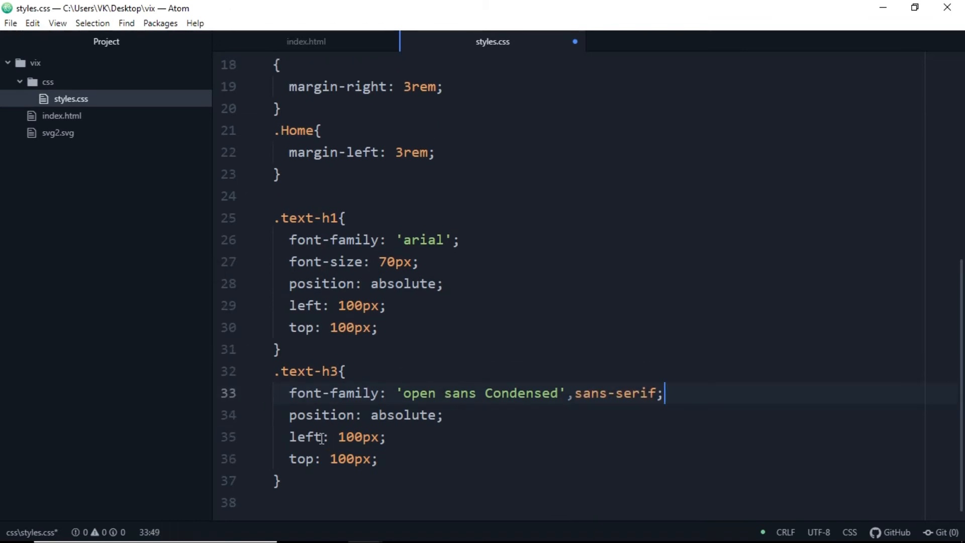
type("bottom")
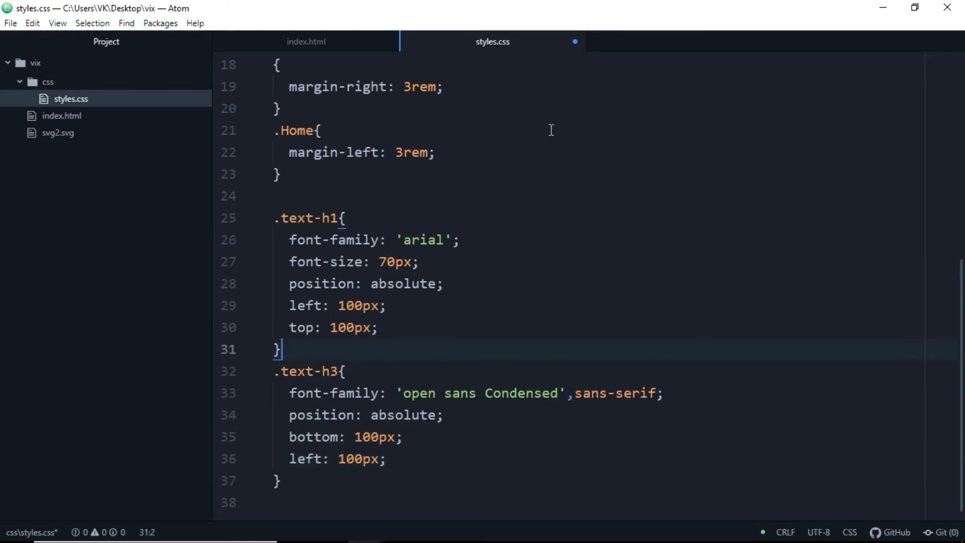
left_click(306, 42)
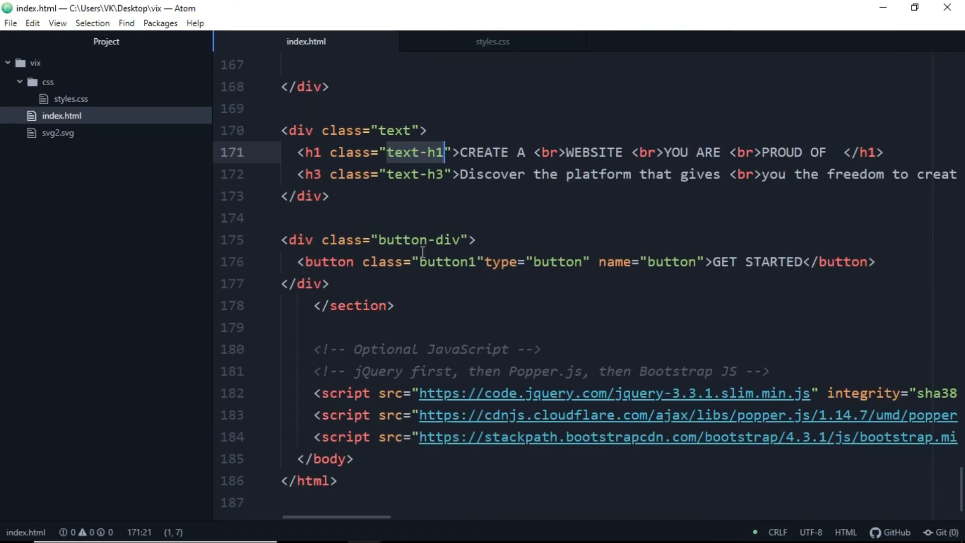
Start .button1 as 230×60px, absolutely positioned at right 400px, top 170px
left_click(491, 42)
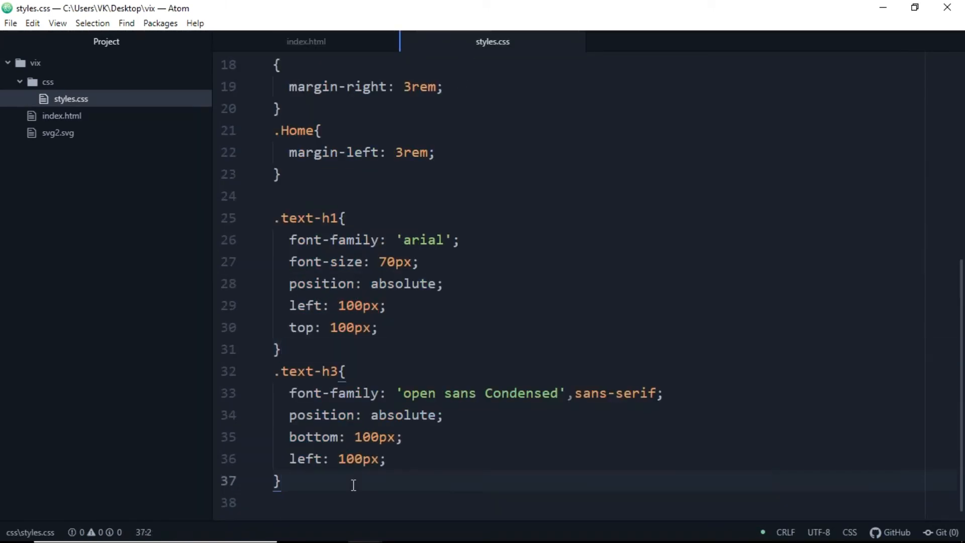
type("<button class=\"button1\"type=\"button\" name=\"button\">GET STARTED</button>")
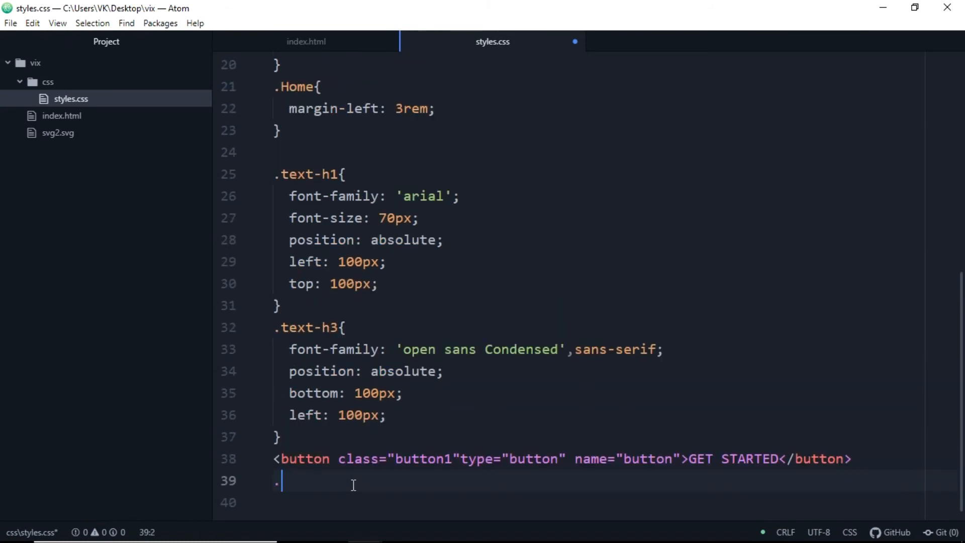
left_click(306, 42)
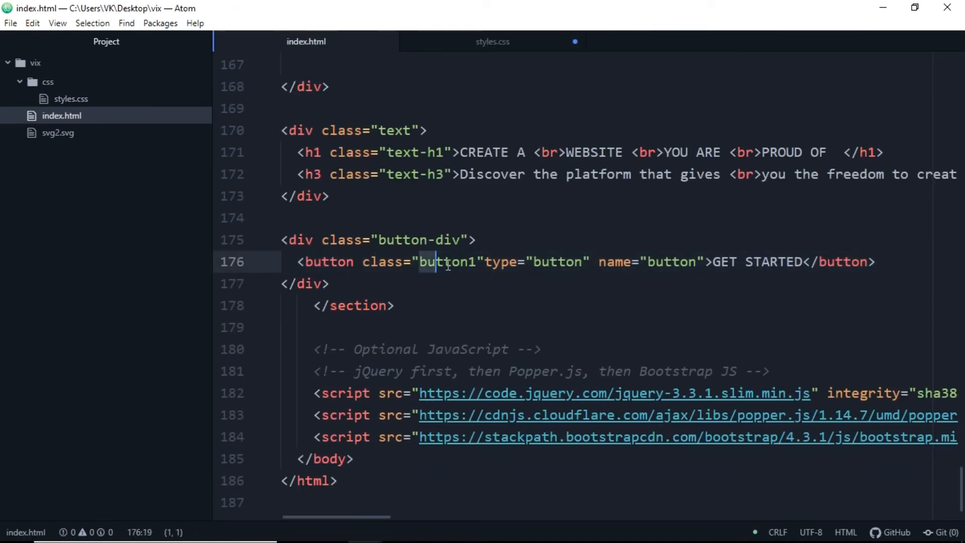
left_click(492, 42)
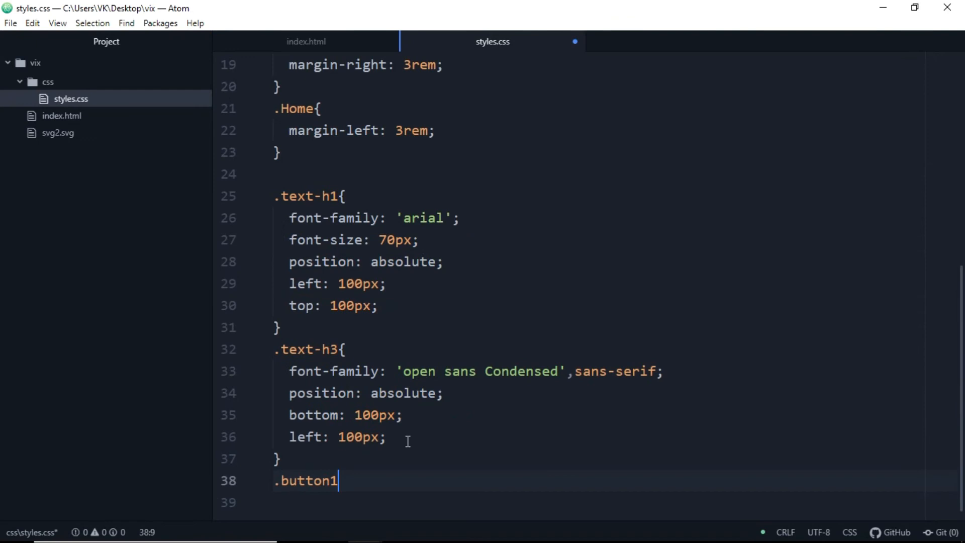
type("{")
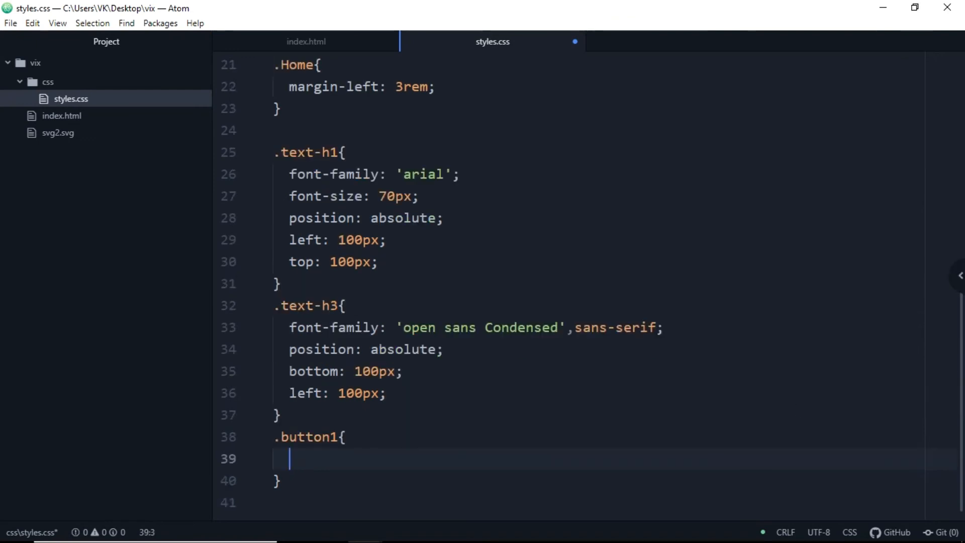
type("width: 230px;")
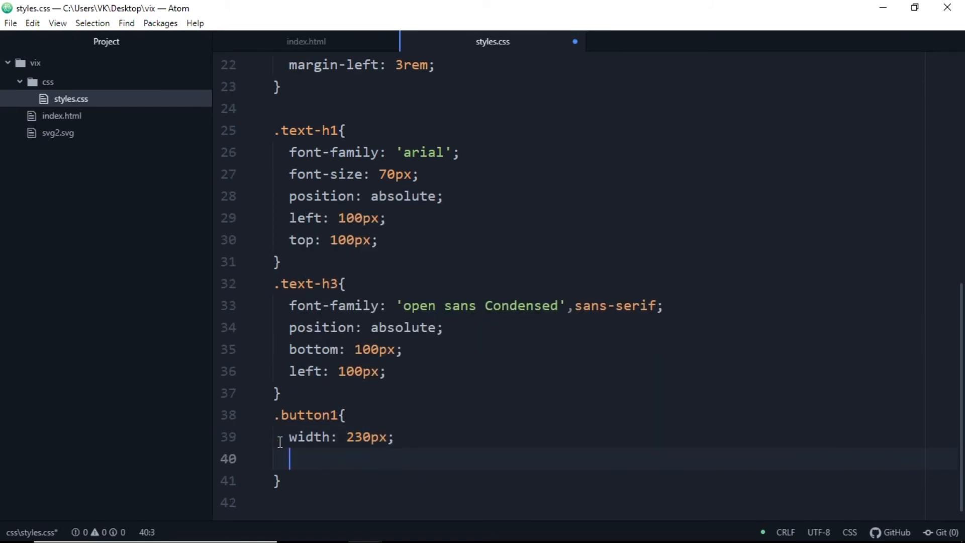
type("height: 60px;")
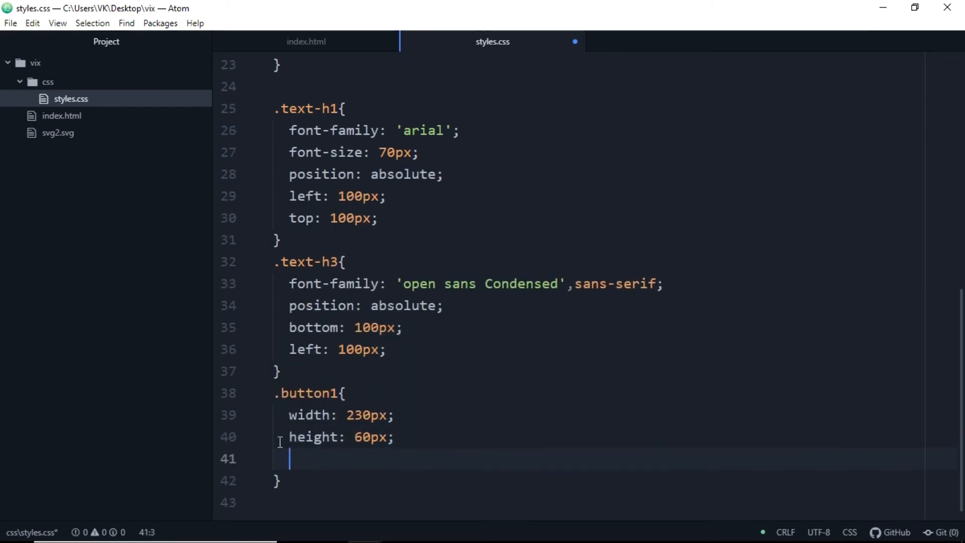
type("position: absolute;")
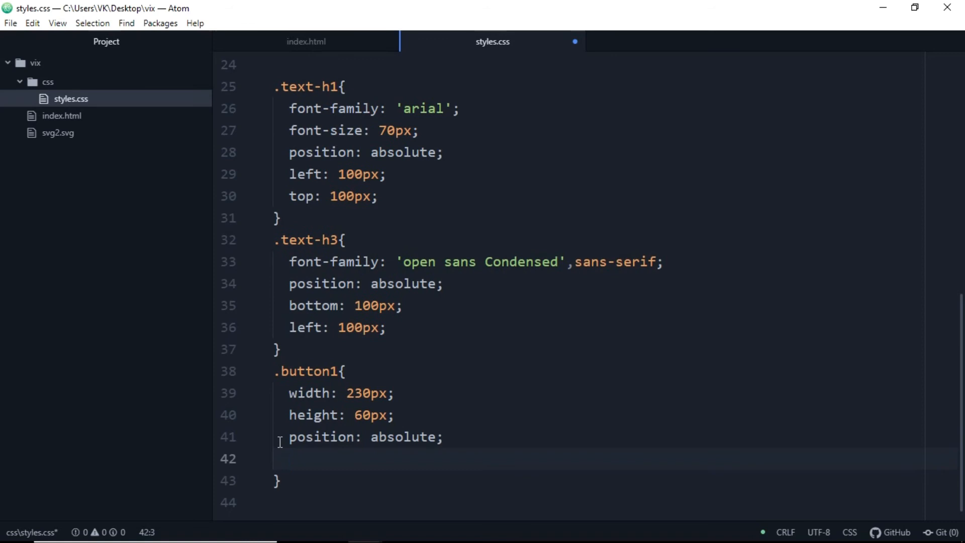
type("right: 400px;")
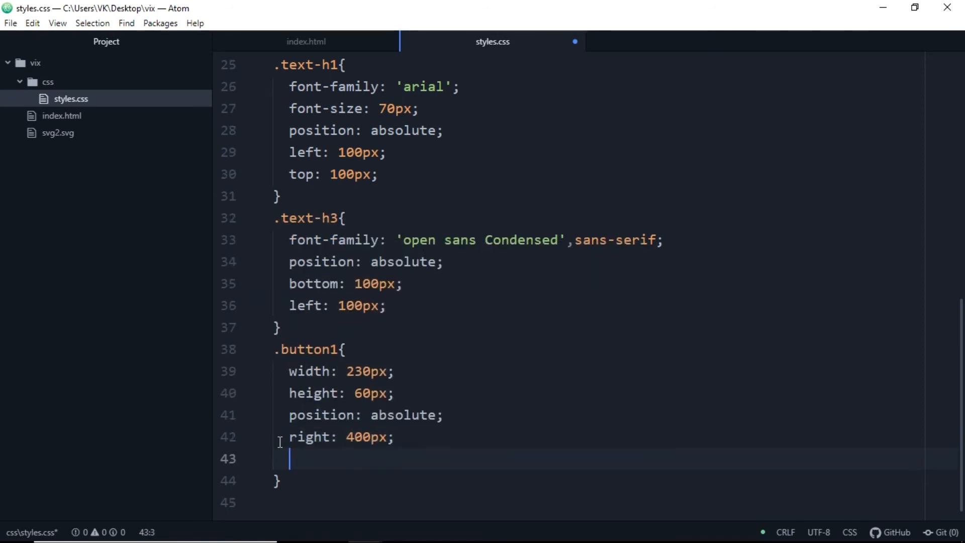
type("top: 170px;")
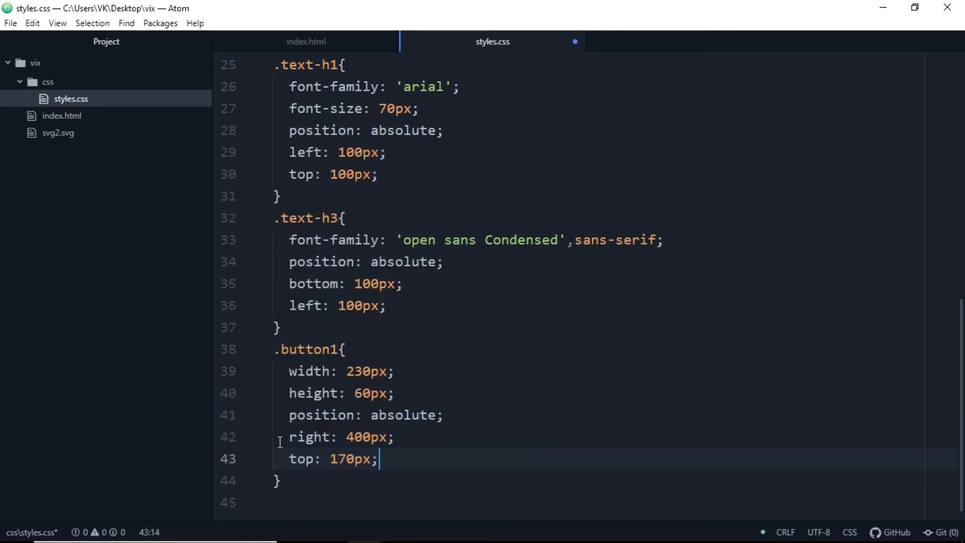
Give .button1 a 50px border-radius, no border and #8cd0f3 background
type("bordee")
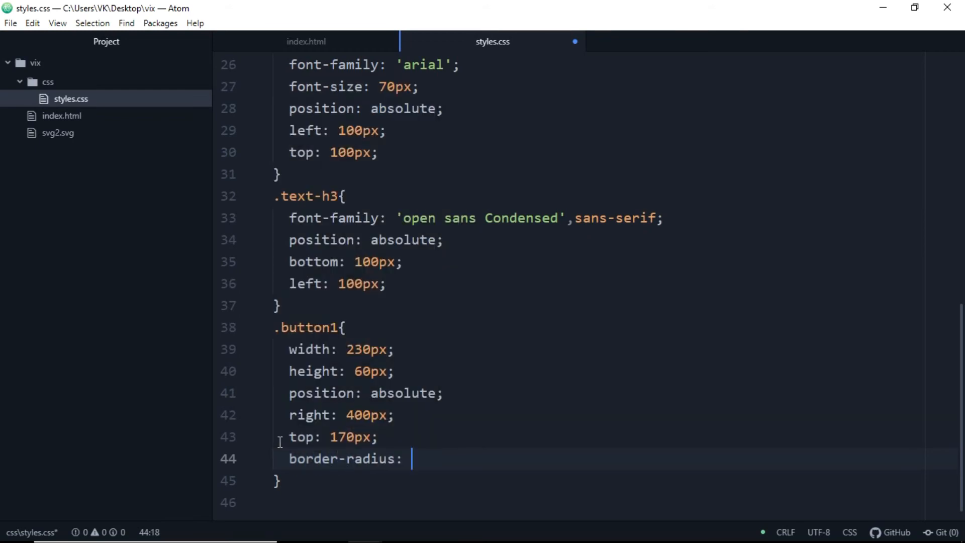
type("50px;")
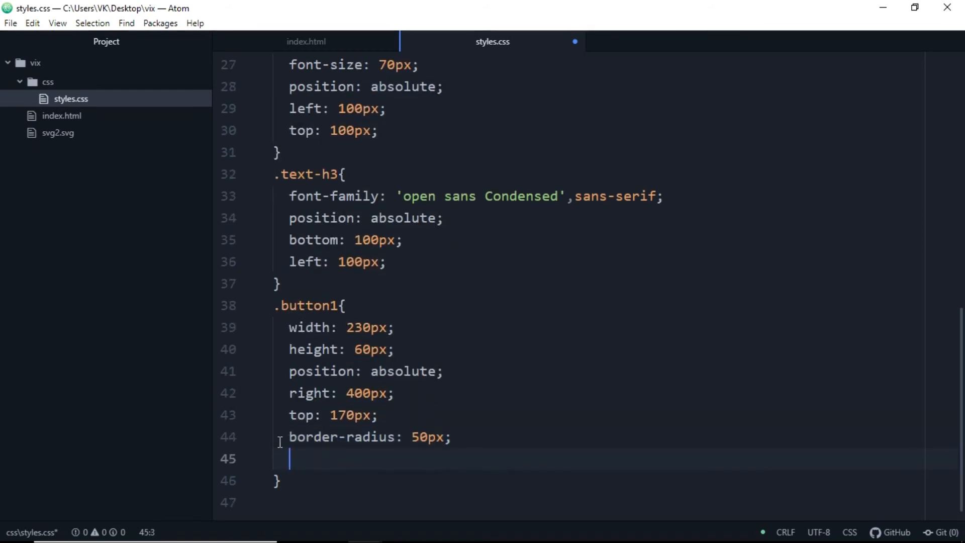
type("border: 0px;")
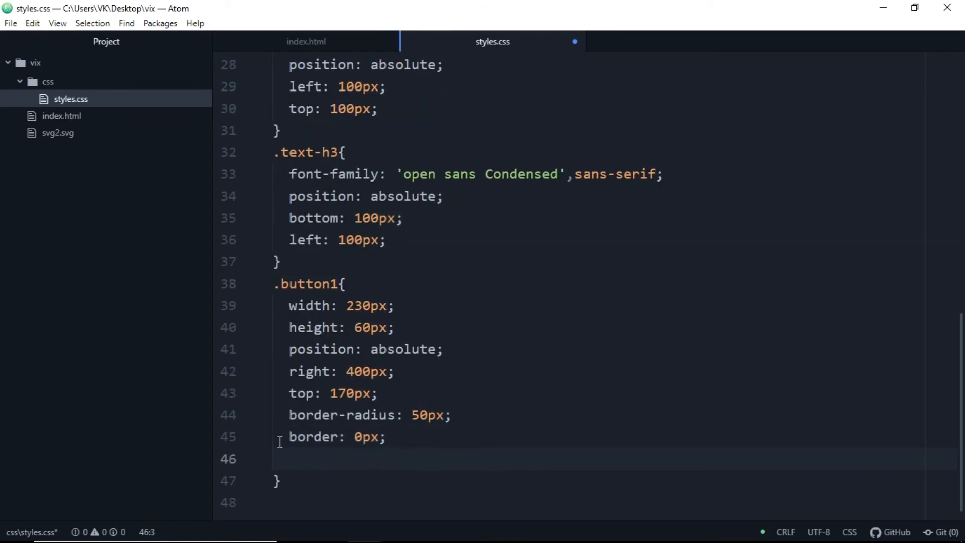
type("background-color:")
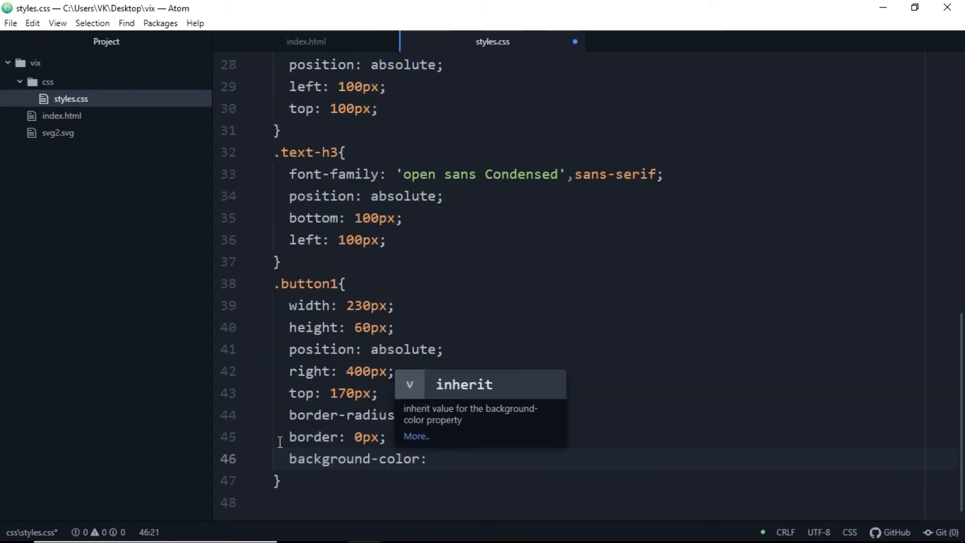
type("#8cd")
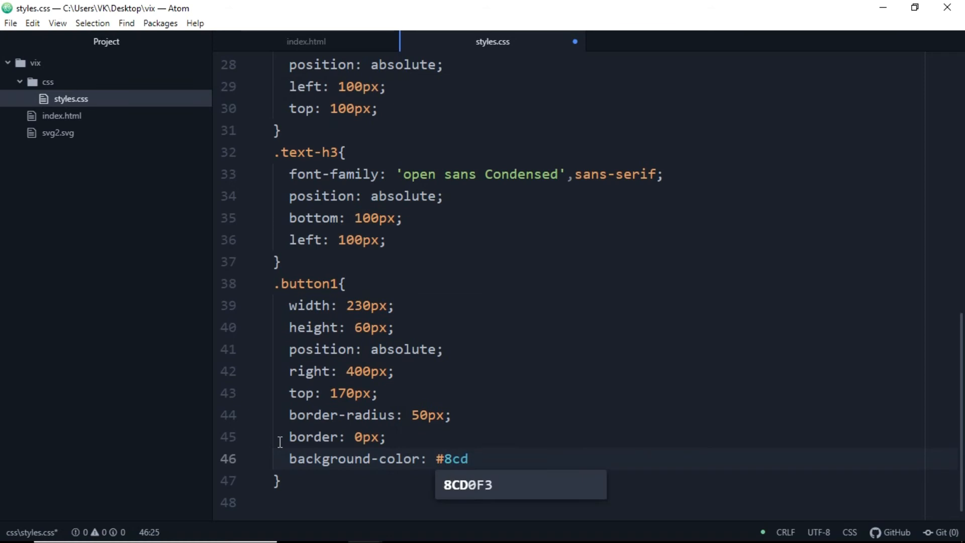
key("enter")
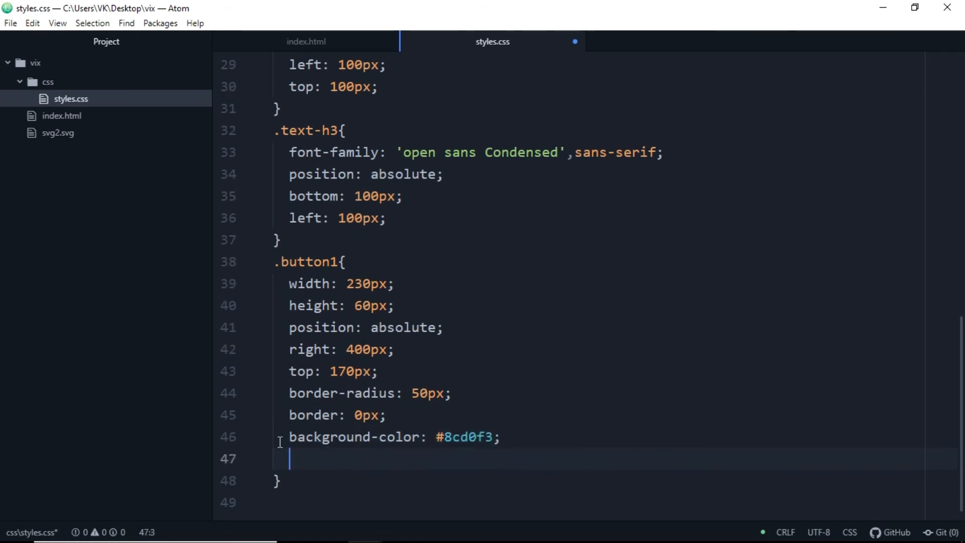
Add black text, Open Sans Condensed font, 2px letter-spacing, .5s transition, and begin .button1:hover
type("color: black")
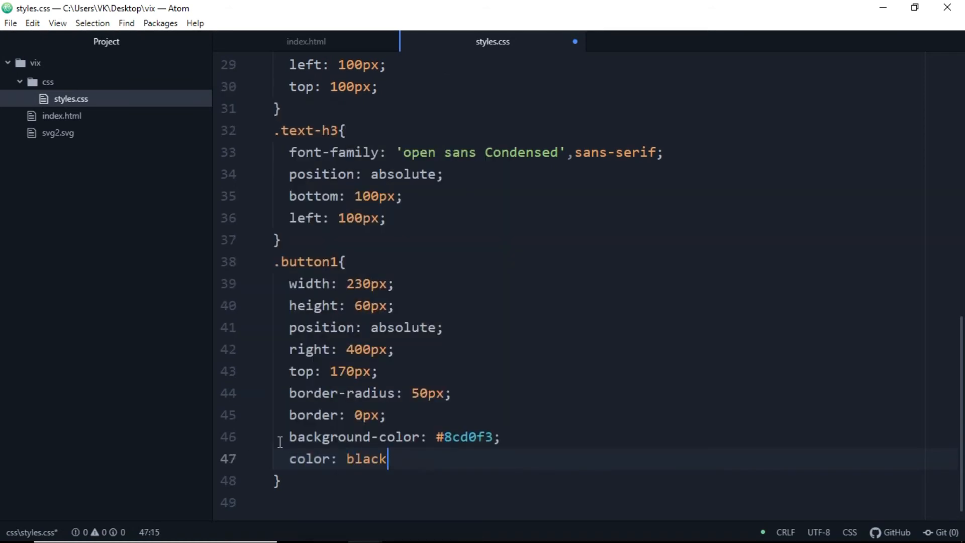
type("font-family: 'op")
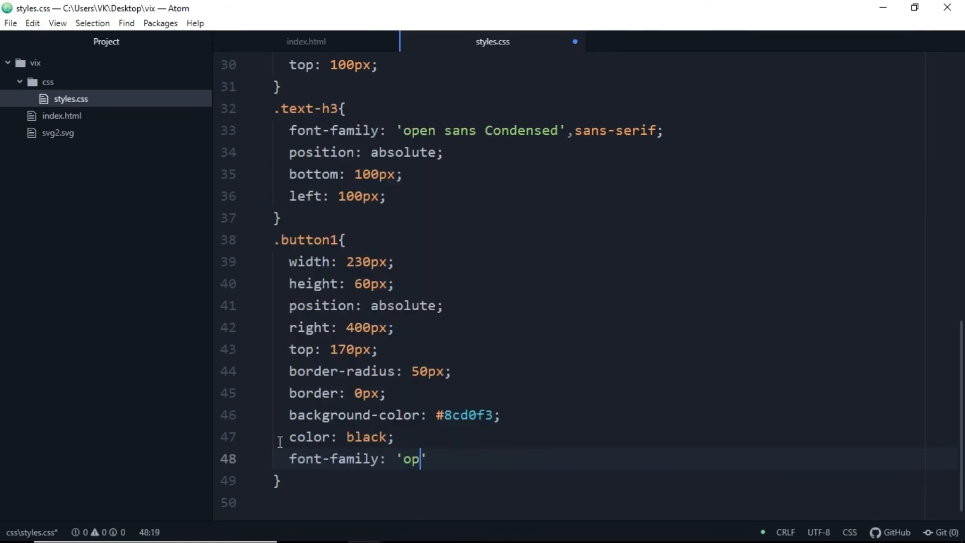
type("en sans condensed")
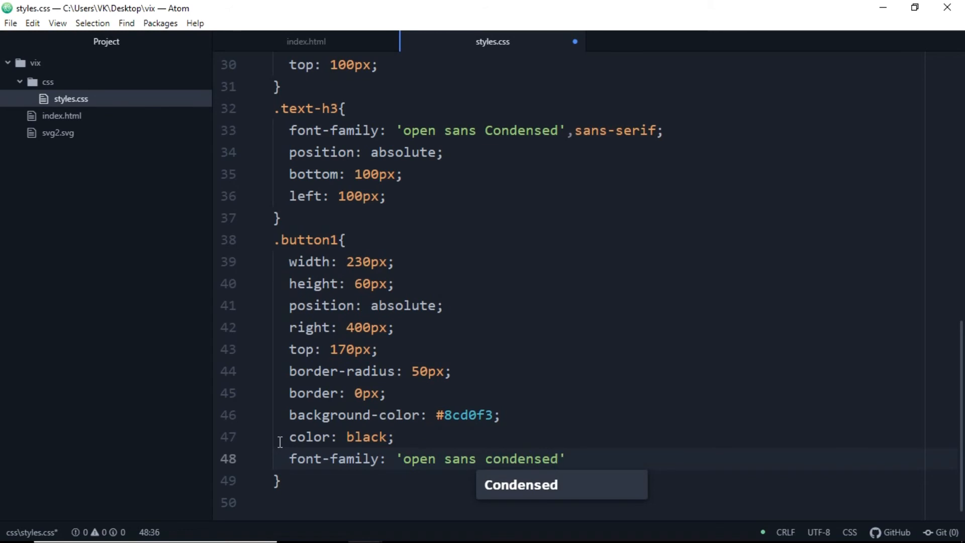
type(",sans-serif;;")
type("letter-spacing:")
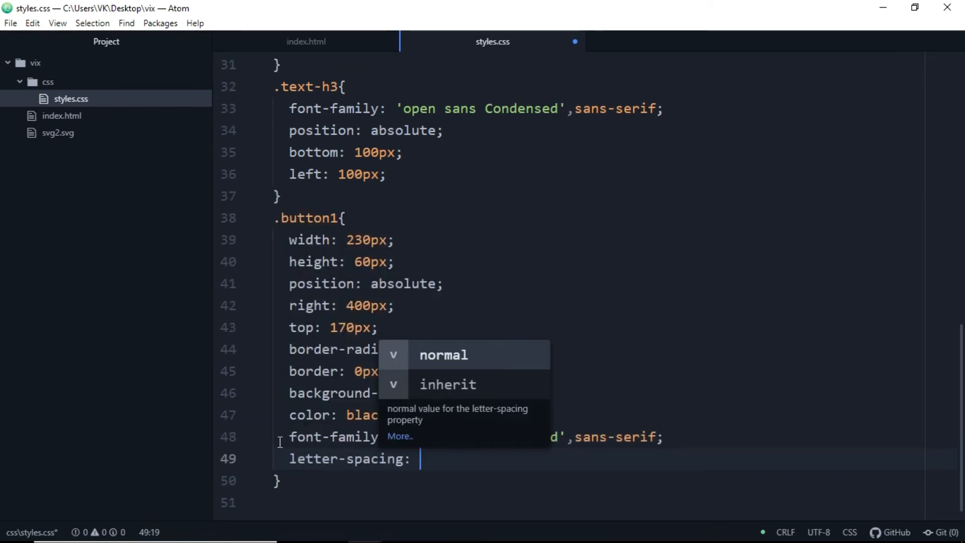
type("transition: .5s;")
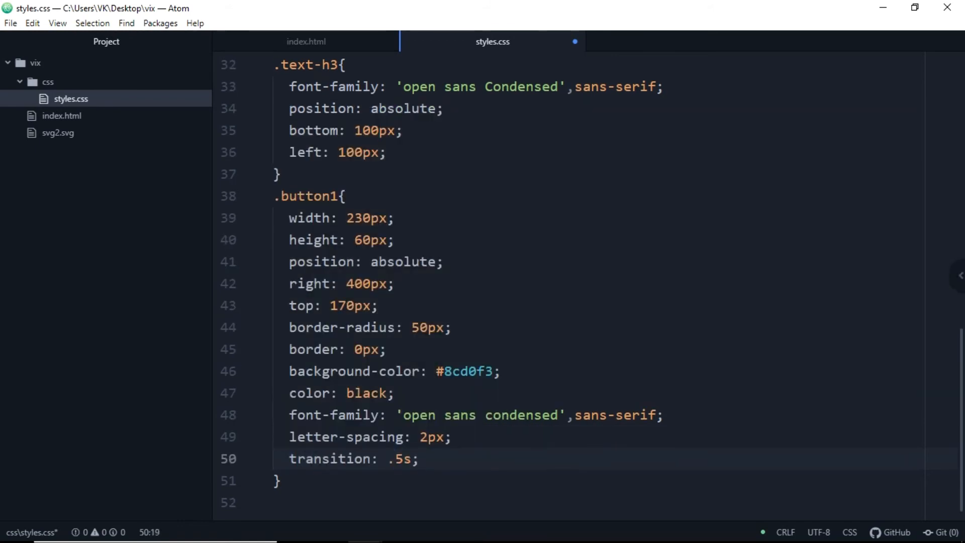
type(".button1:hover {")
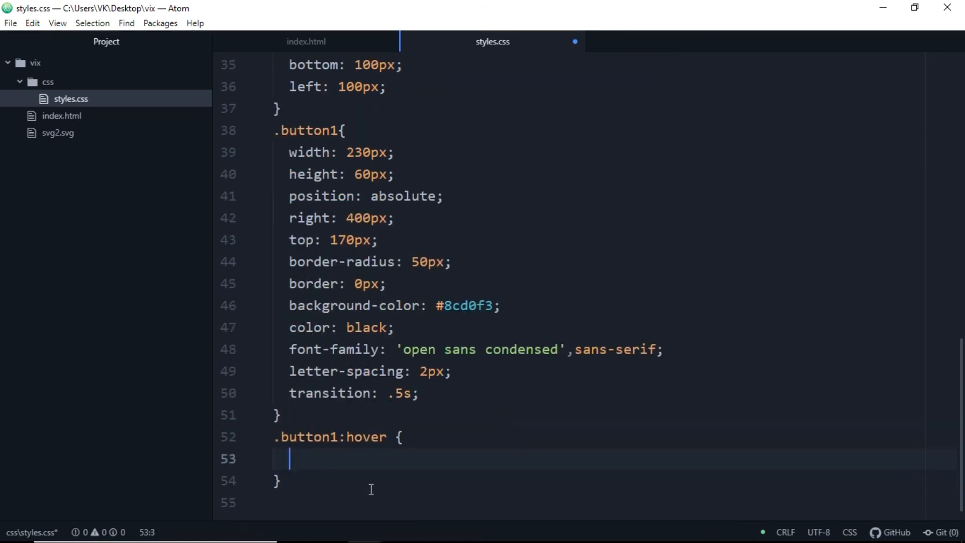
Make .button1:hover apply transform: scale(1.1)
type("transform: sa")
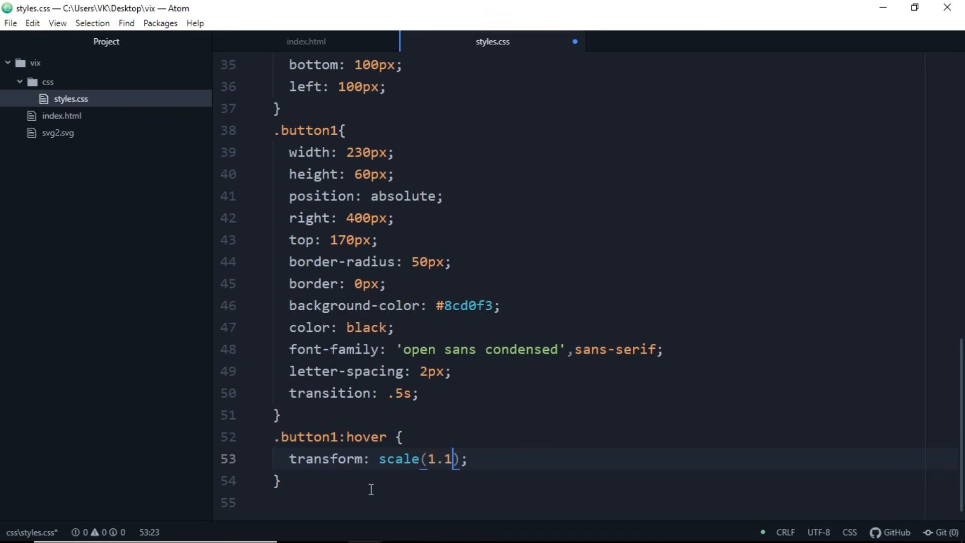
left_click(306, 41)
type("position: absolute;")
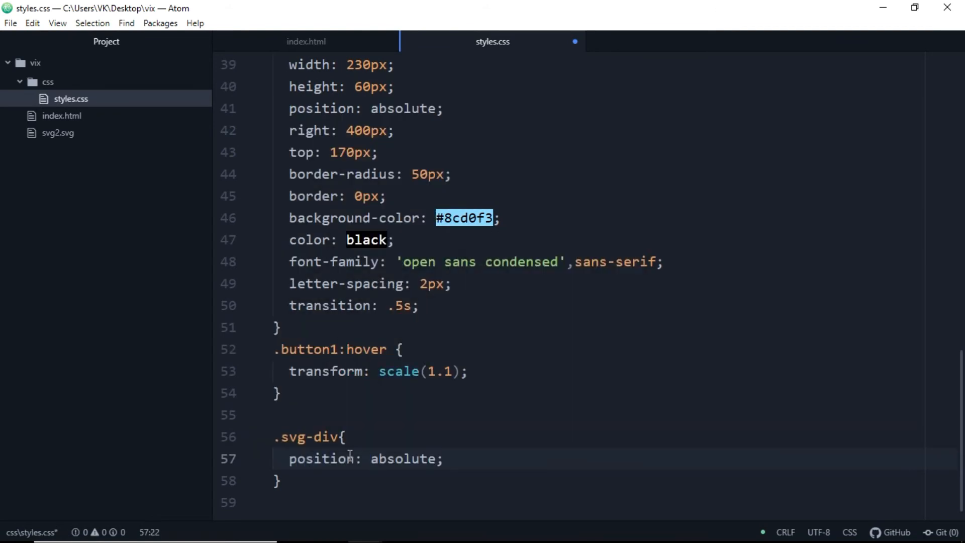
Position .svg-div absolutely, 60px from the right and 10px from the bottom
type("right: 50")
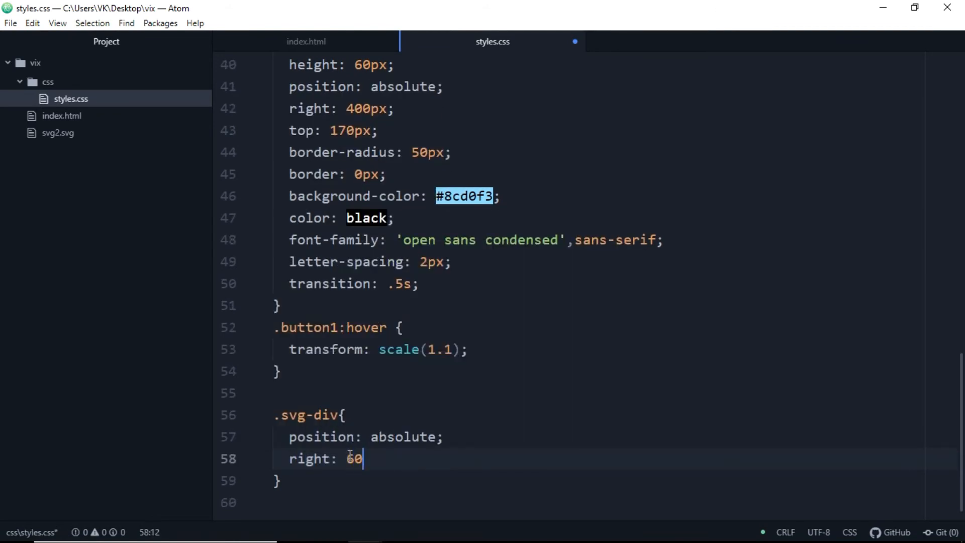
type("px;")
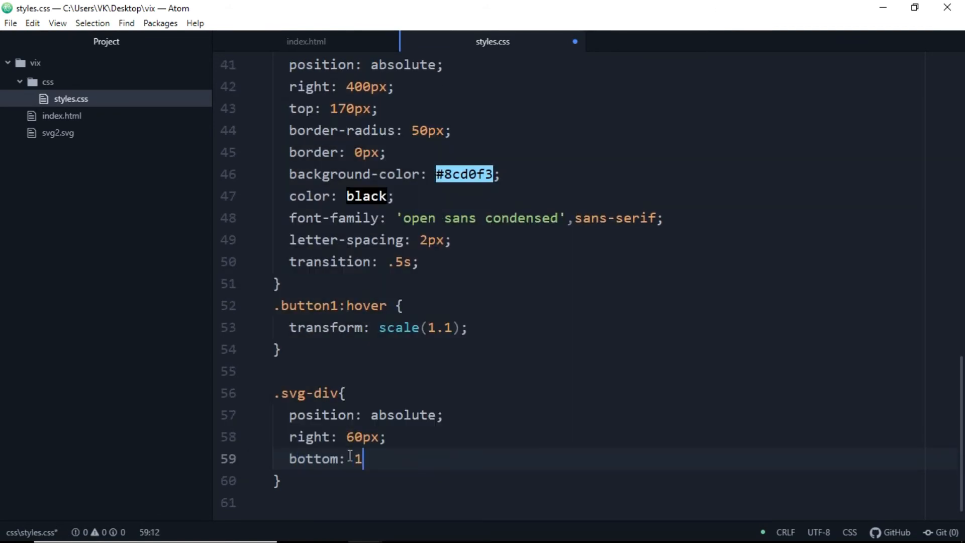
type("0px;")
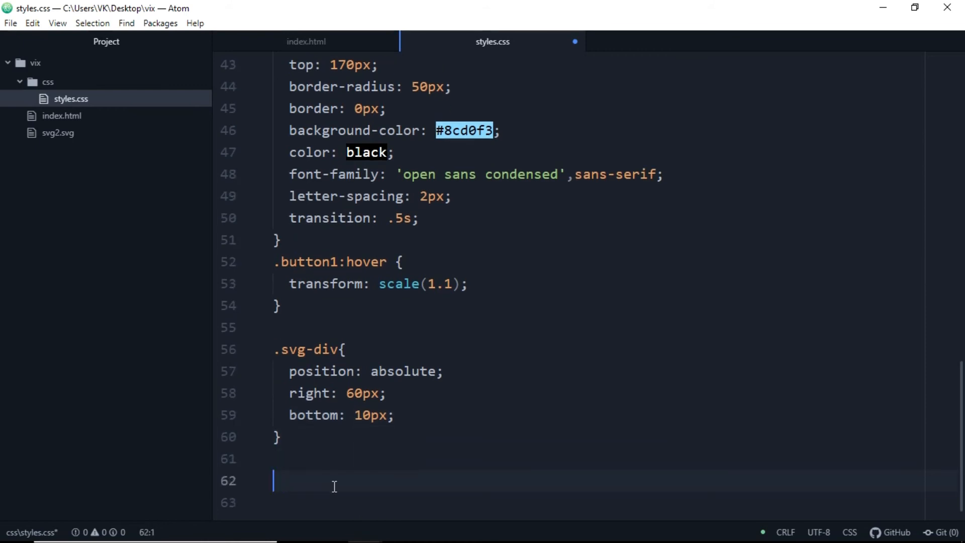
type("#left-")
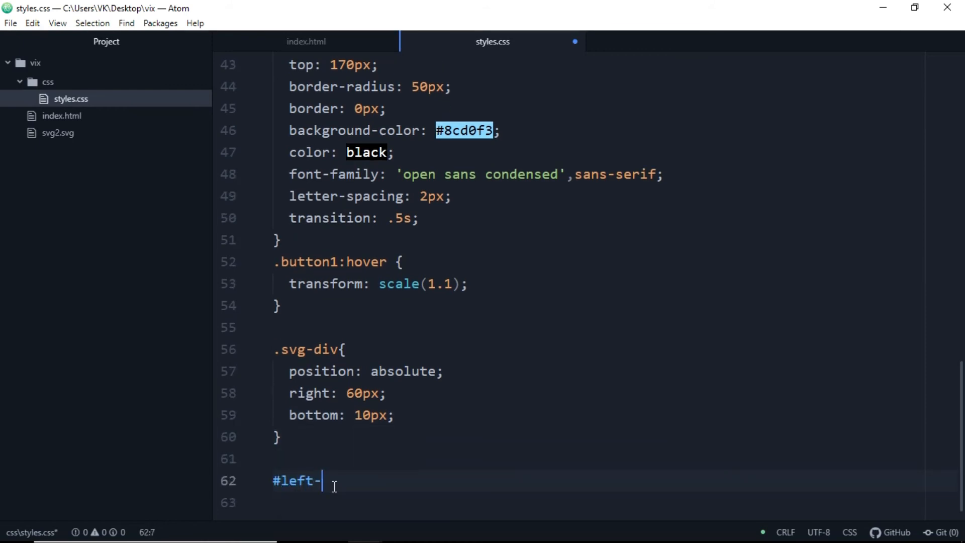
type("animation: wheel")
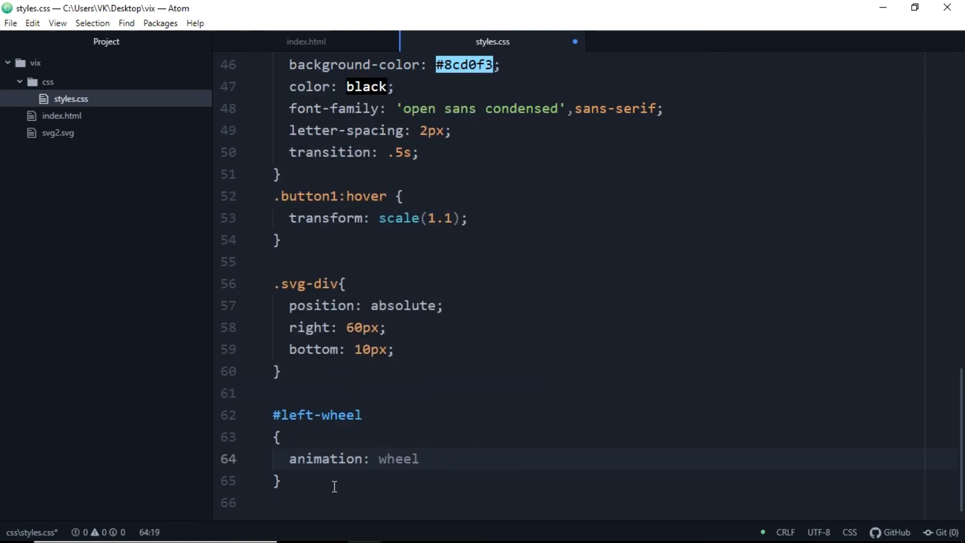
type("8s linear")
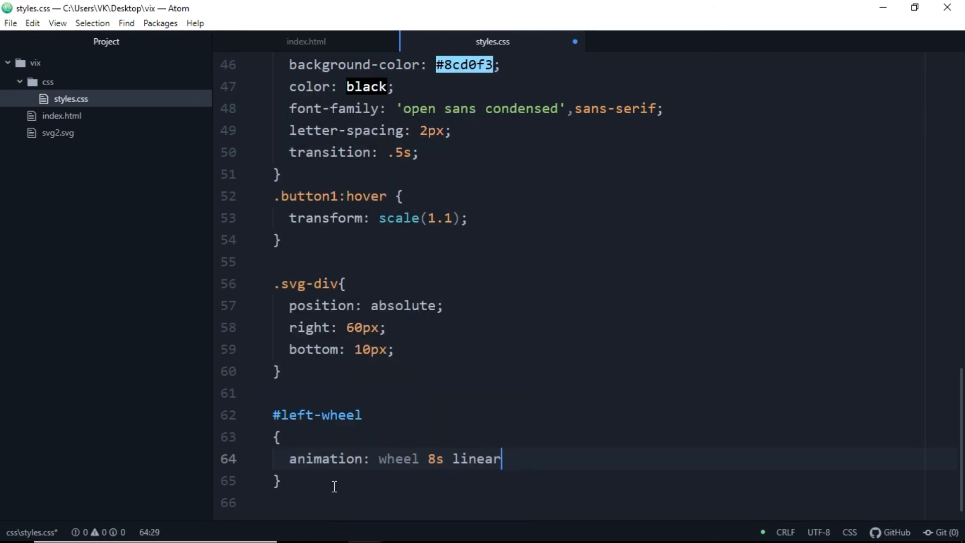
type("infini")
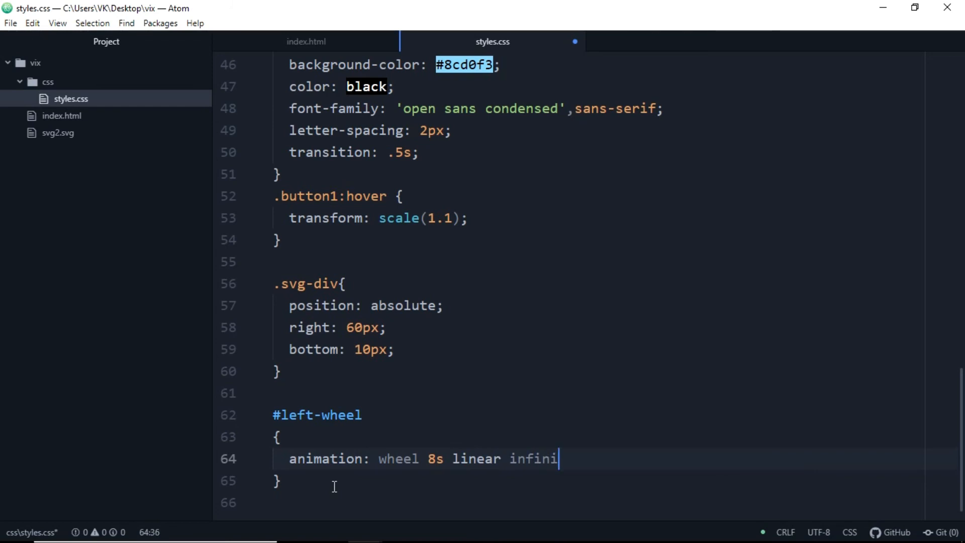
type("te;")
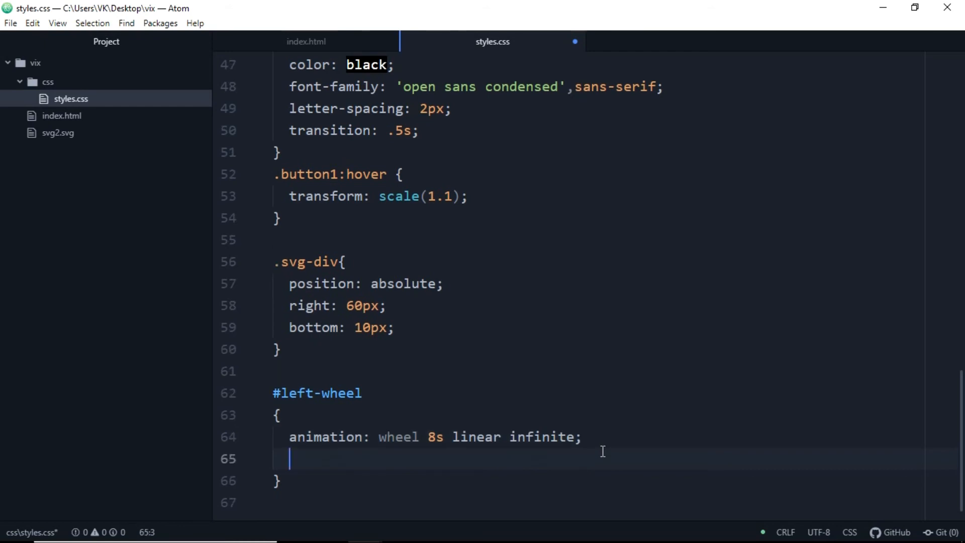
type("transform-box:fill-box;")
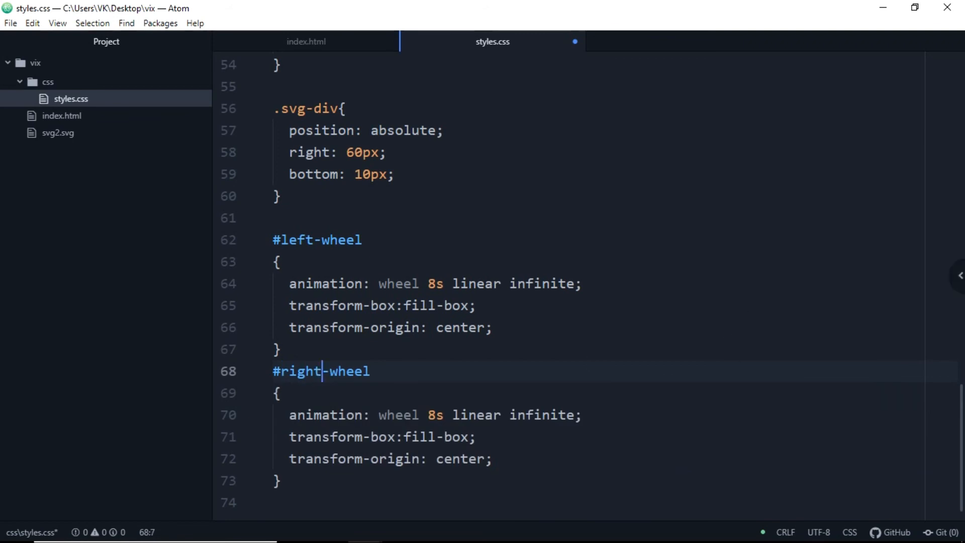
type("keyframes wheel {")
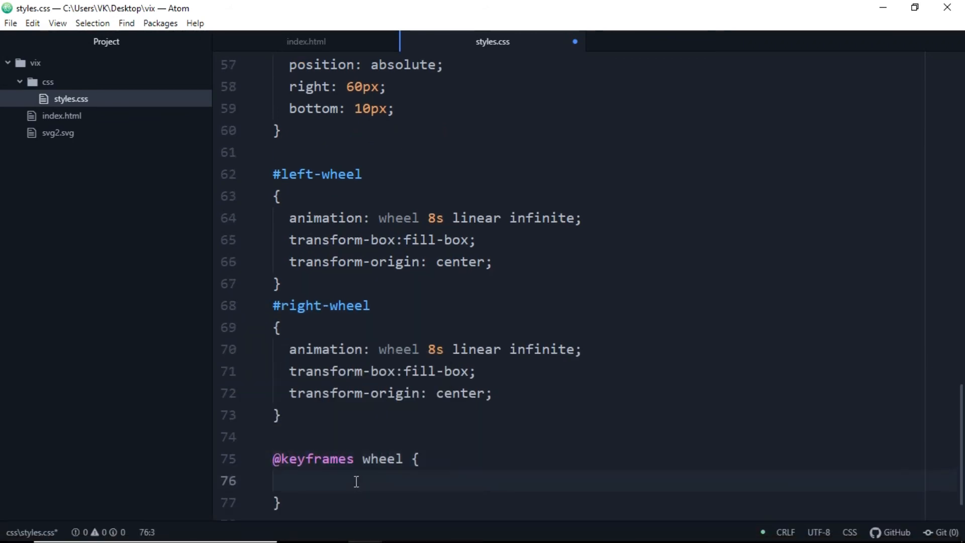
type("0%{")
type("50")
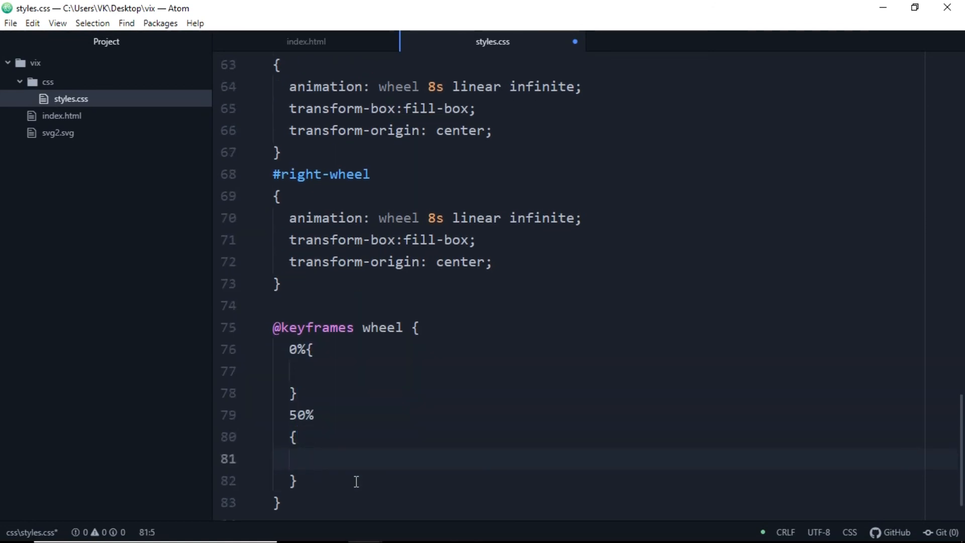
type("100%{}")
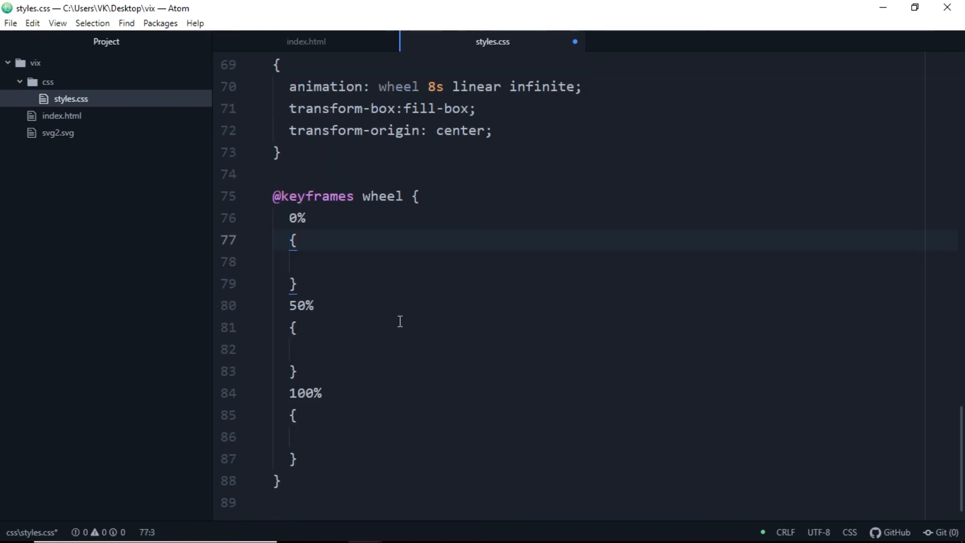
type("tra")
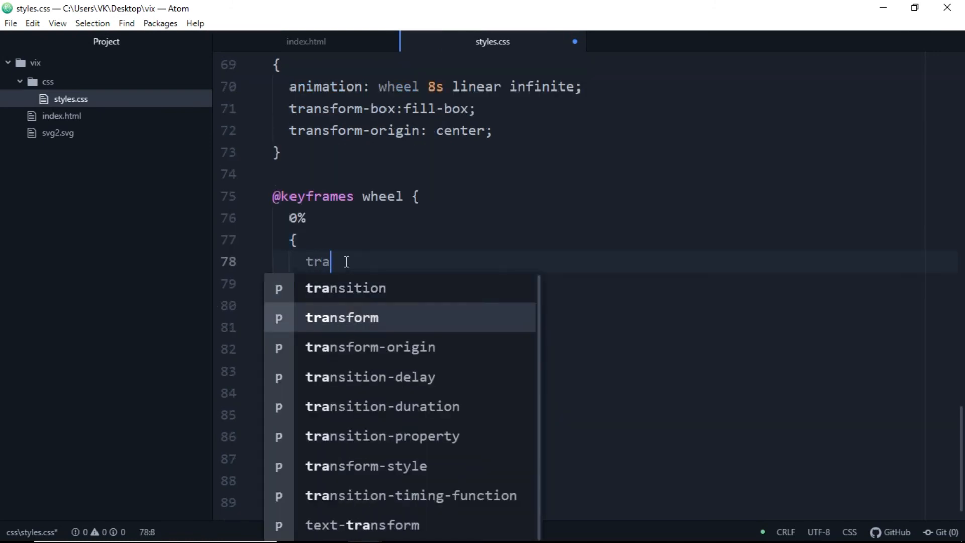
type("nsform: rotatez")
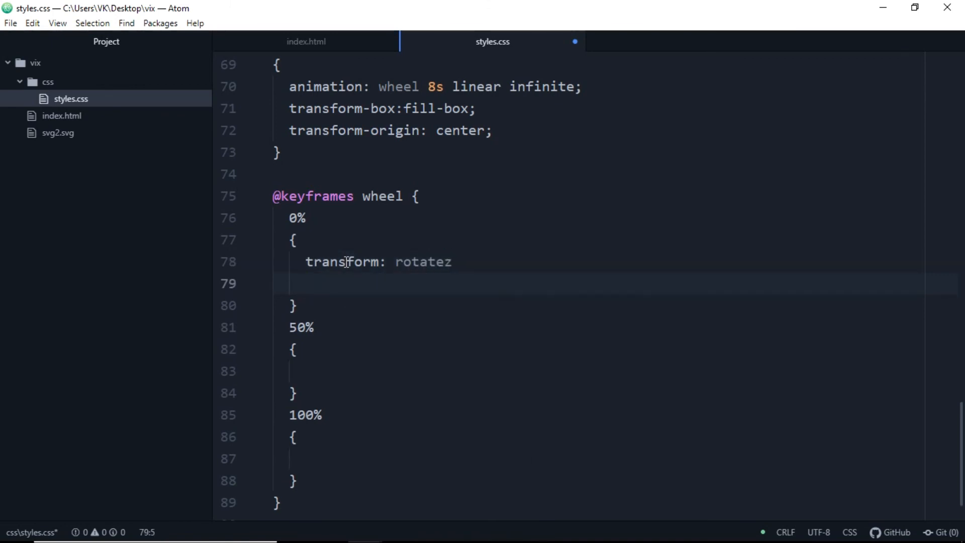
type("(0deg)")
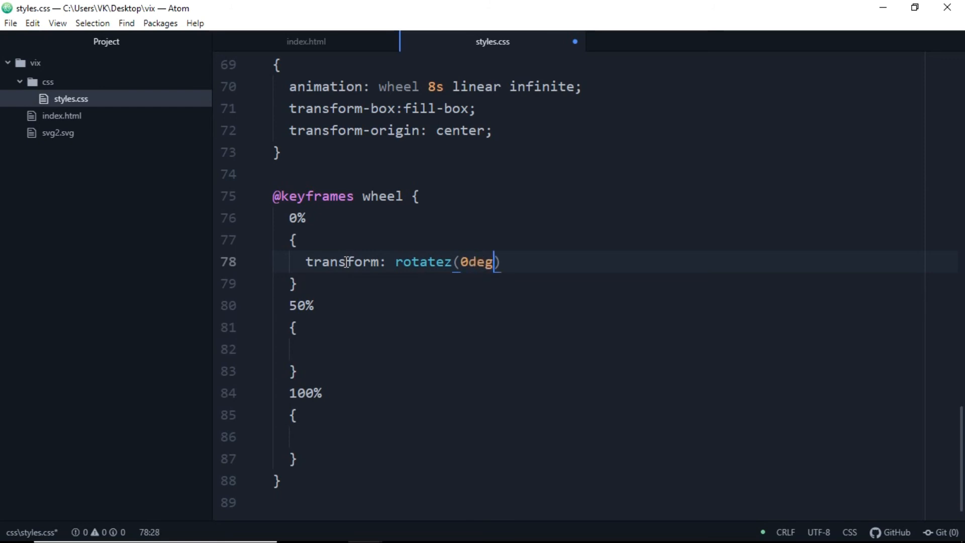
type(";")
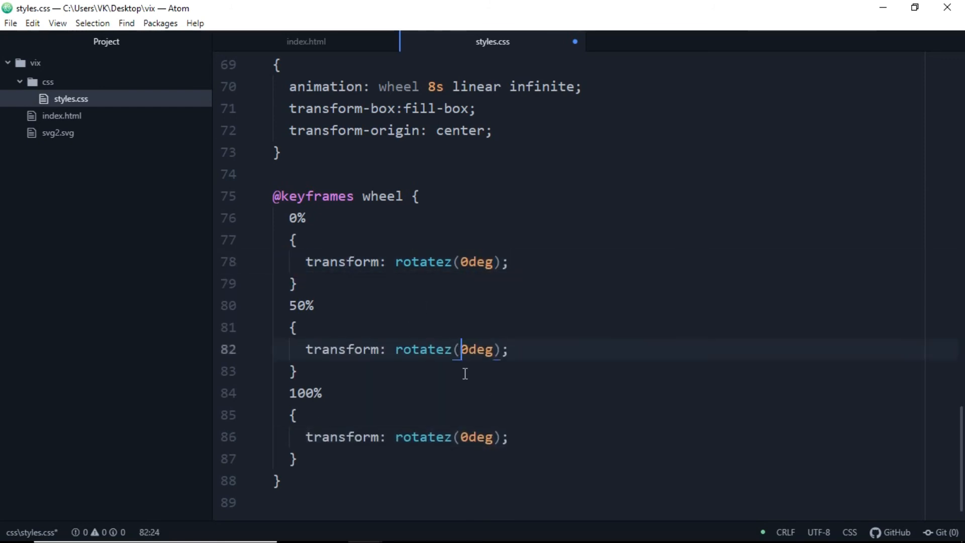
type("-36")
type("#@charset \"{UTF-8}\";")
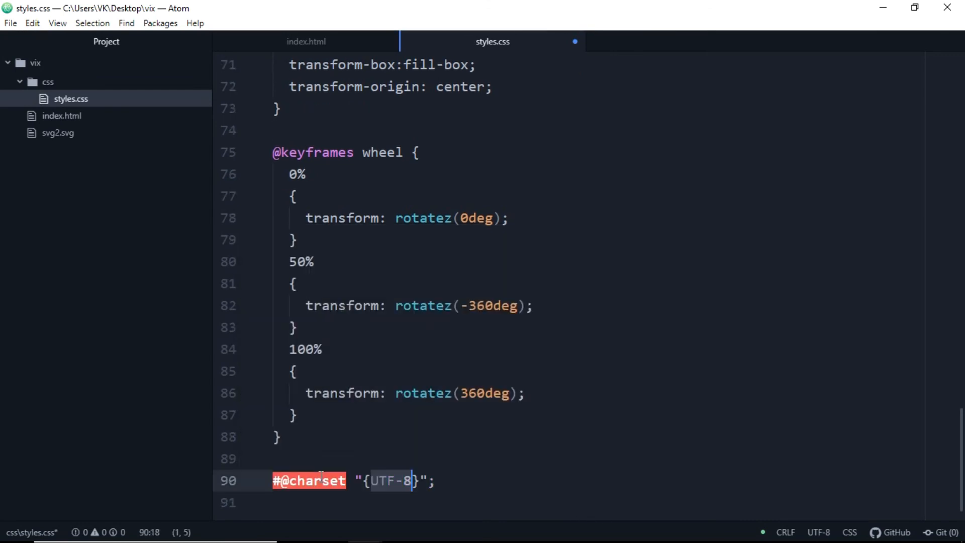
type("car")
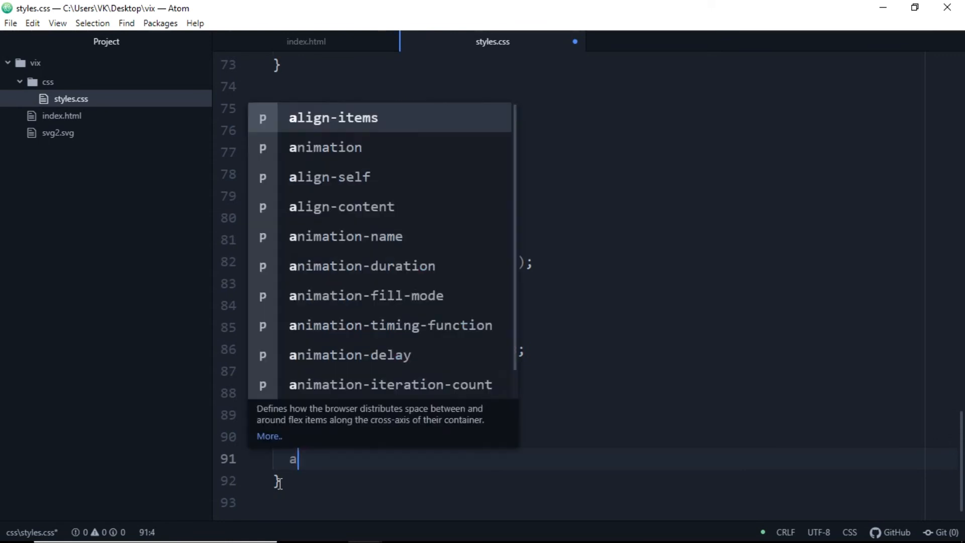
Give #car animation: car 6s ease-in-out infinite alternate with transform-origin bottom
type("nimation: car")
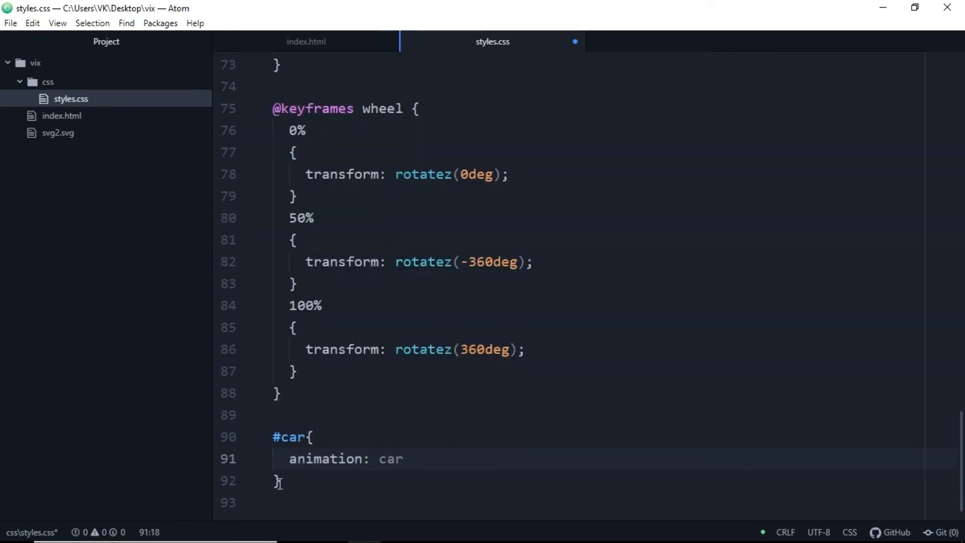
type("6s ease-i")
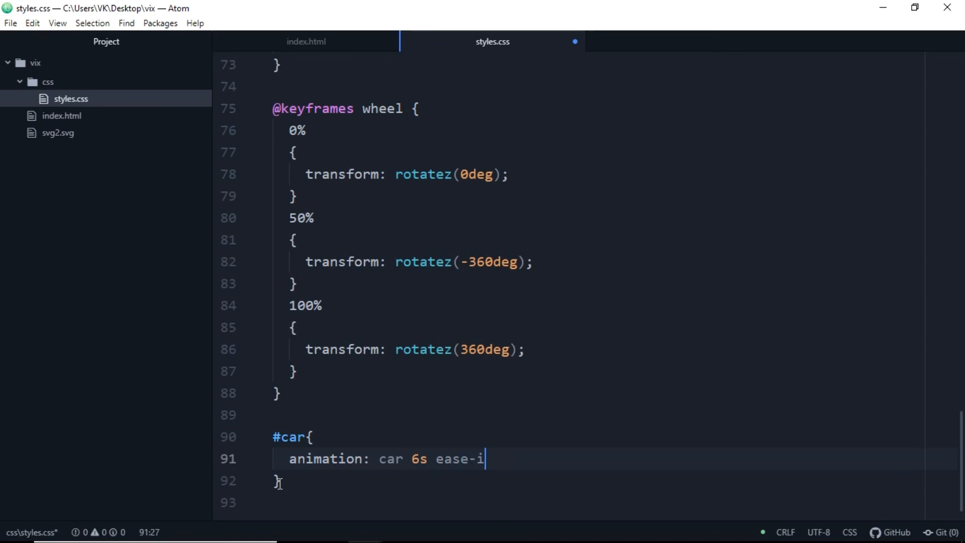
type("n-out infin")
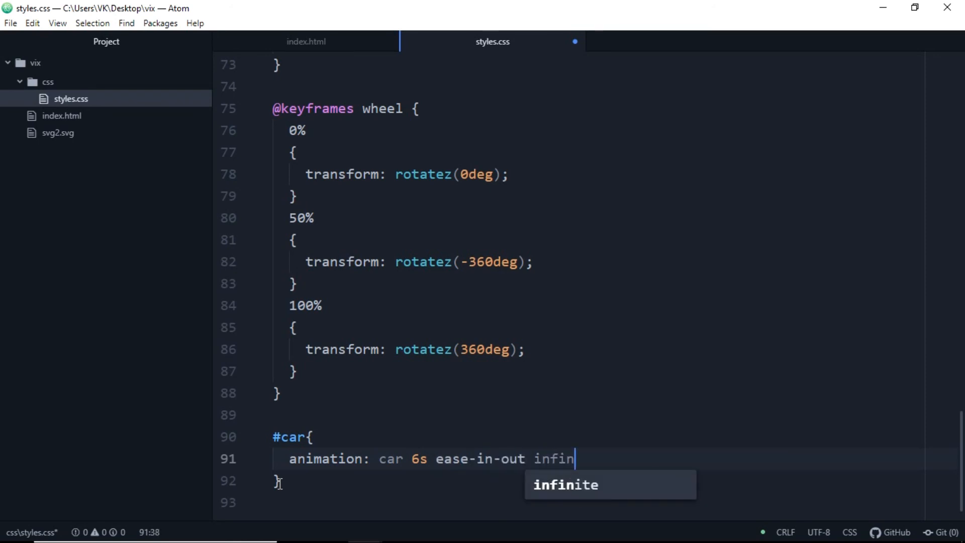
type("te alternate;")
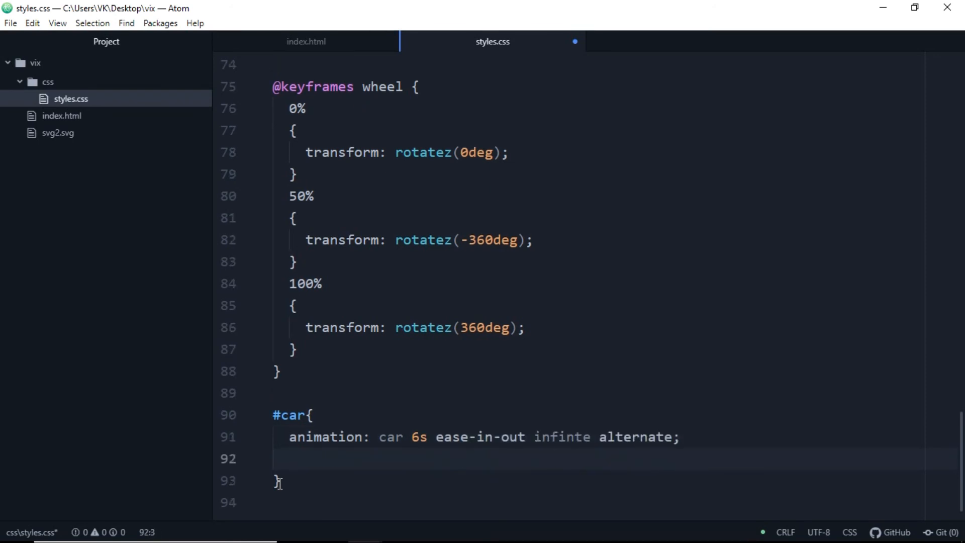
type("transform-origin: bottom;")
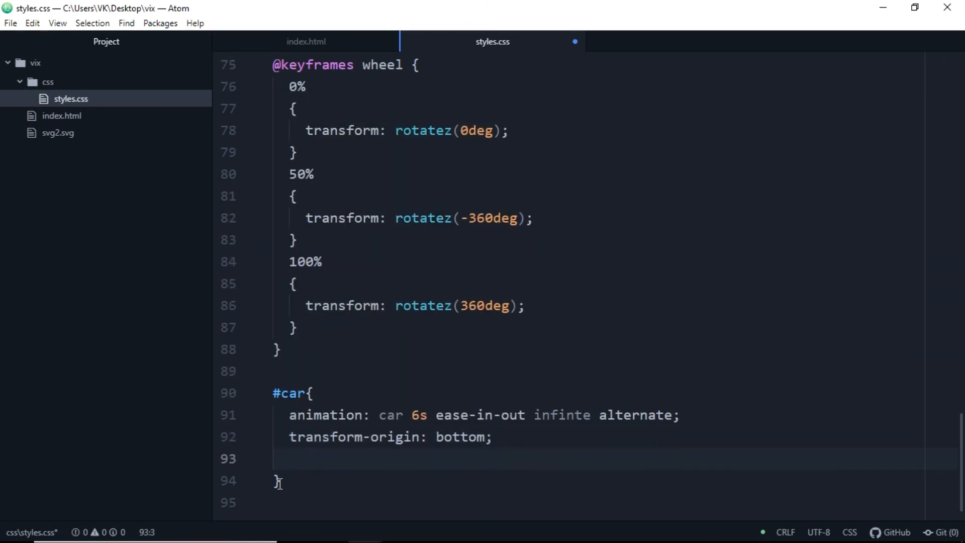
type("@=")
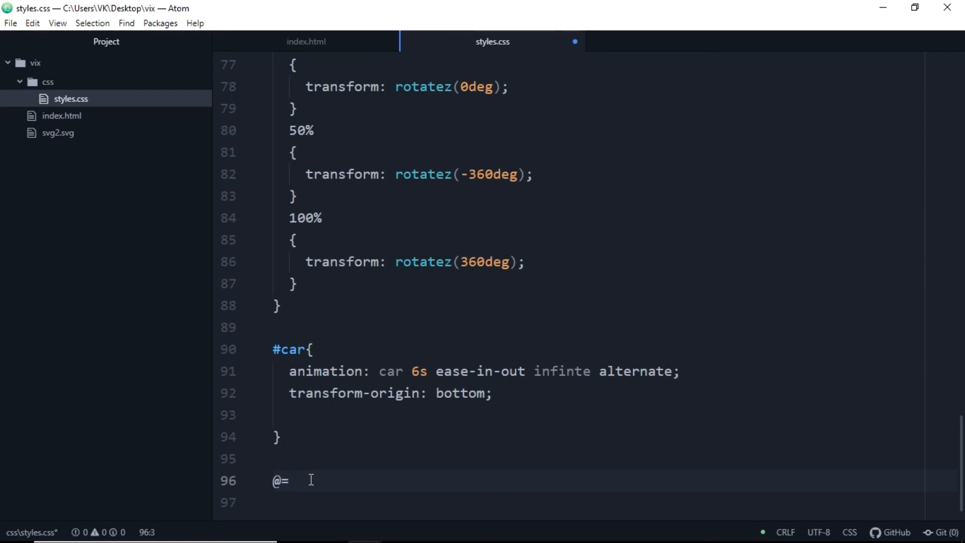
type("keyframes car {")
left_click(585, 503)
type("from")
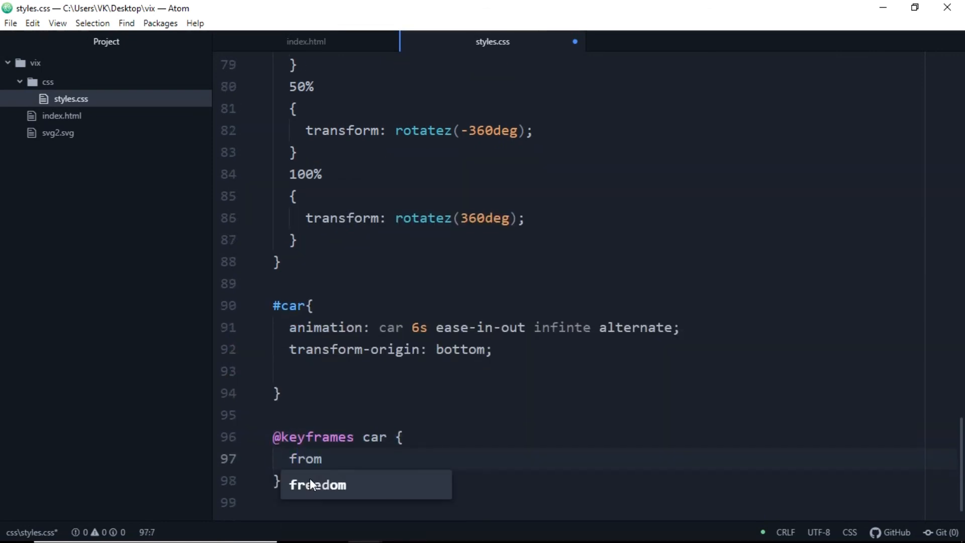
type("transform: translateY(0);")
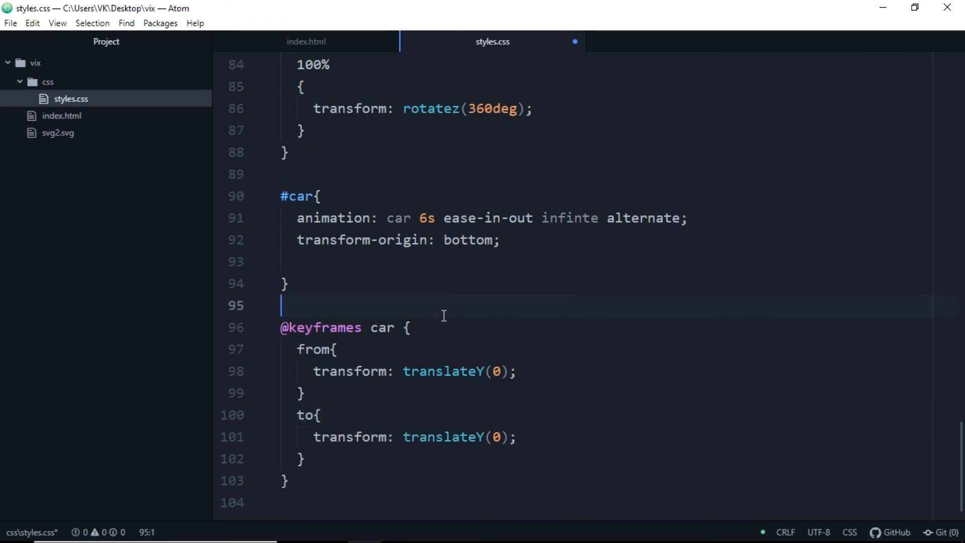
type("-10px")
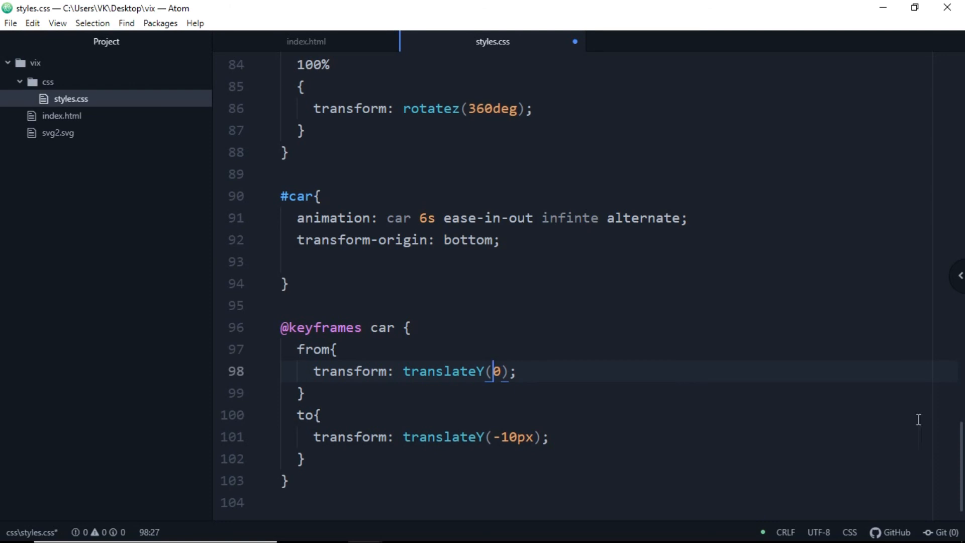
type("#ful")
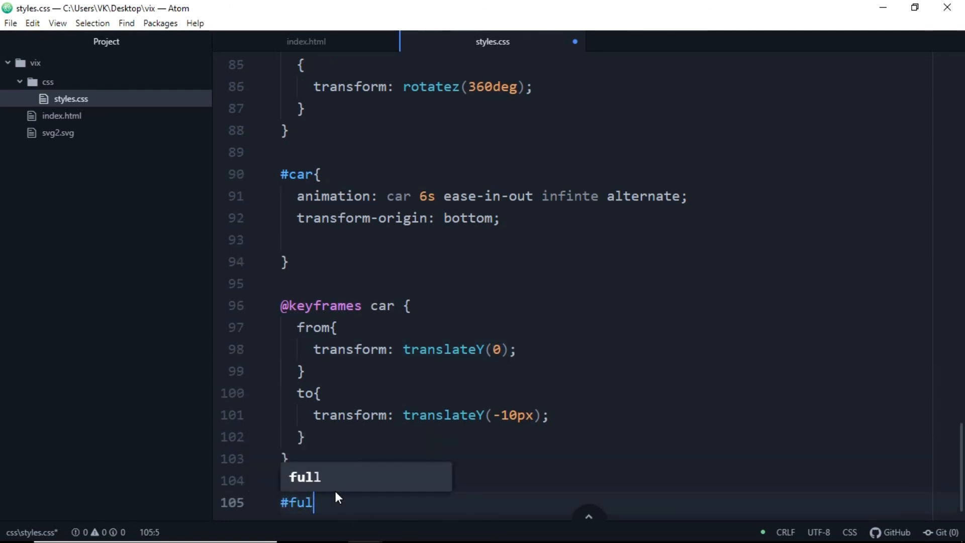
Give #full animation: car-full 4s ease-in-out infinite alternate with transform-origin bottom
type("l{")
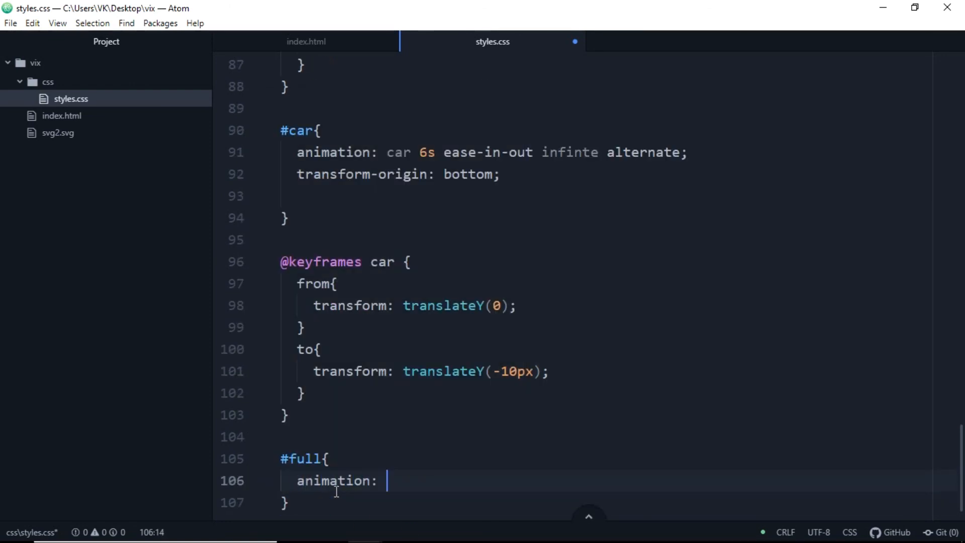
type("car-full 4")
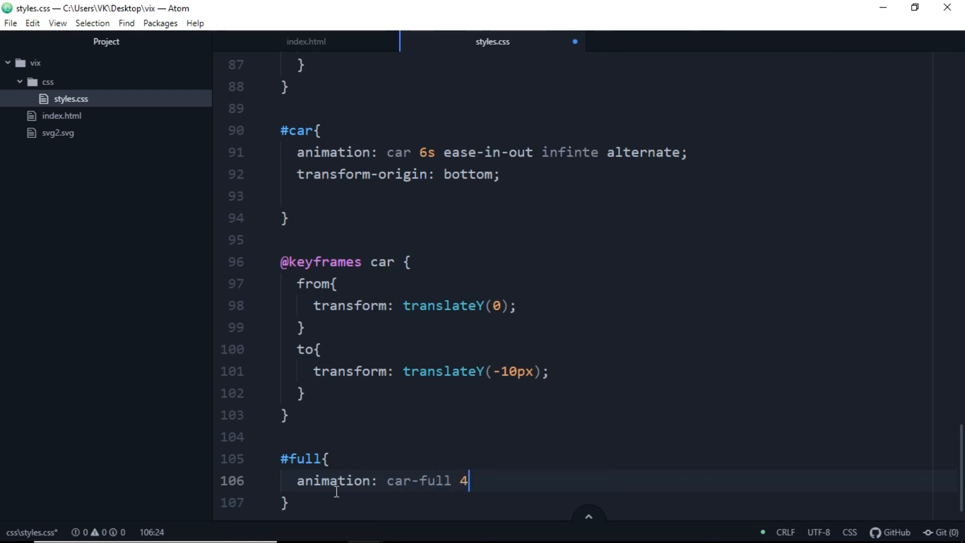
type("s ease-in")
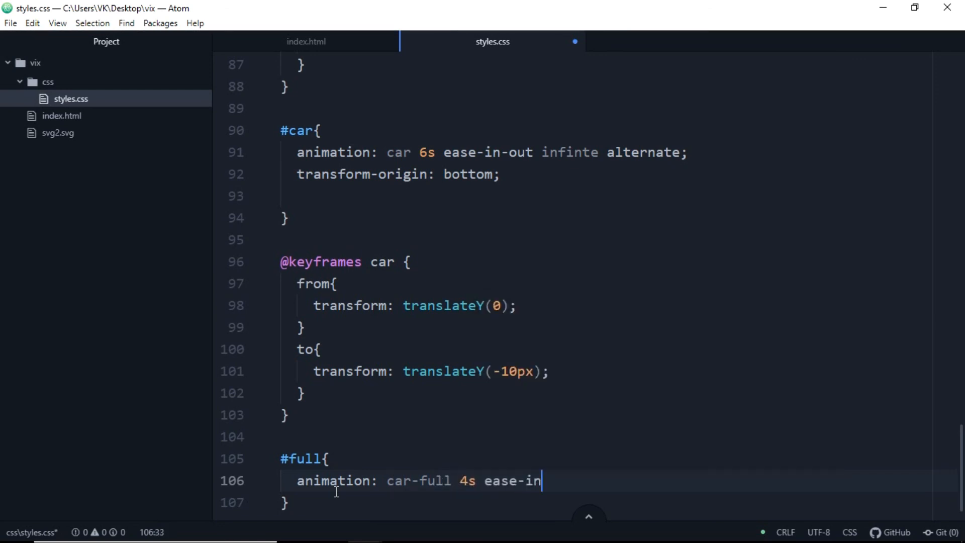
type("-out infinte")
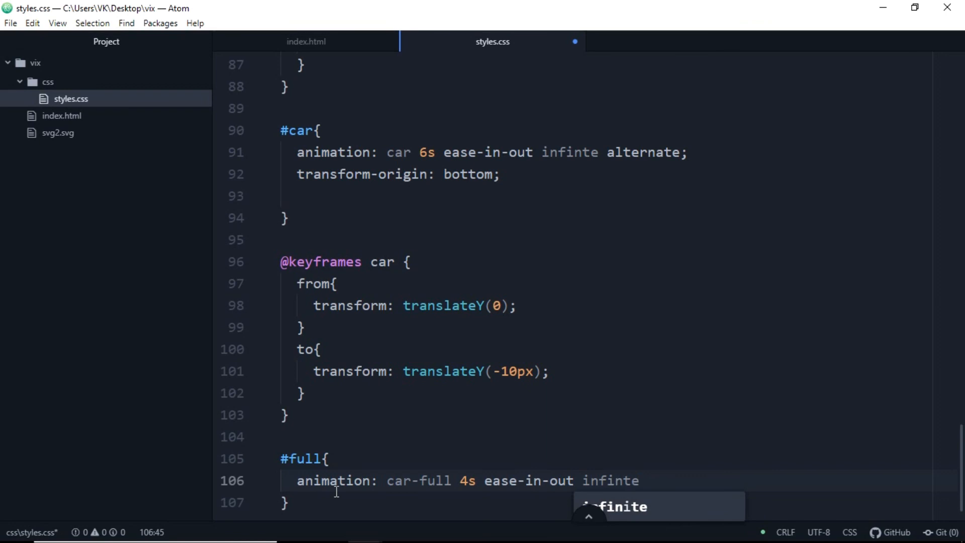
type("alternate;")
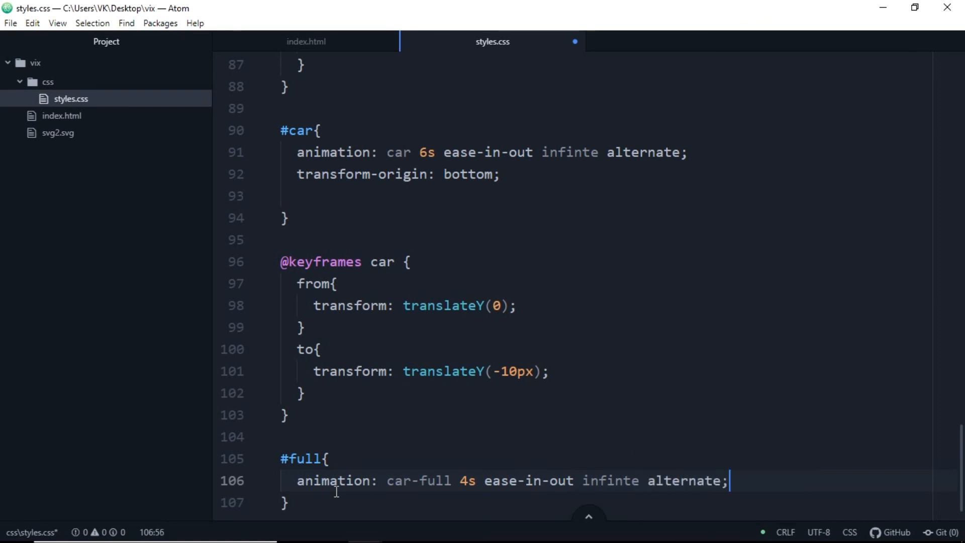
key("enter")
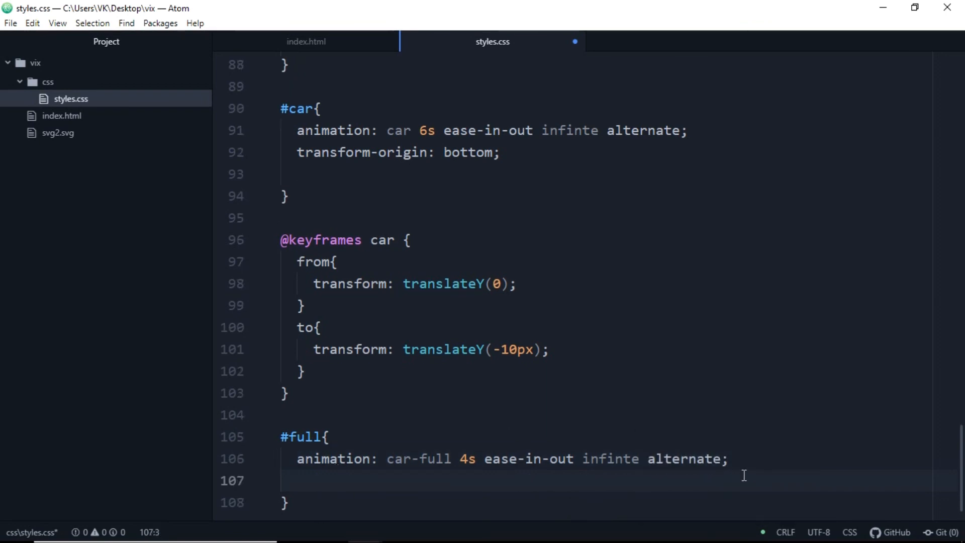
type("transform:")
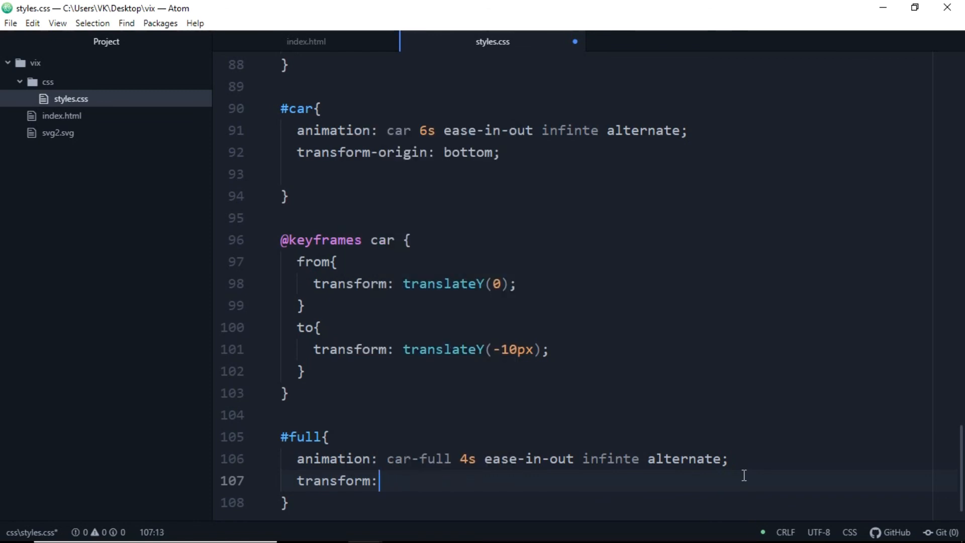
type("-origin: bottom;")
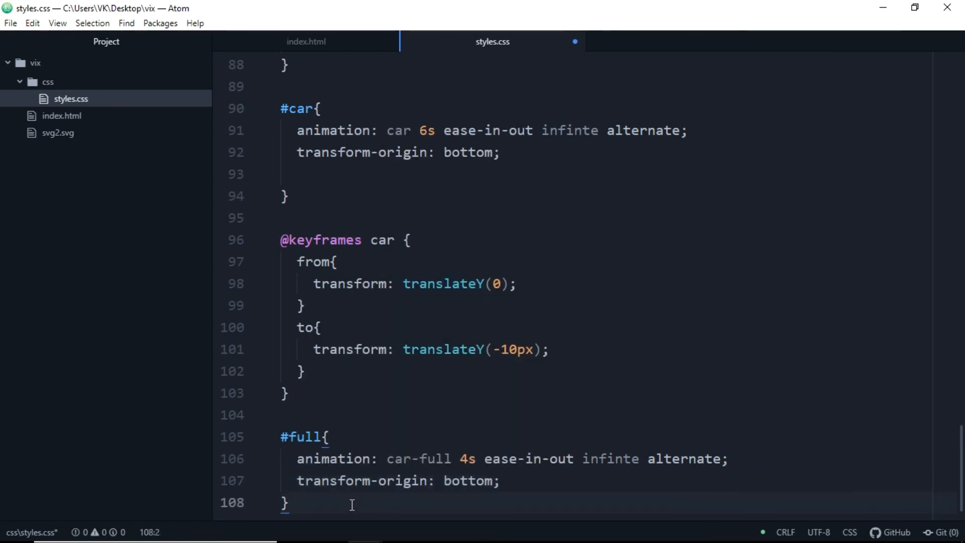
key("enter")
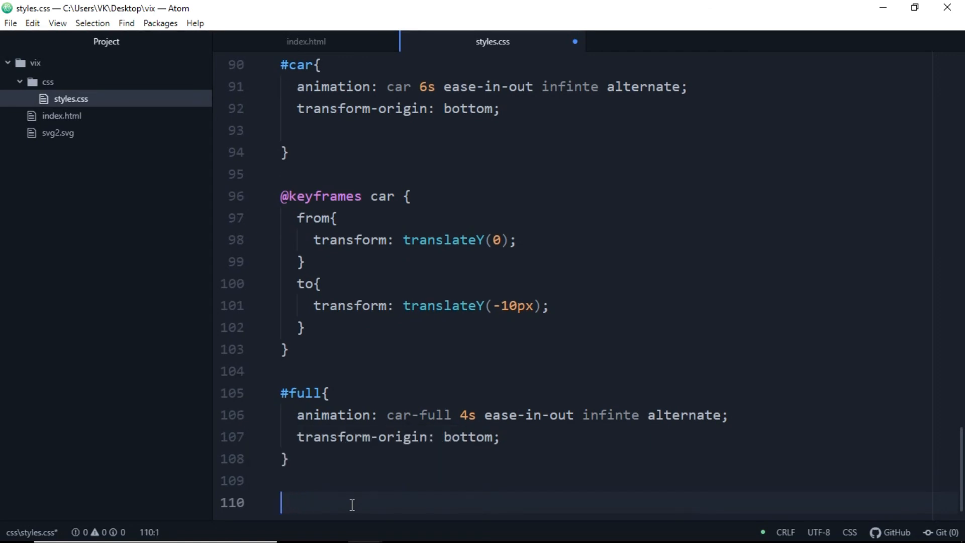
type("@keyframes car-fu {")
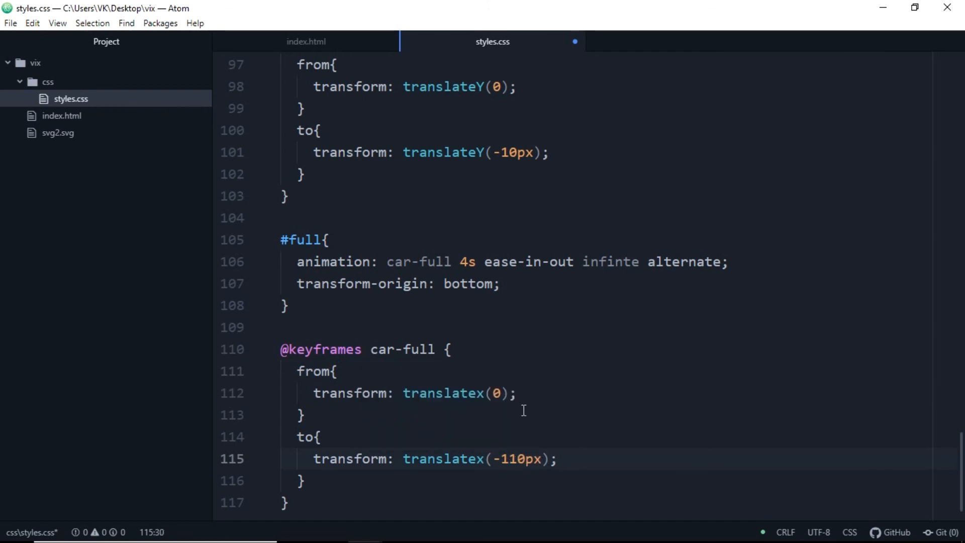
left_click(440, 349)
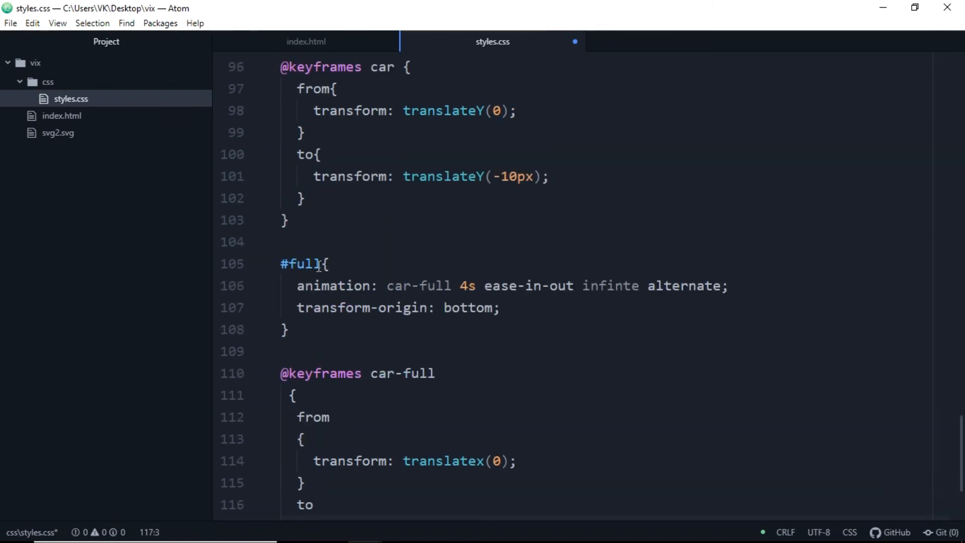
Save styles.css, switch to index.html and hide Atom to show the desktop
scroll("up", 3)
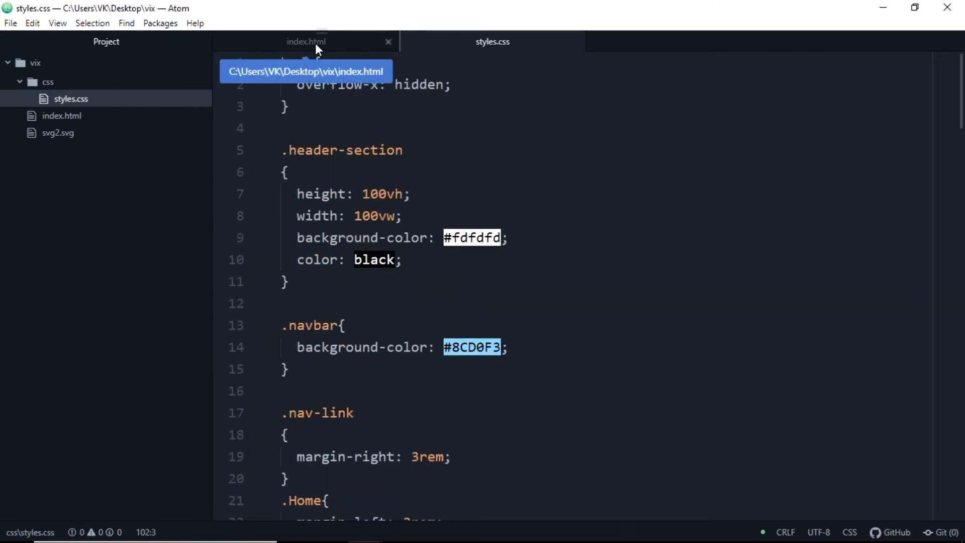
right_click(61, 115)
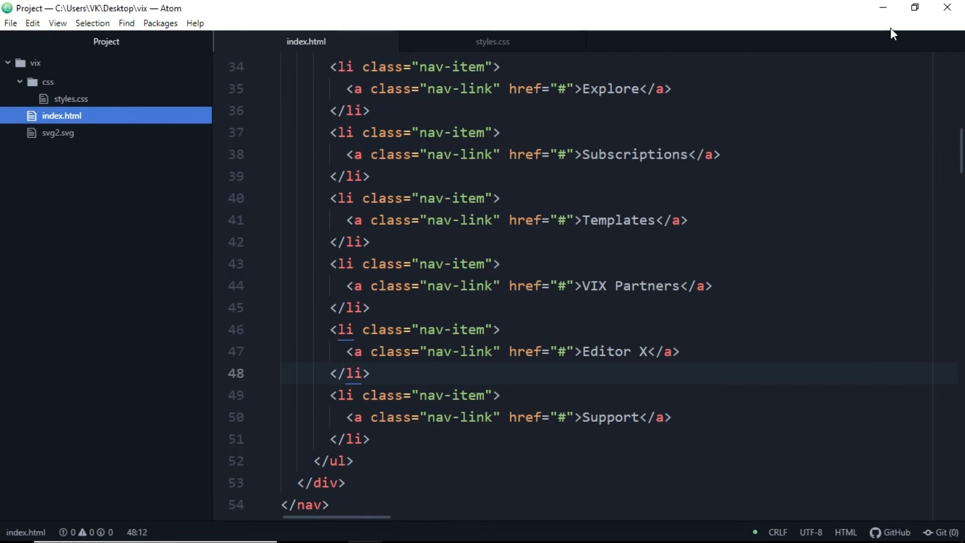
left_click(883, 8)
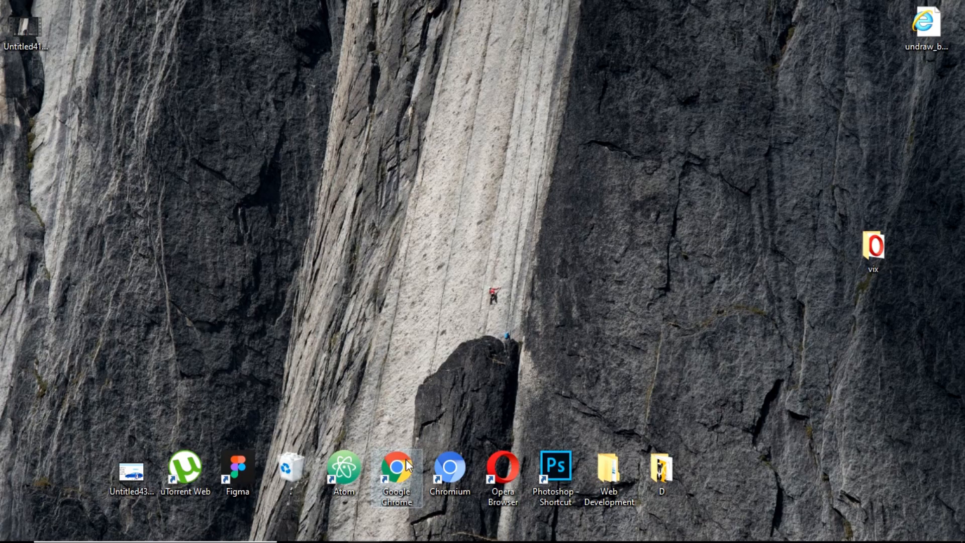